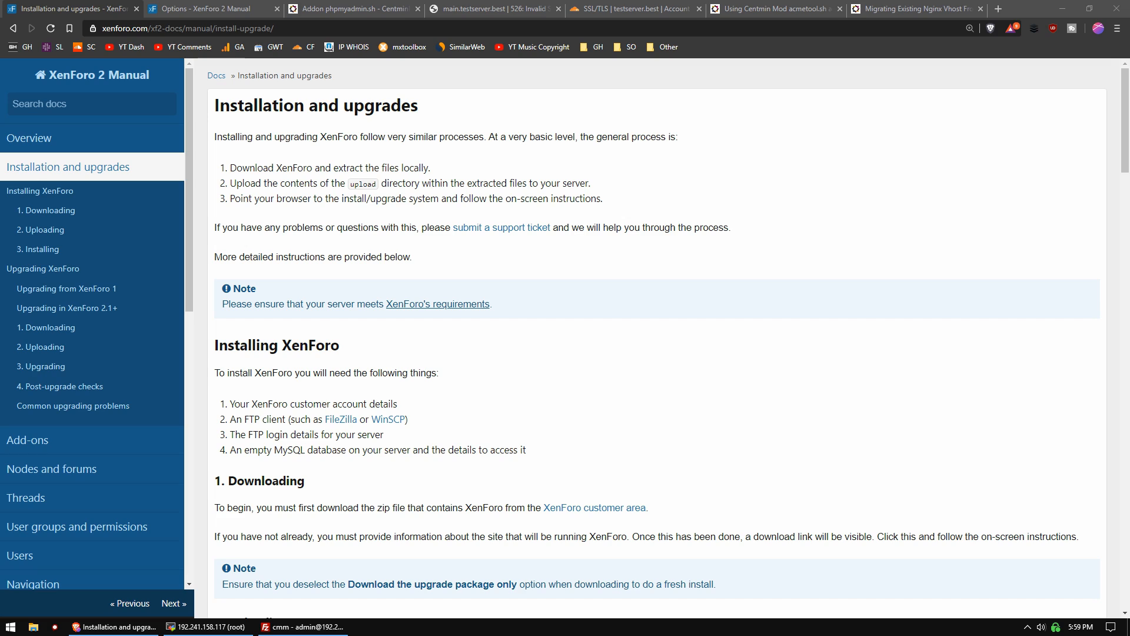
mouse_move(464, 432)
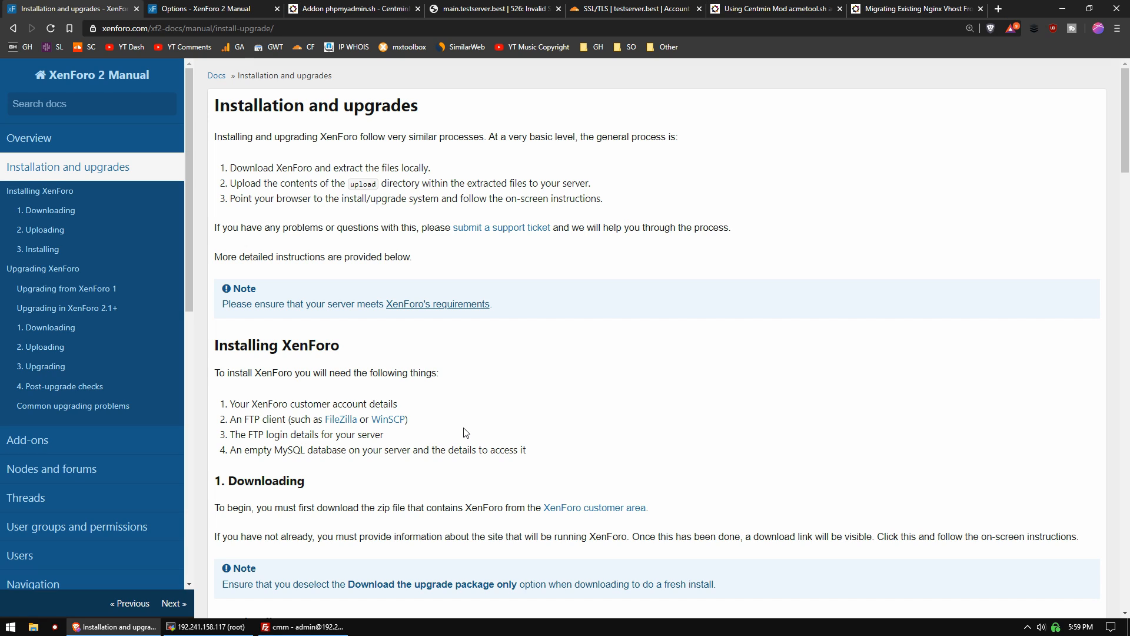
mouse_move(349, 505)
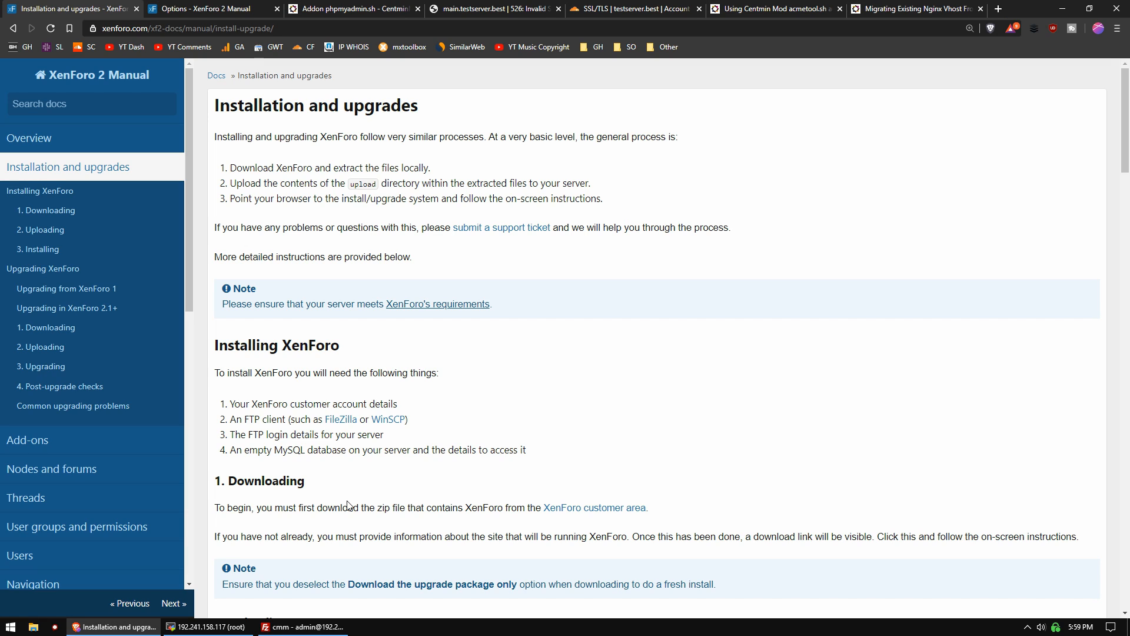
Upload xenforo_2.1.7_Guided-Hacking_full.zip with FileZilla into the remote /public directory
left_click(305, 626)
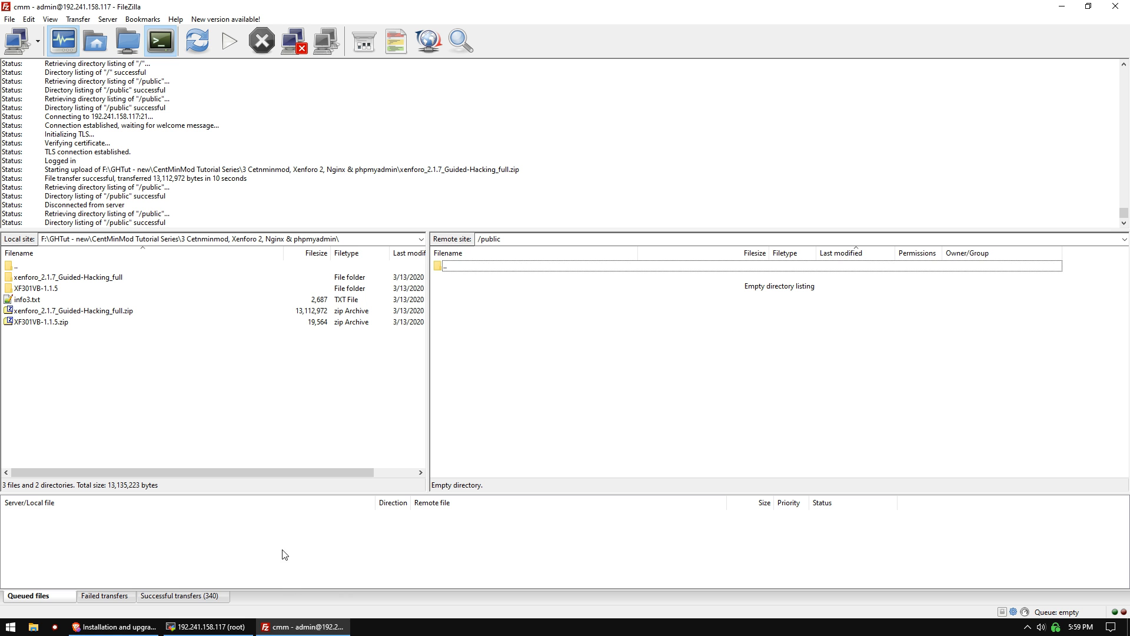
left_click(72, 311)
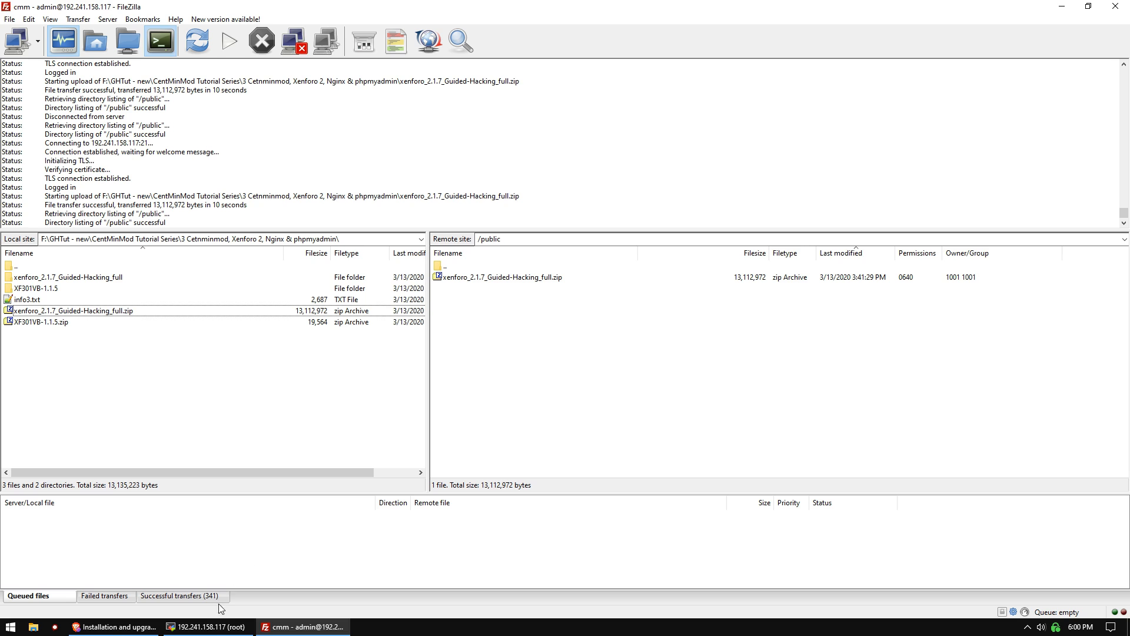
left_click(207, 626)
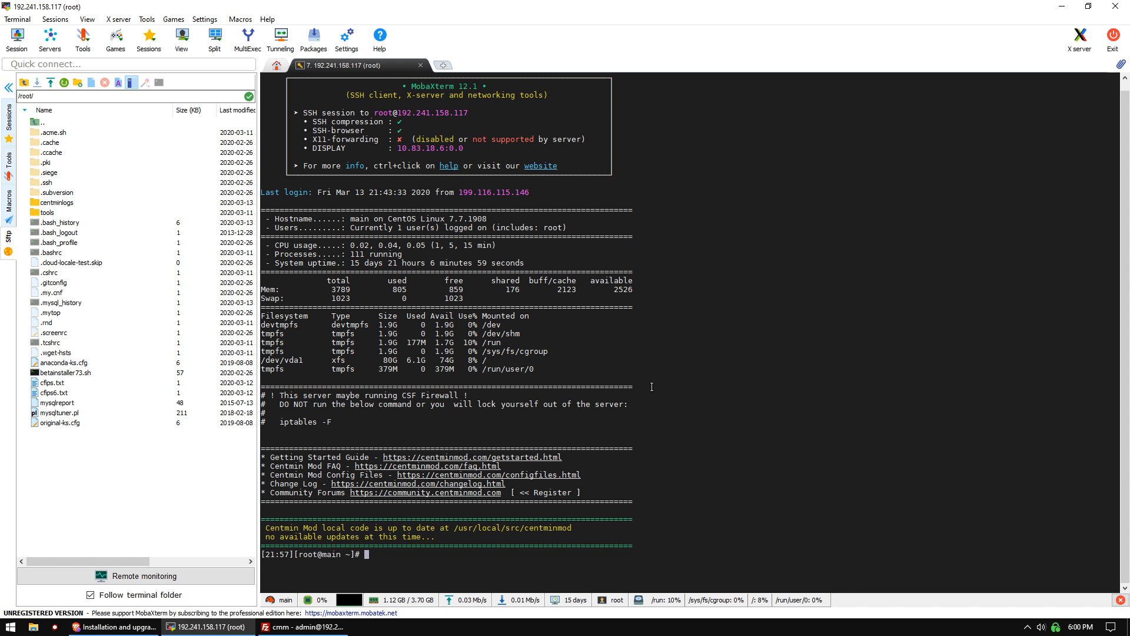
Change into /home/nginx/domains/testserver.best/public and unzip the XenForo archive there
type("cd /home/nginx")
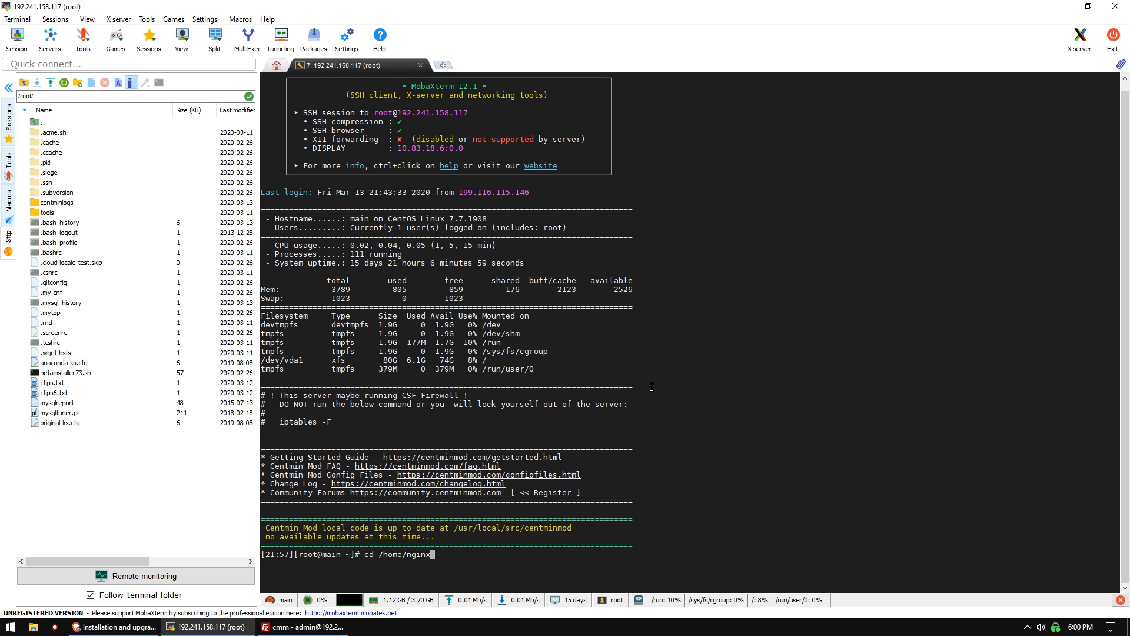
type("domains/")
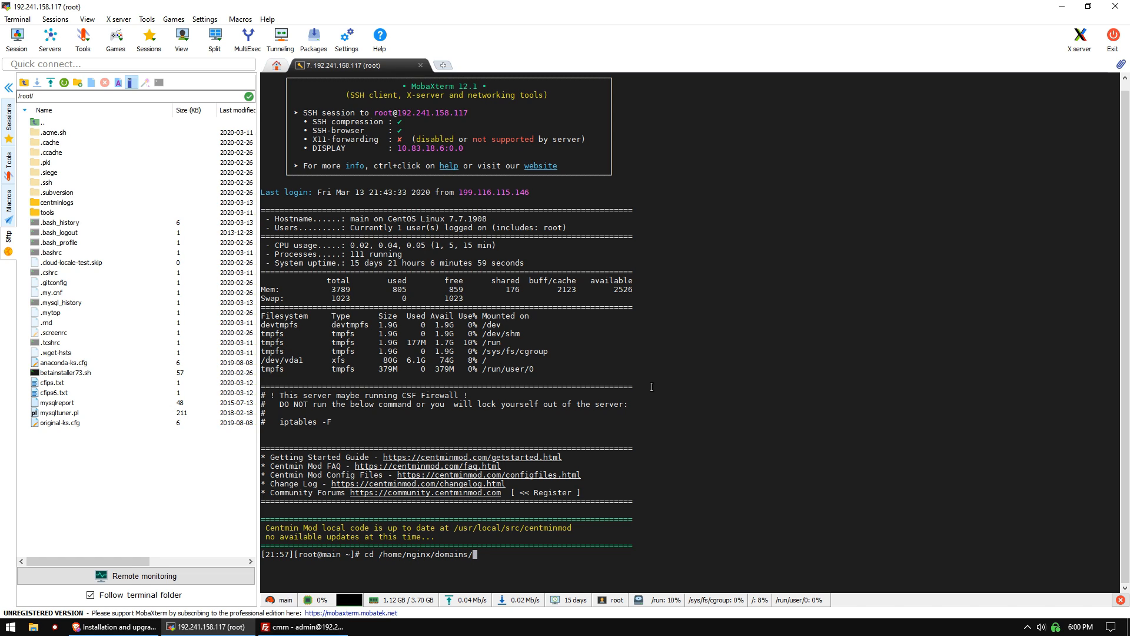
type("testb")
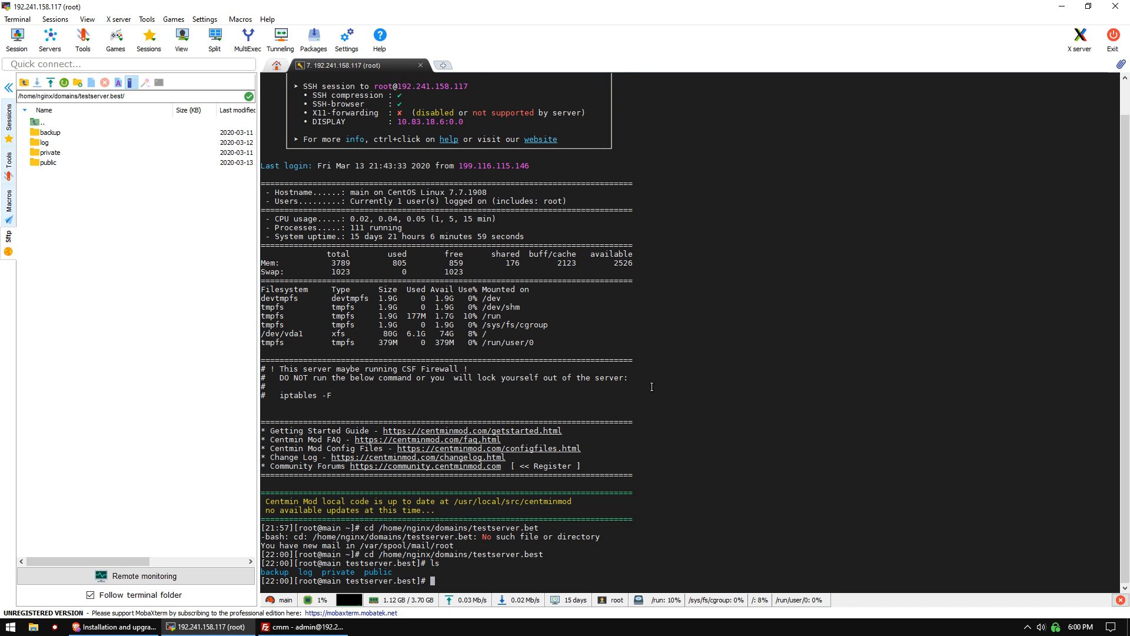
type("cd")
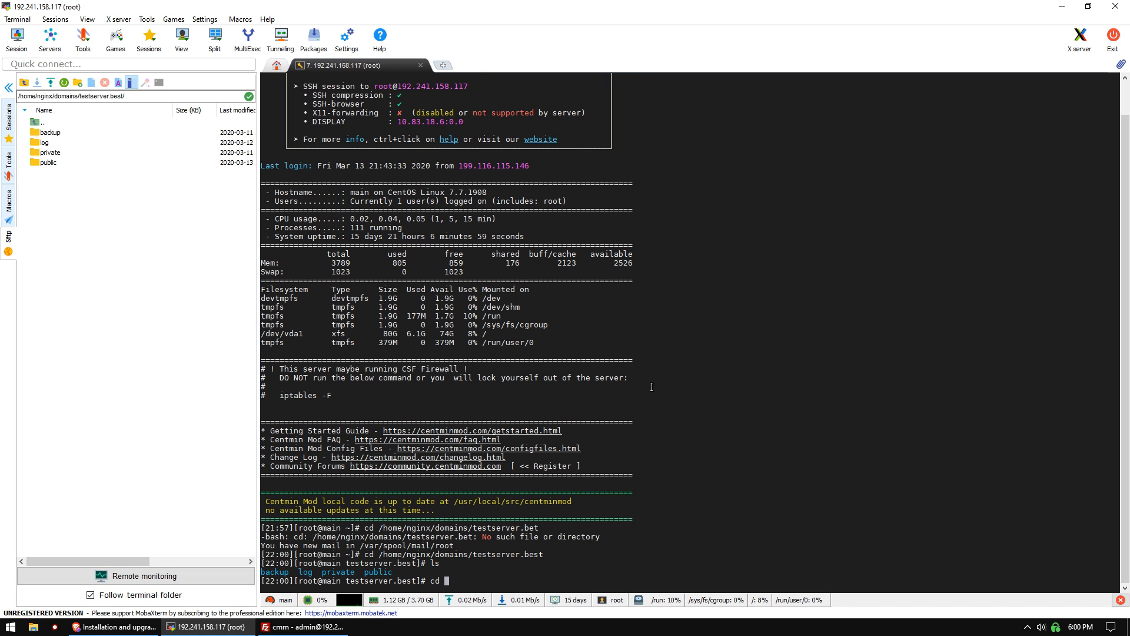
type("cd public")
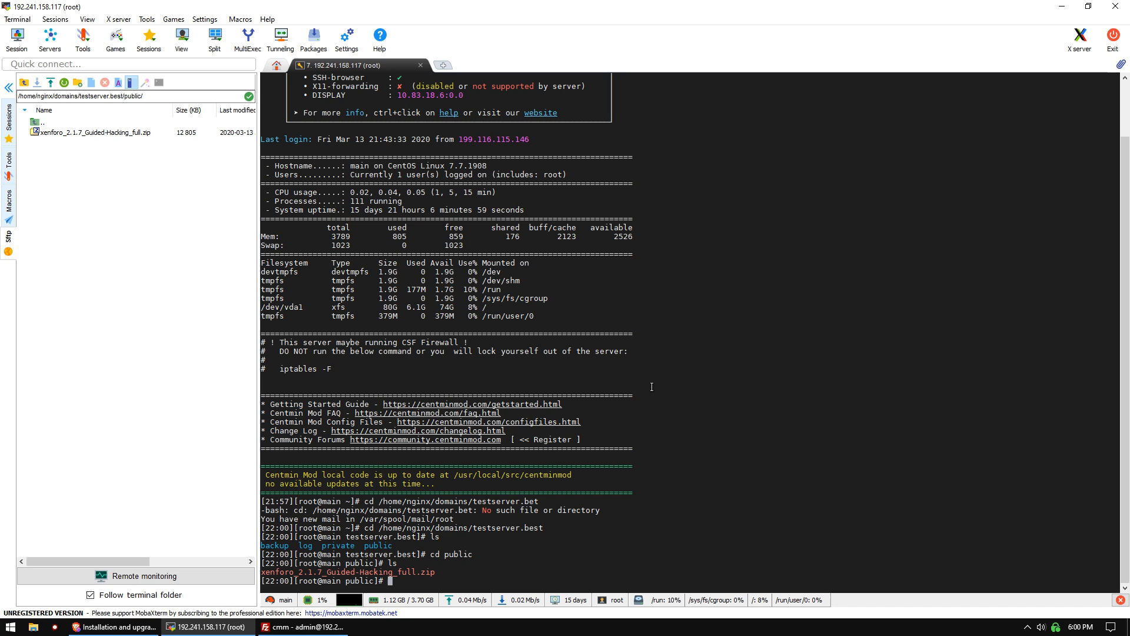
type("unz")
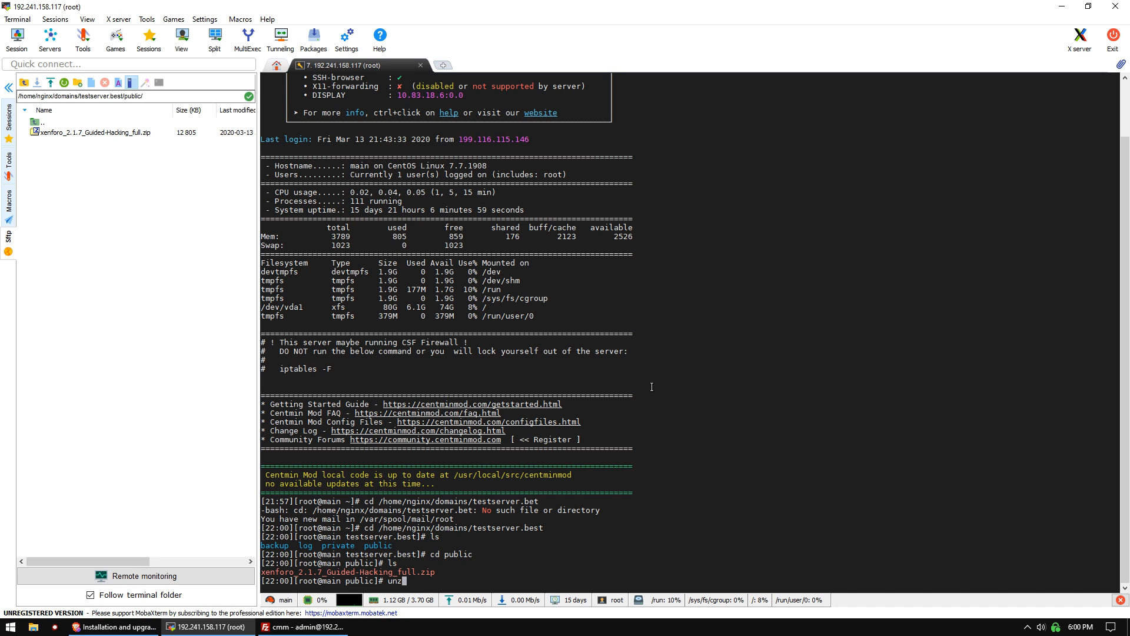
key("Return")
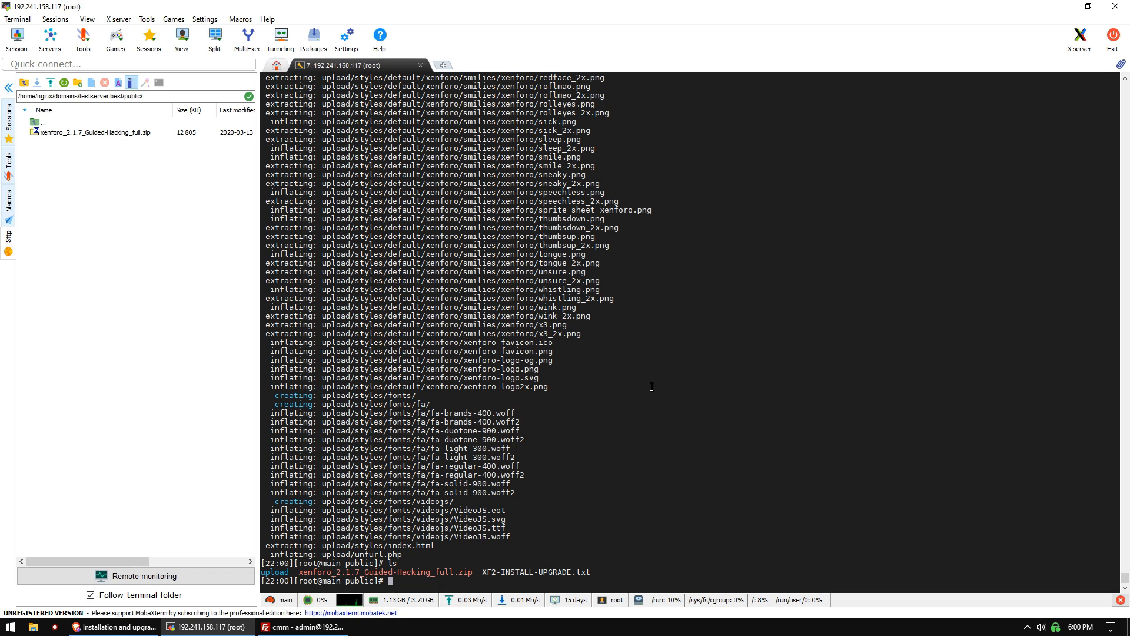
Run mv upload/* into the public folder, list it, and refresh the SFTP browser
type("mv")
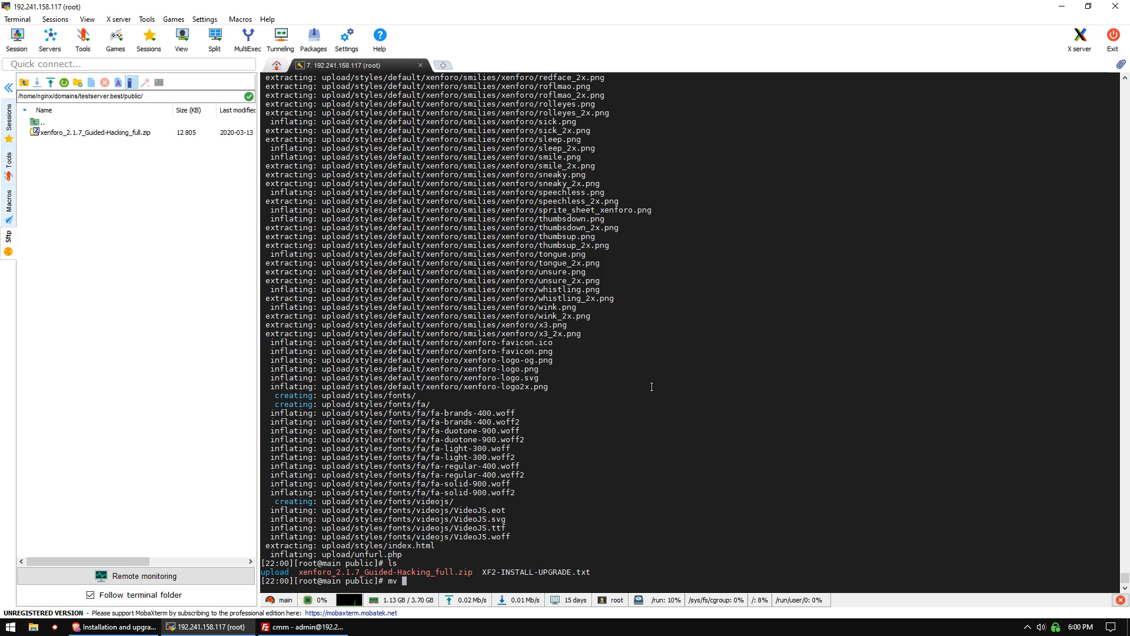
type("upload/")
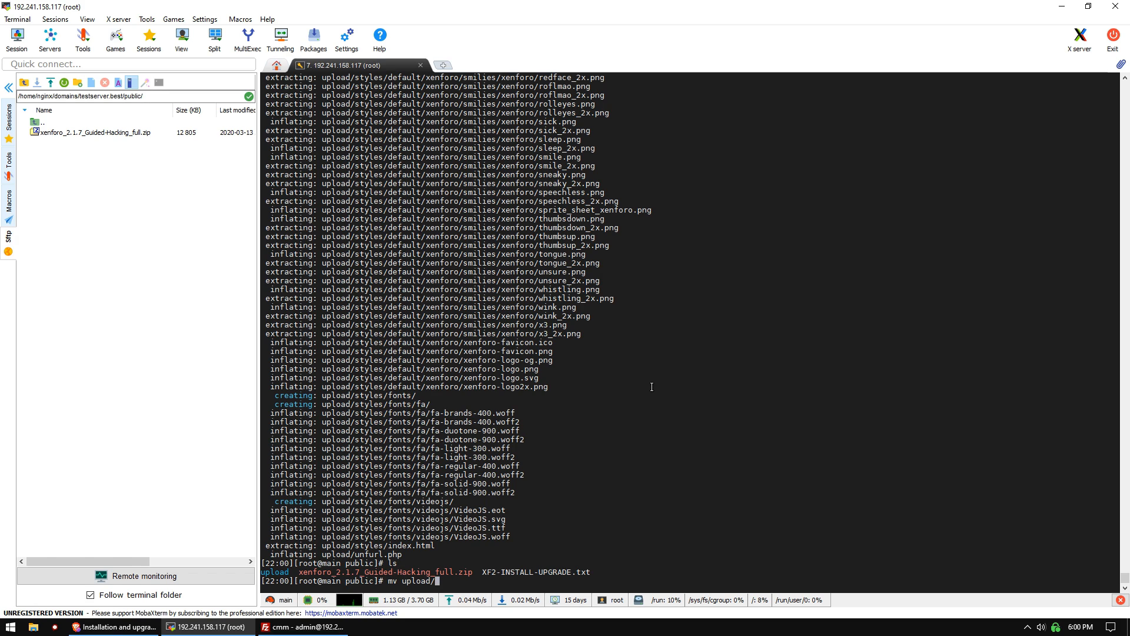
type("*")
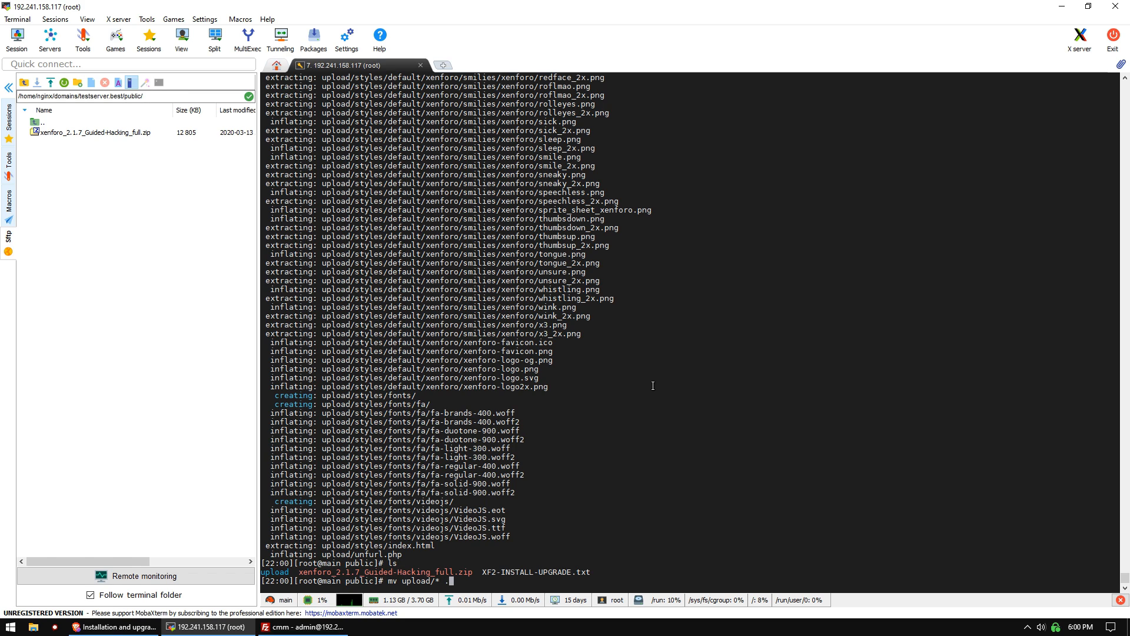
key("Return")
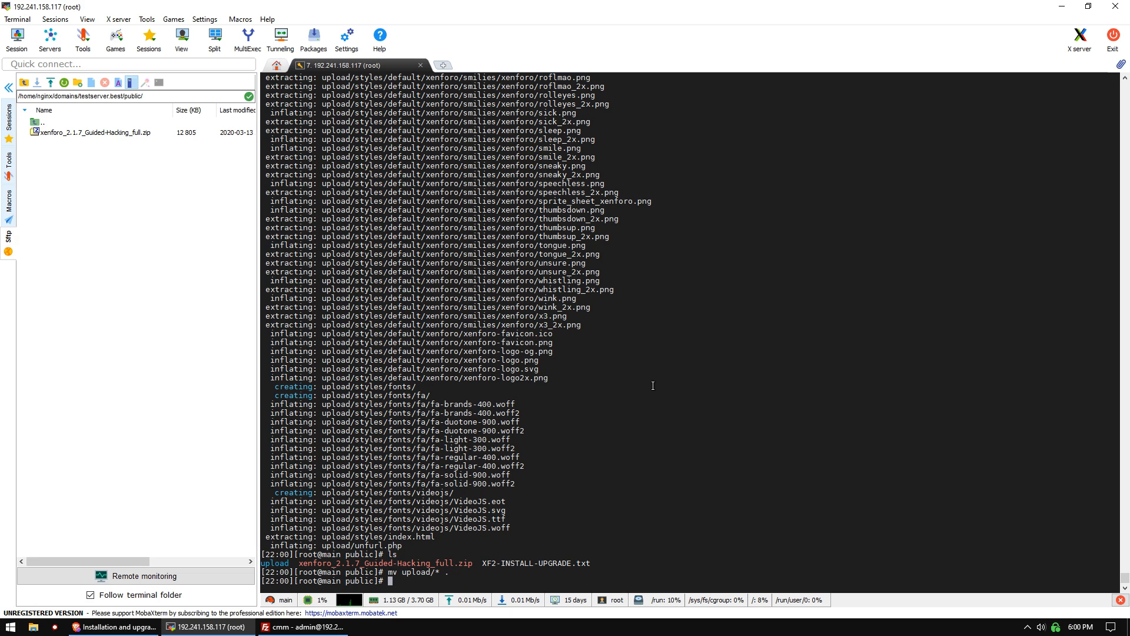
key("Return")
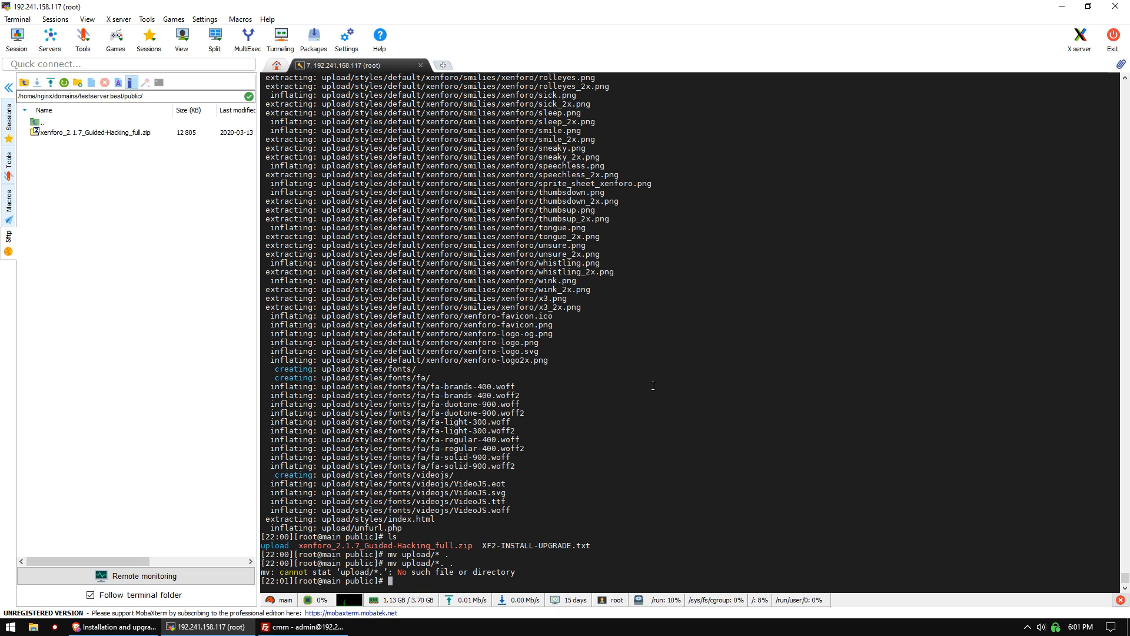
key("Return")
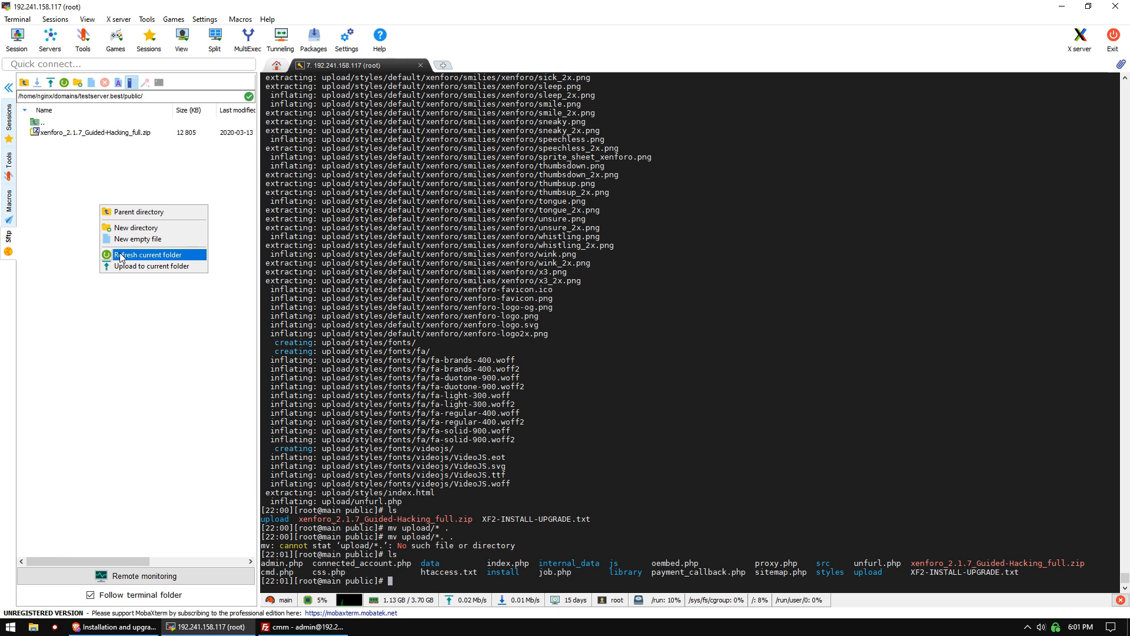
left_click(148, 254)
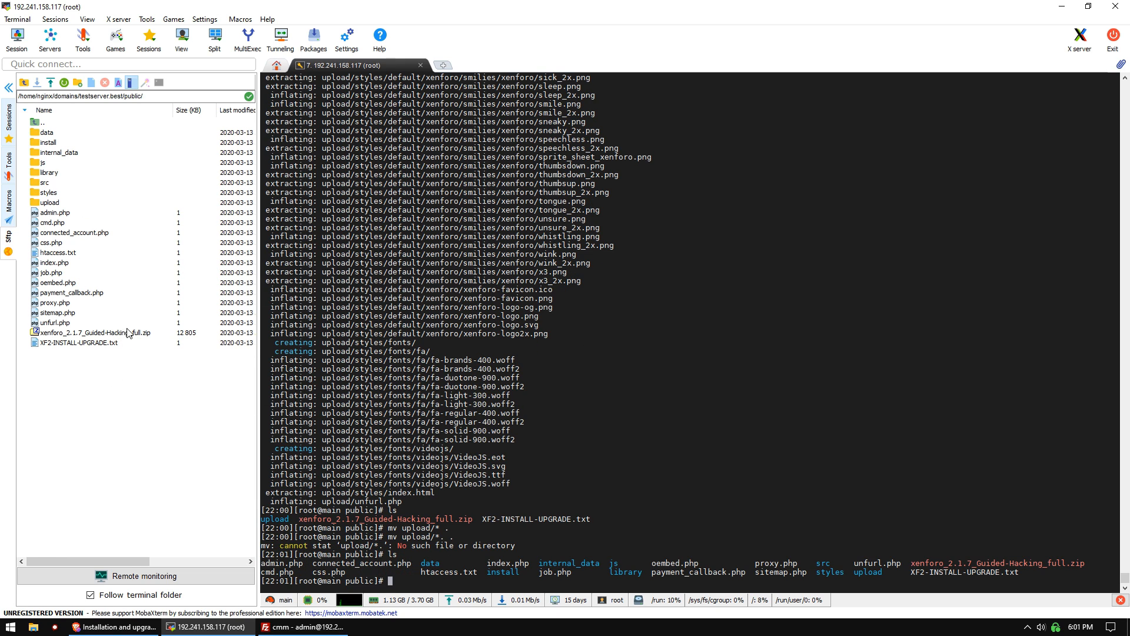
mouse_move(93, 332)
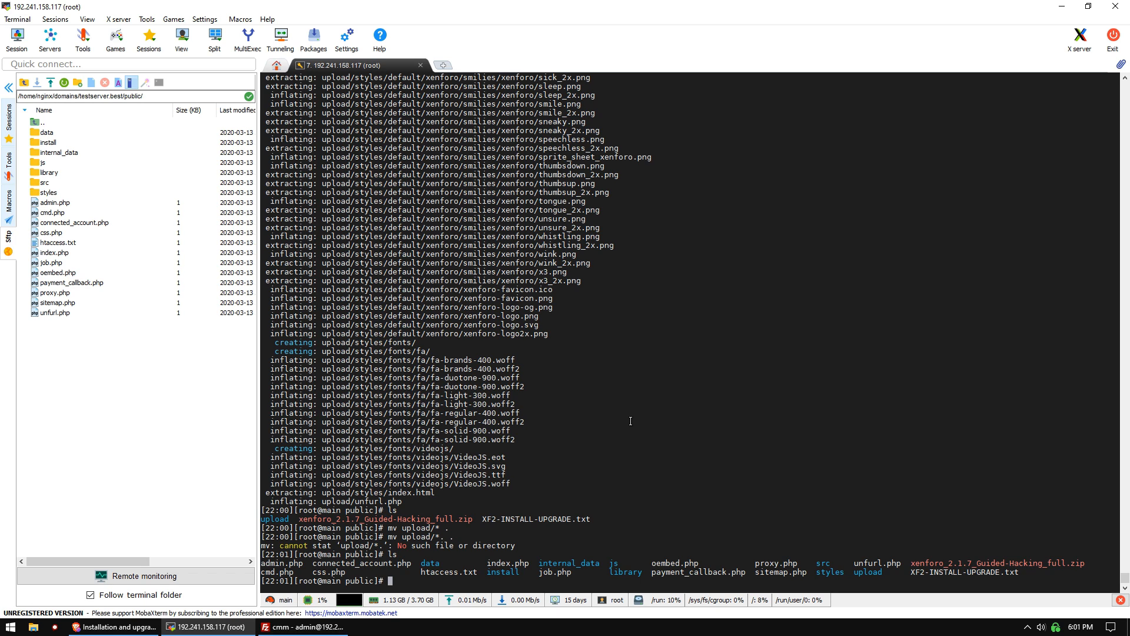
Start the MariaDB monitor and list the existing databases
type("mysql")
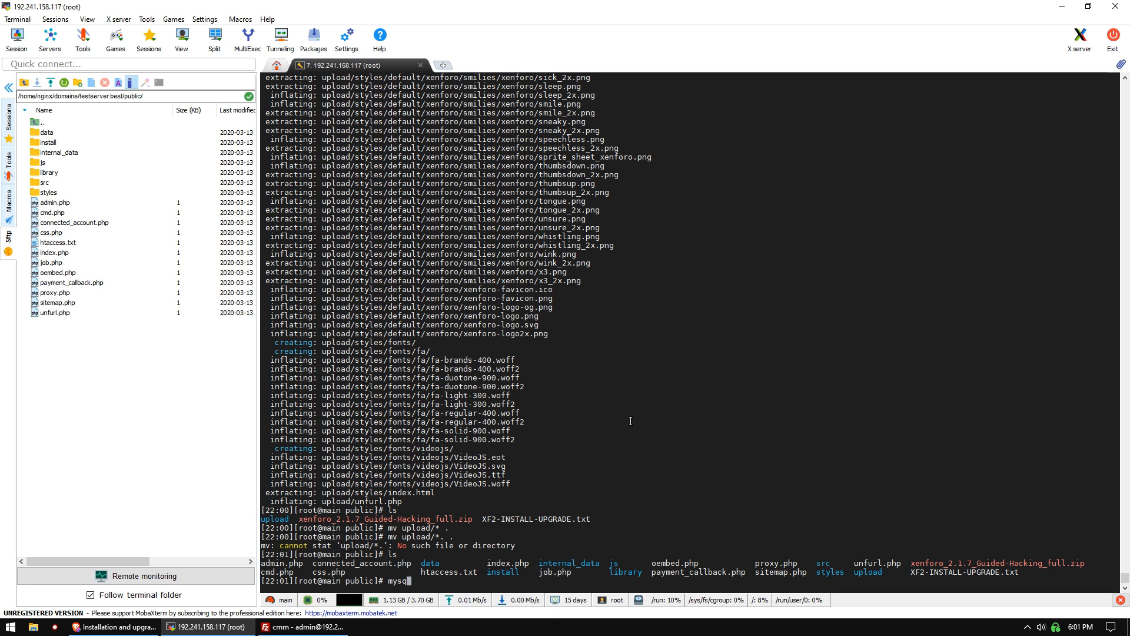
key("Return")
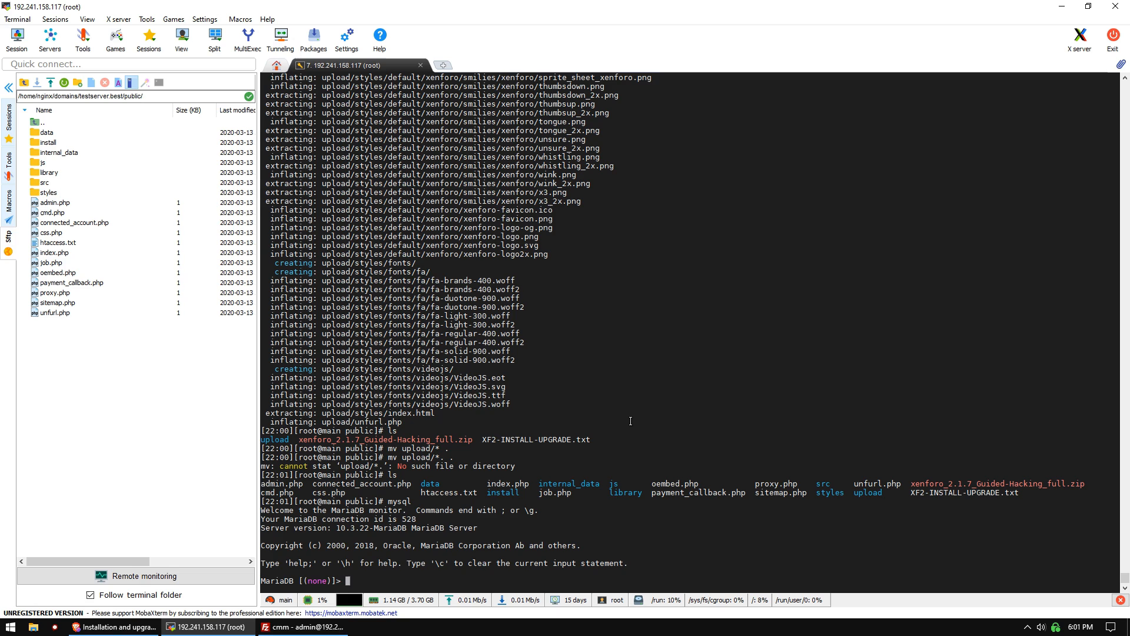
type("show databs")
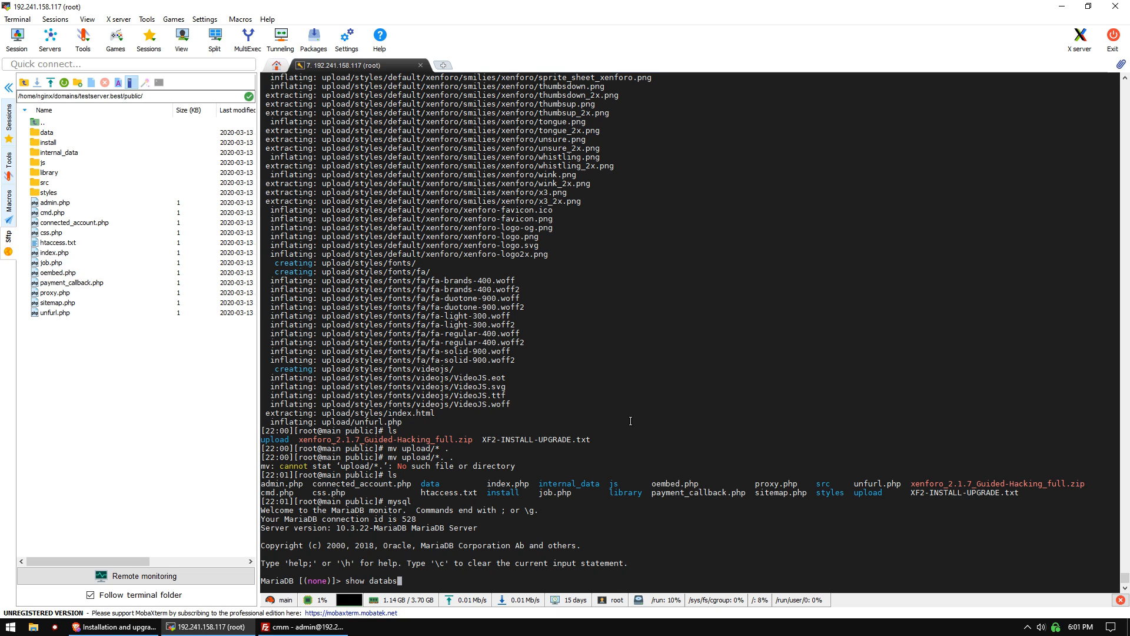
key("Return")
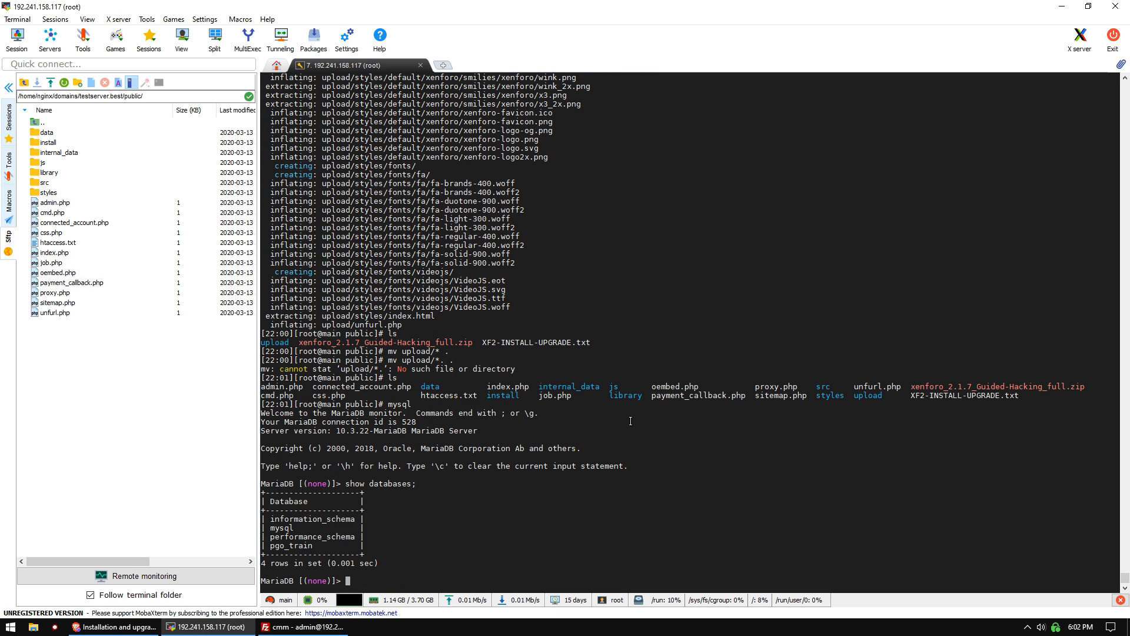
Create the testserver database, then quit MariaDB with Ctrl+C
type("cre")
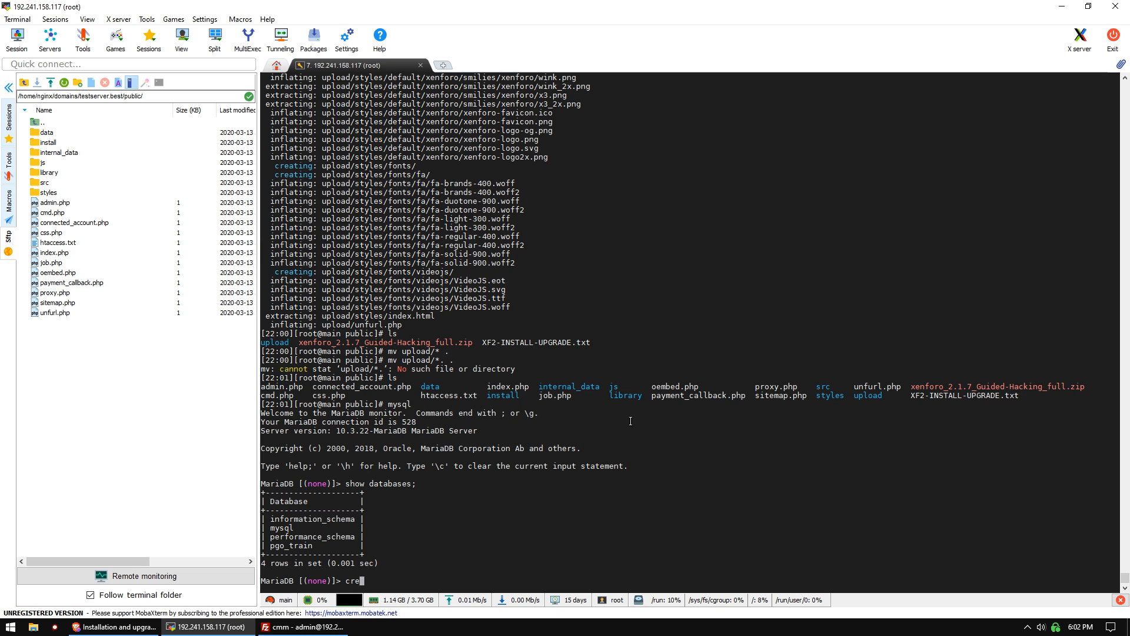
type("ate database testserver")
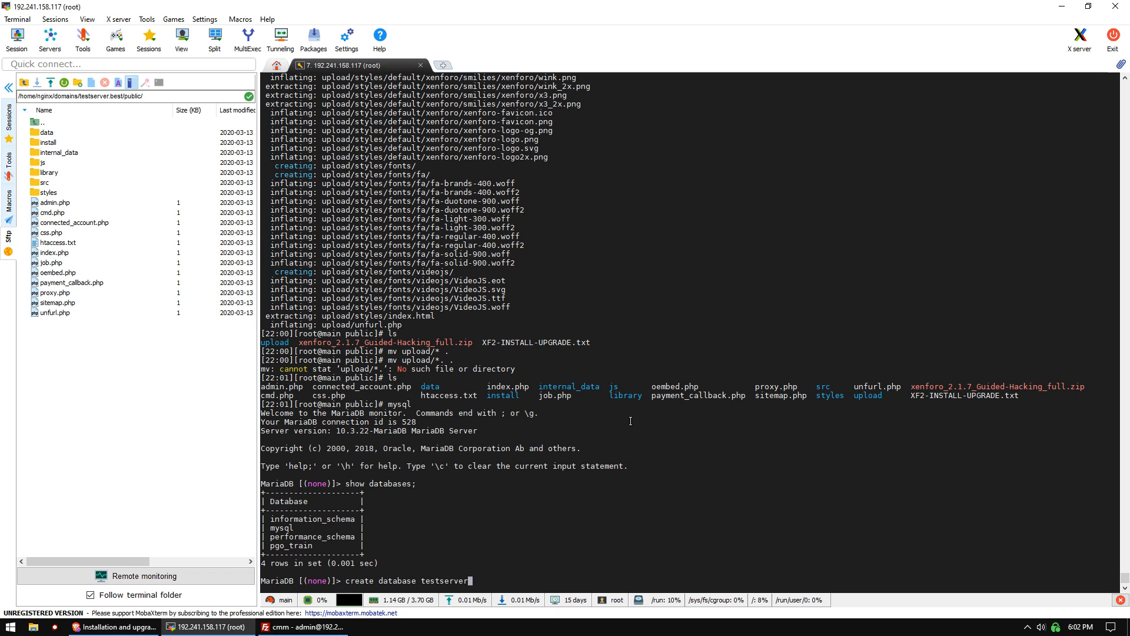
key("Return")
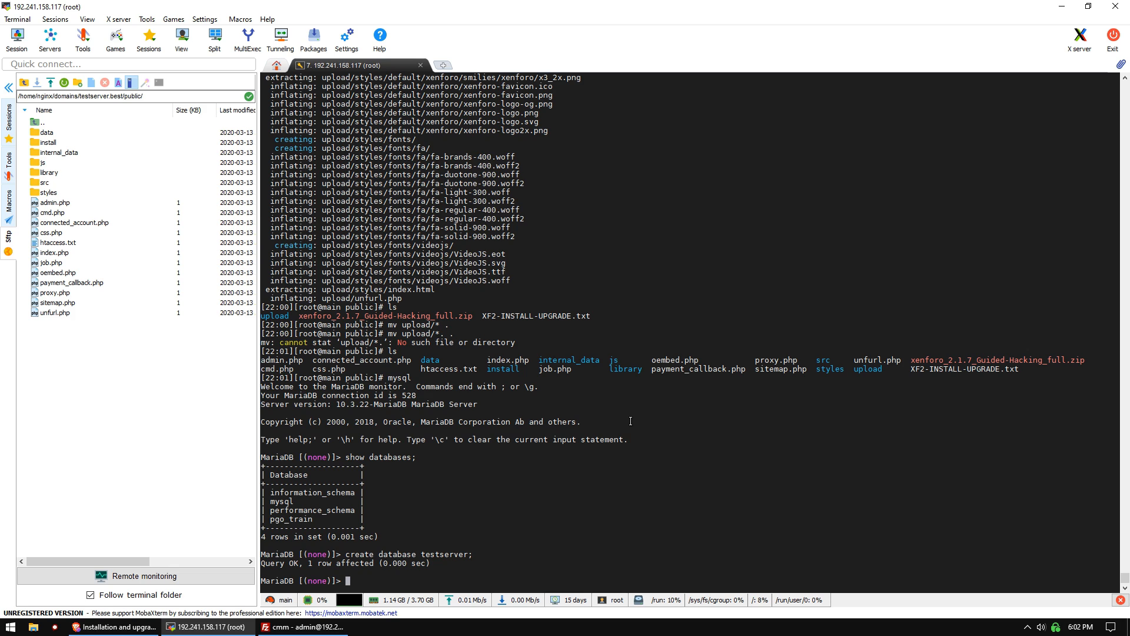
mouse_move(516, 494)
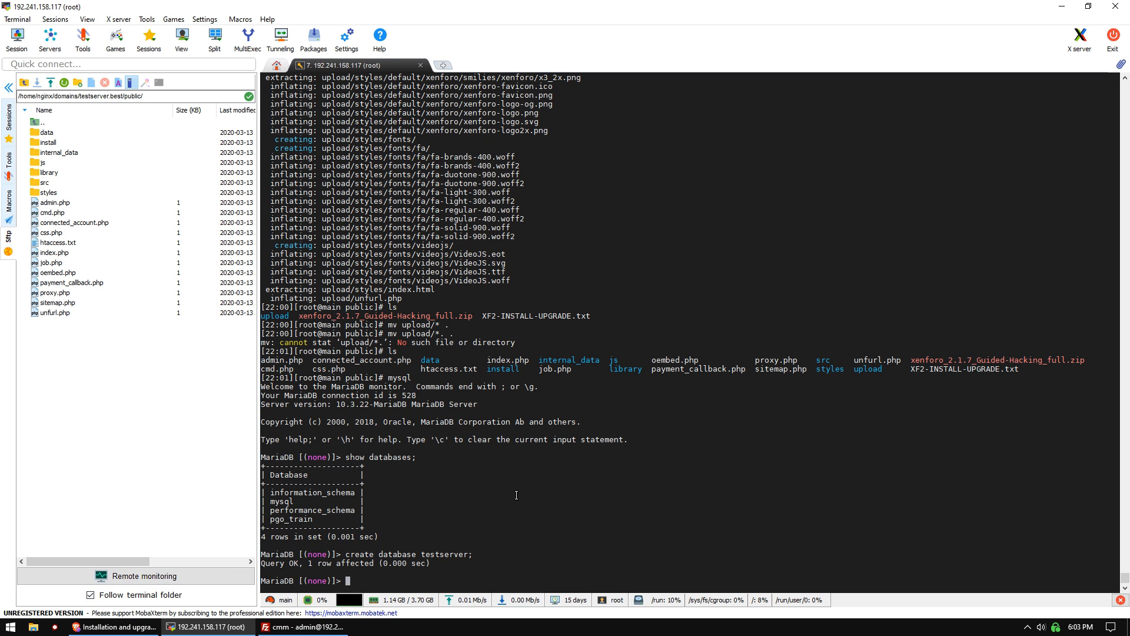
key("ctrl+c")
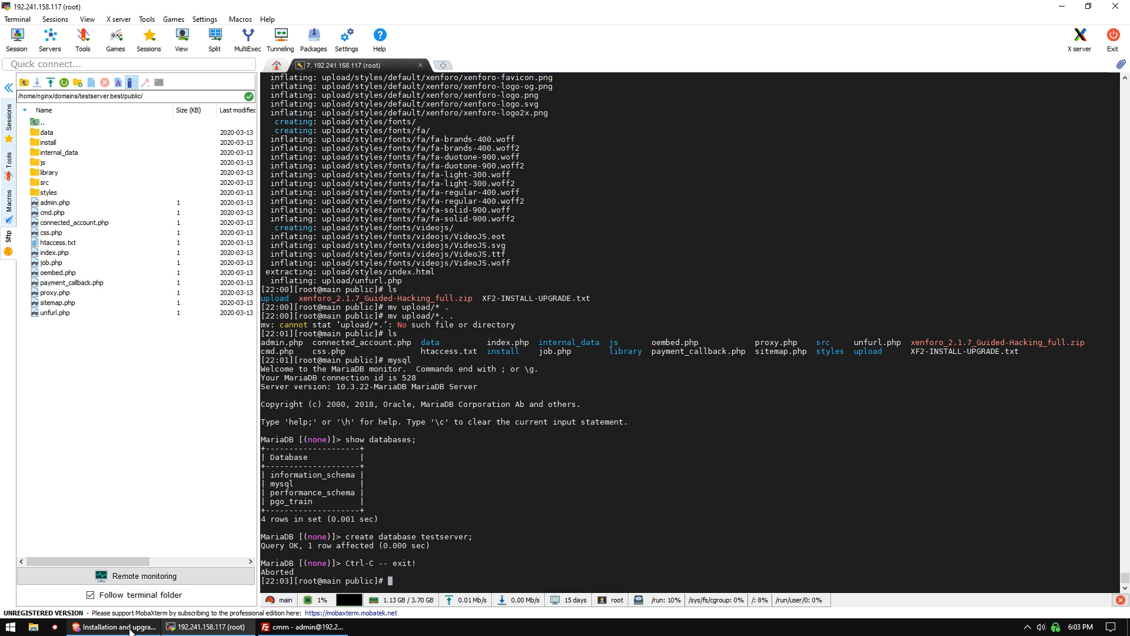
Show the XenForo 2.1.7 installer's errors page in Chrome
left_click(112, 626)
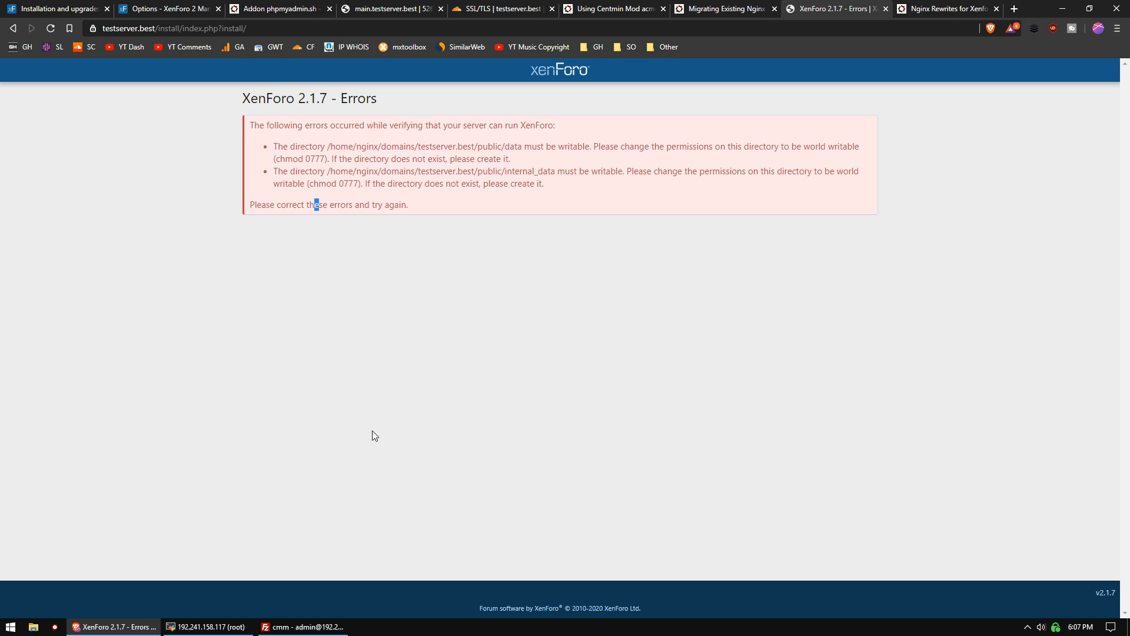
mouse_move(401, 409)
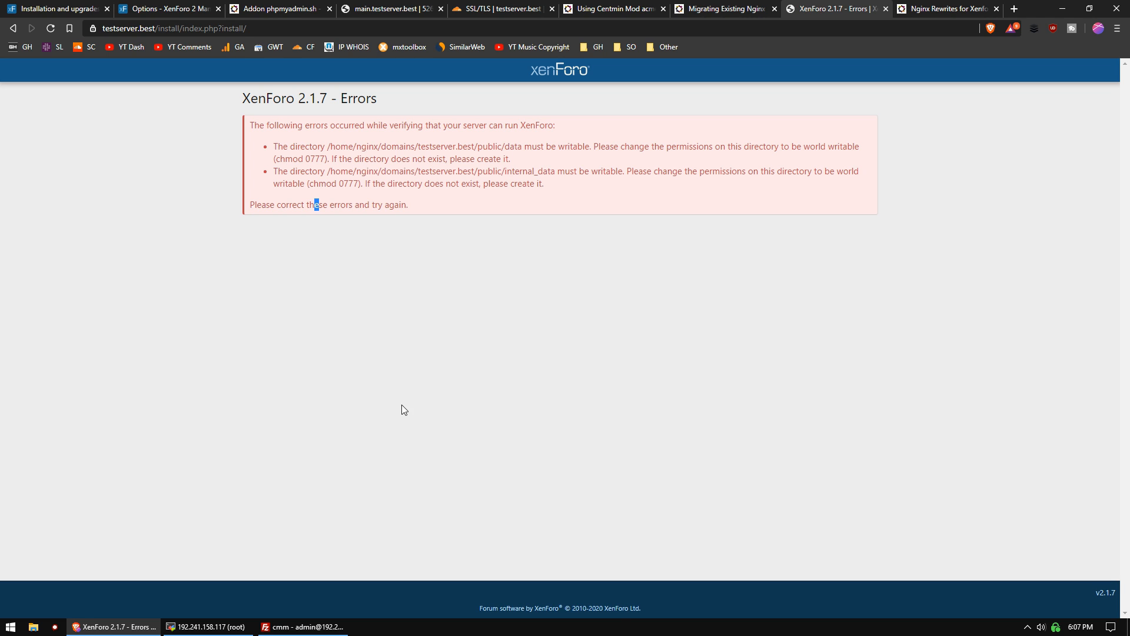
mouse_move(793, 299)
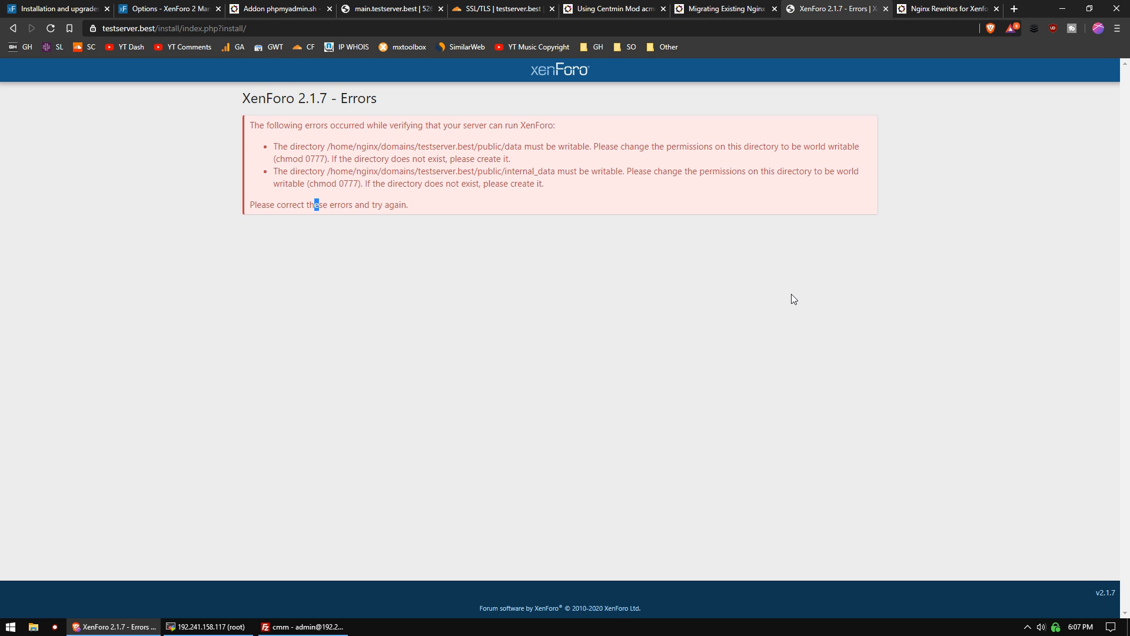
Open the Centmin Mod 'Nginx Rewrites for Xenforo' guide and select the newdomain.com placeholder in its commands
left_click(946, 8)
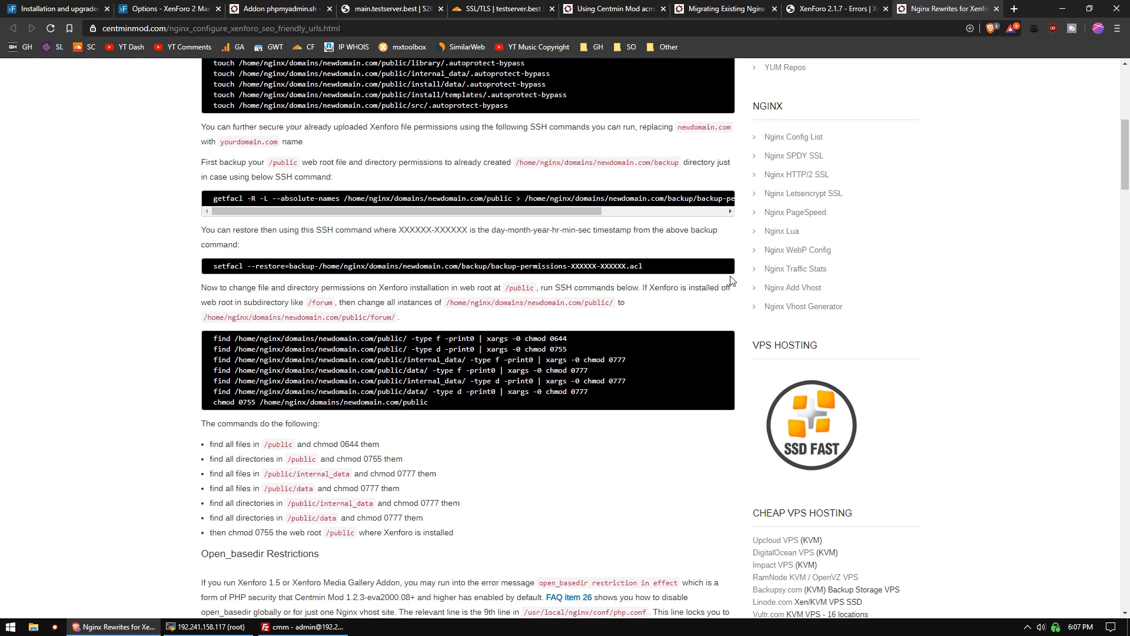
mouse_move(466, 410)
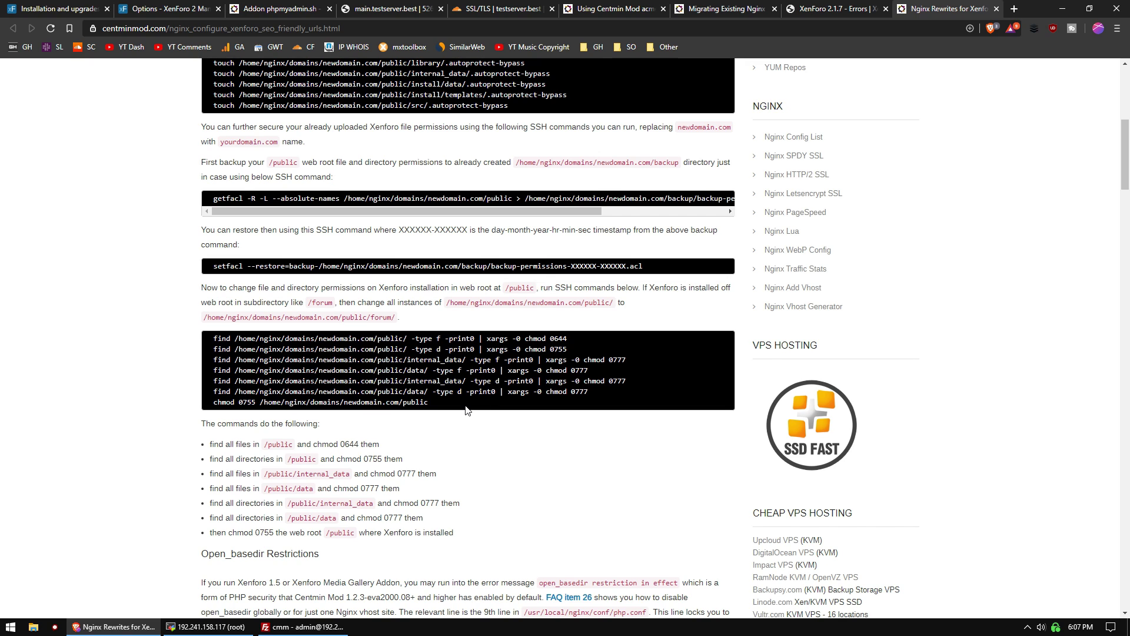
mouse_move(301, 487)
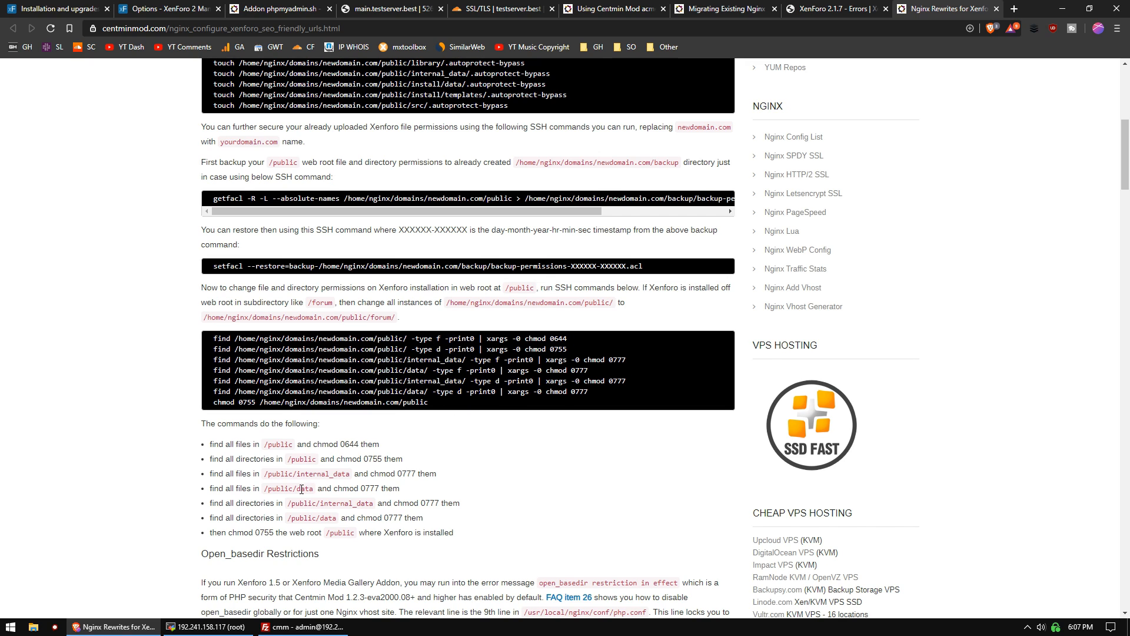
double_click(342, 337)
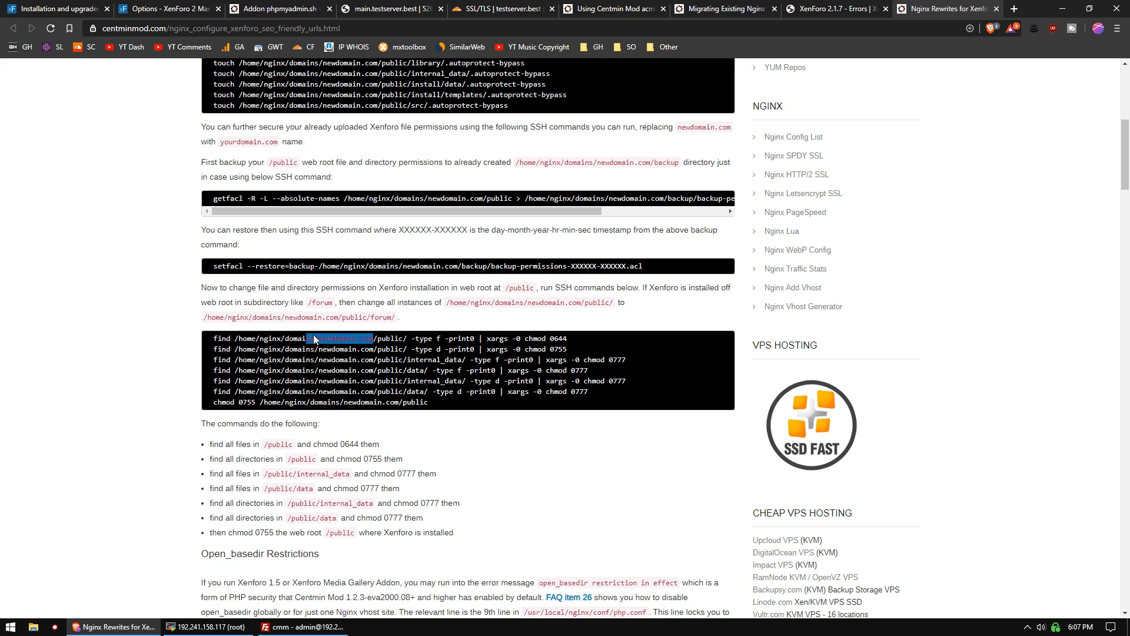
left_click(207, 627)
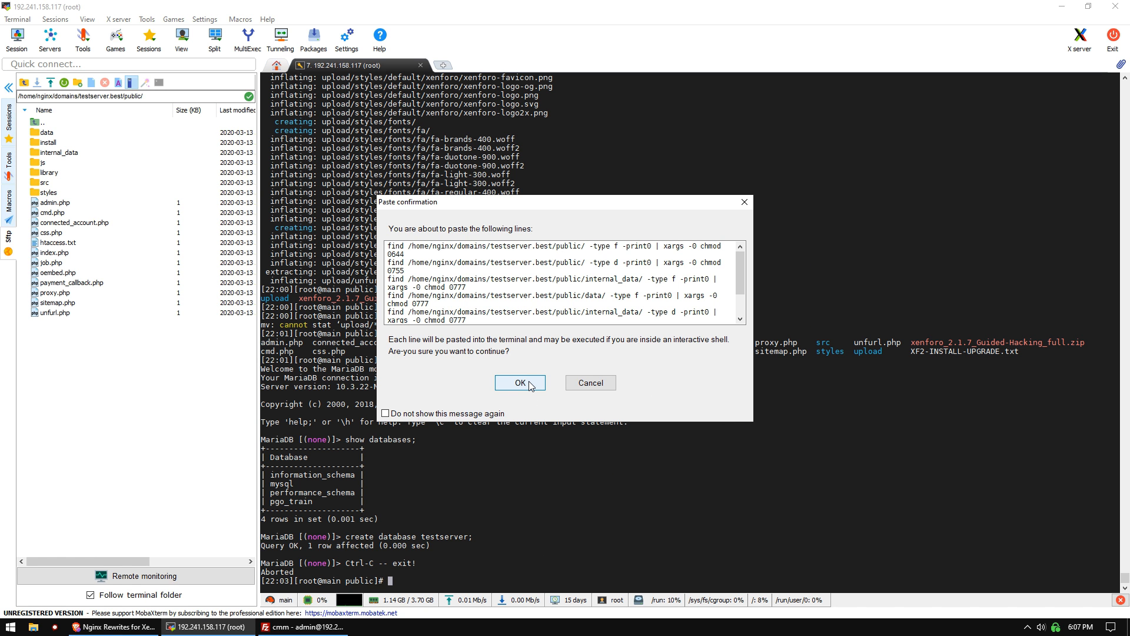
Confirm pasting the find/chmod commands that make data and internal_data 0777
left_click(519, 382)
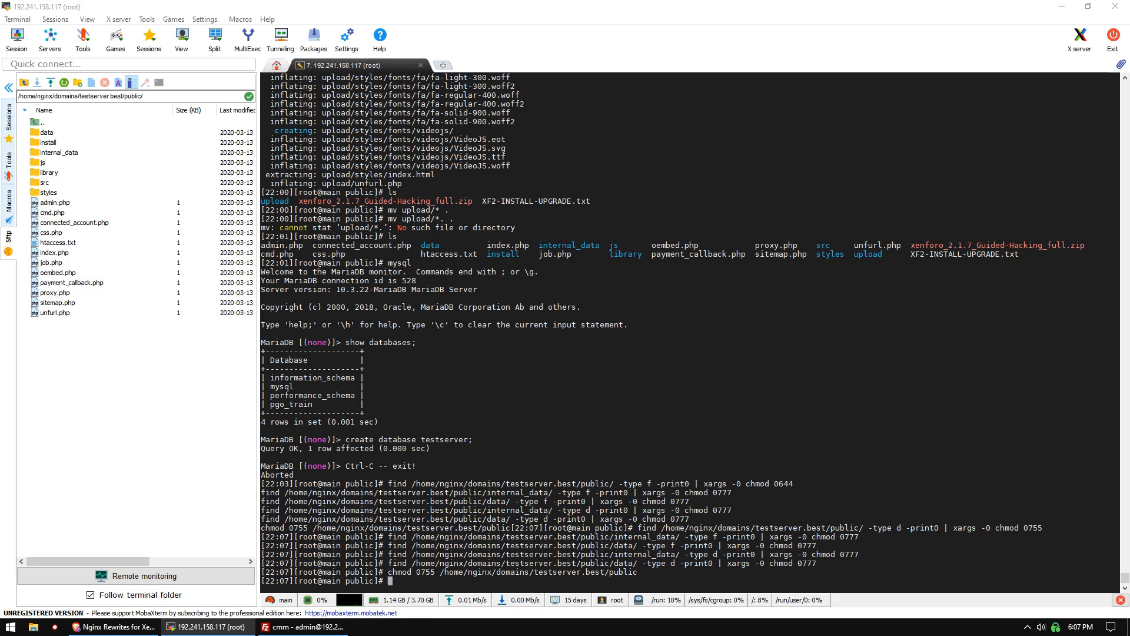
left_click(113, 626)
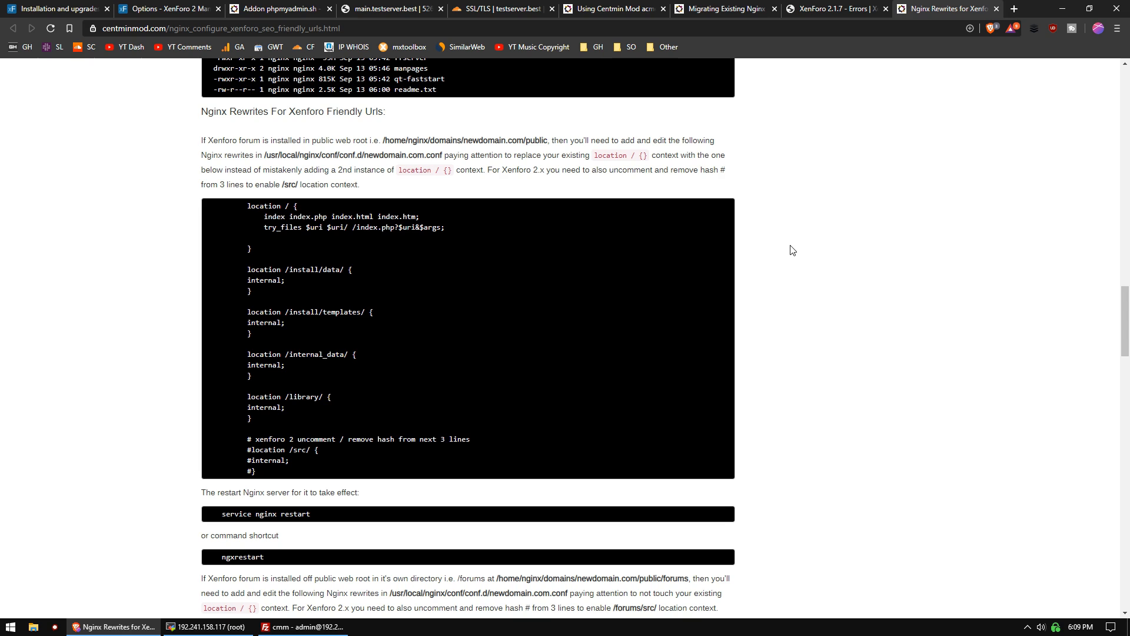
mouse_move(369, 400)
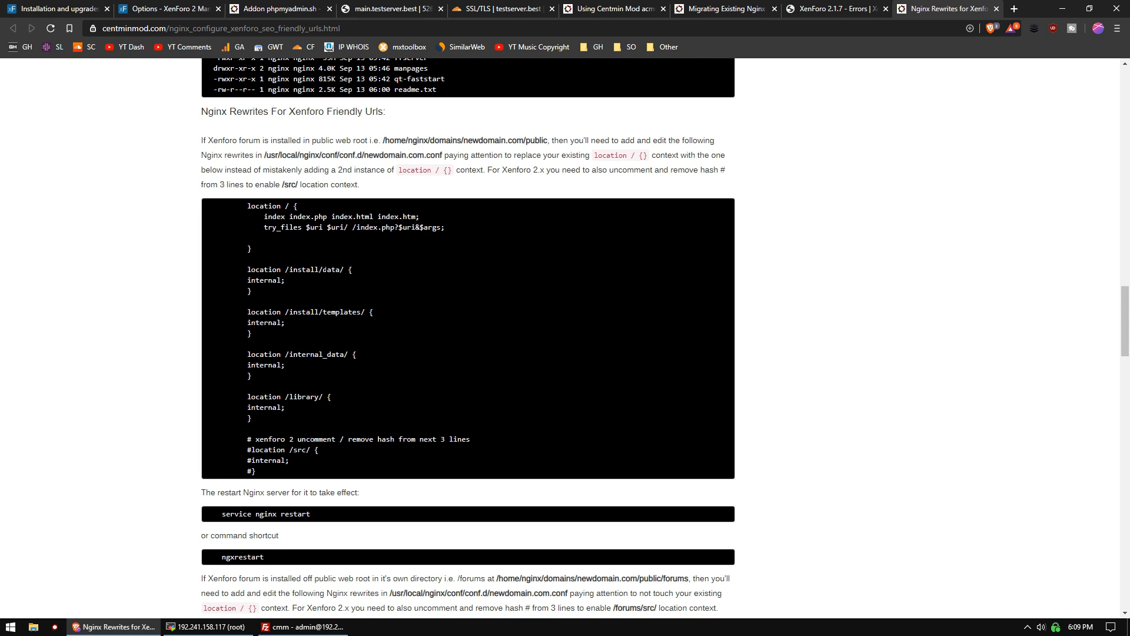
Review Centmin Mod's XenForo friendly URL rewrite rules and move to the XenForo manual's Nginx page
double_click(293, 269)
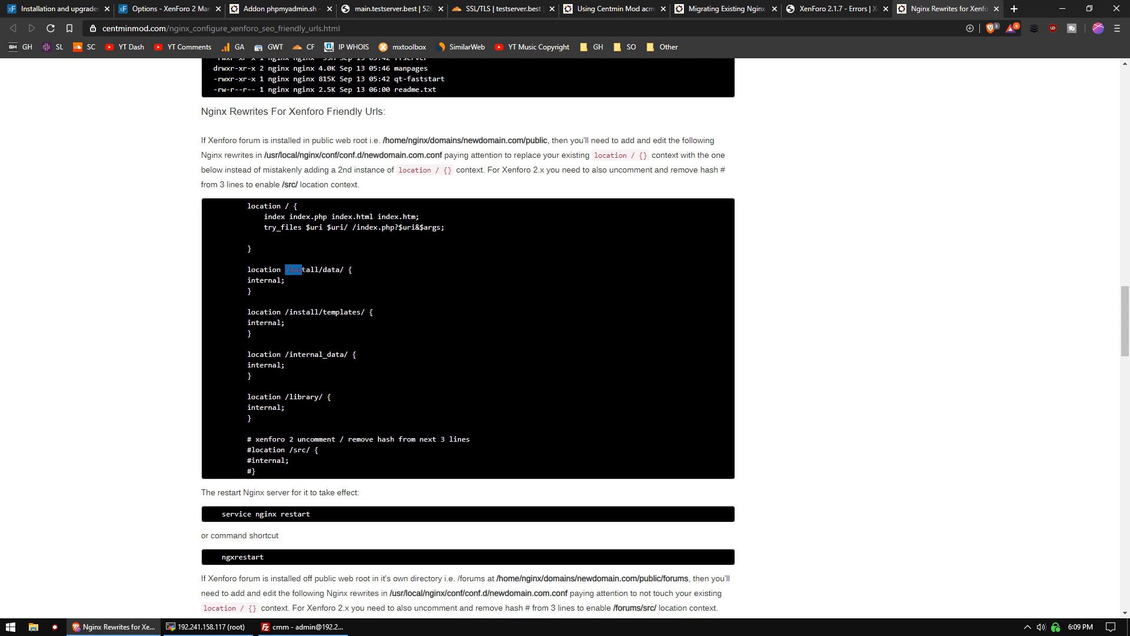
left_click(293, 269)
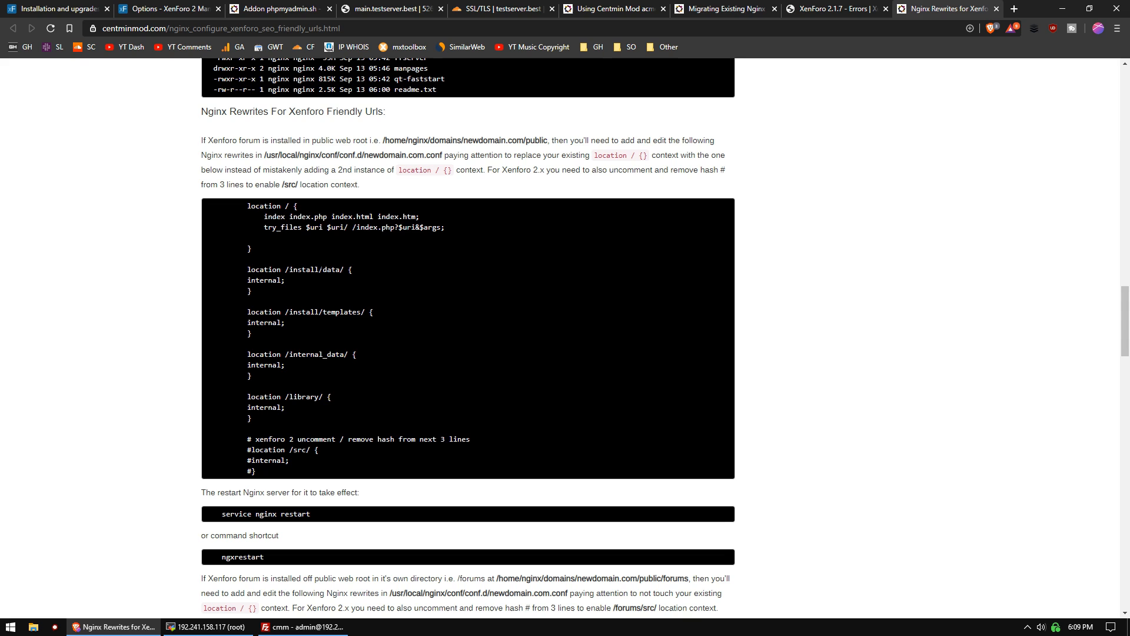
mouse_move(296, 414)
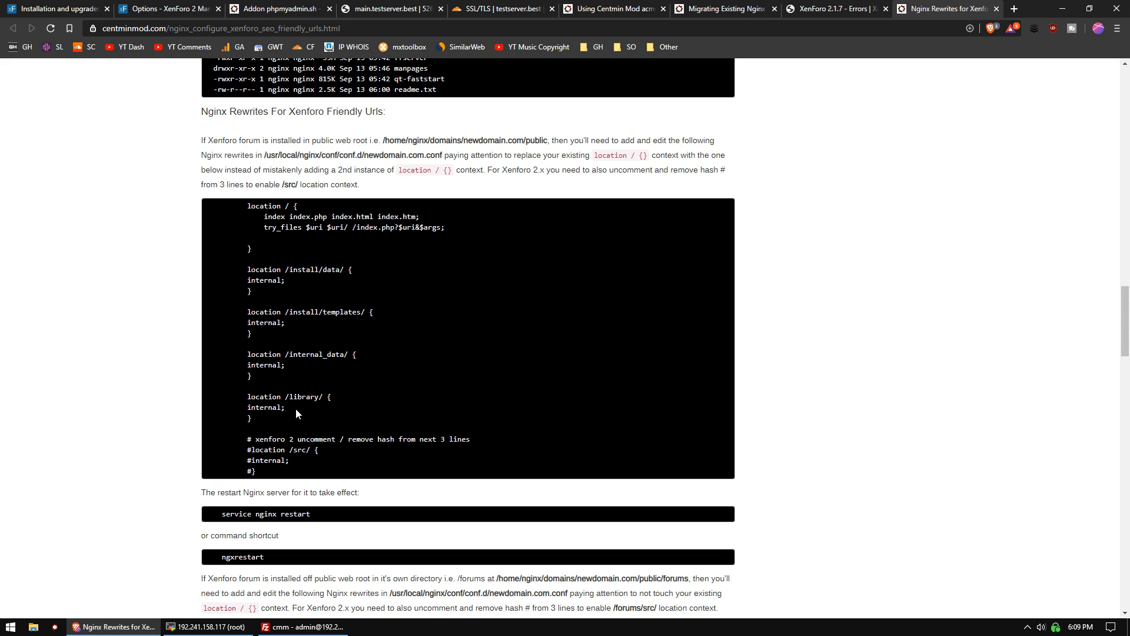
left_click(168, 9)
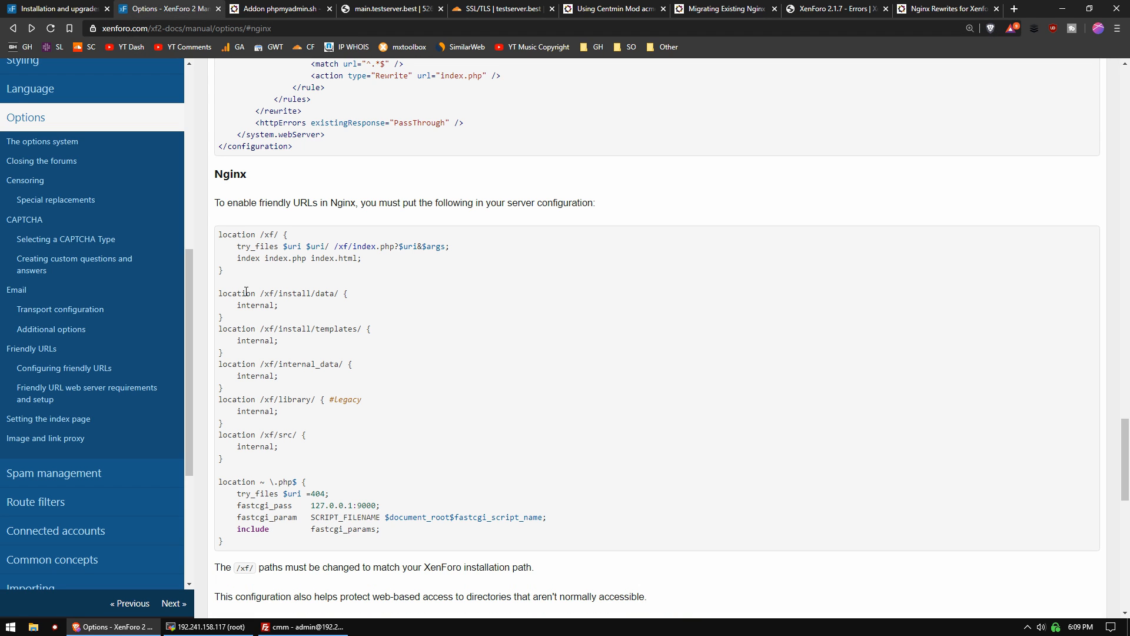
Scroll to the XenForo manual's Nginx location block and copy it for the server
scroll("down", 3)
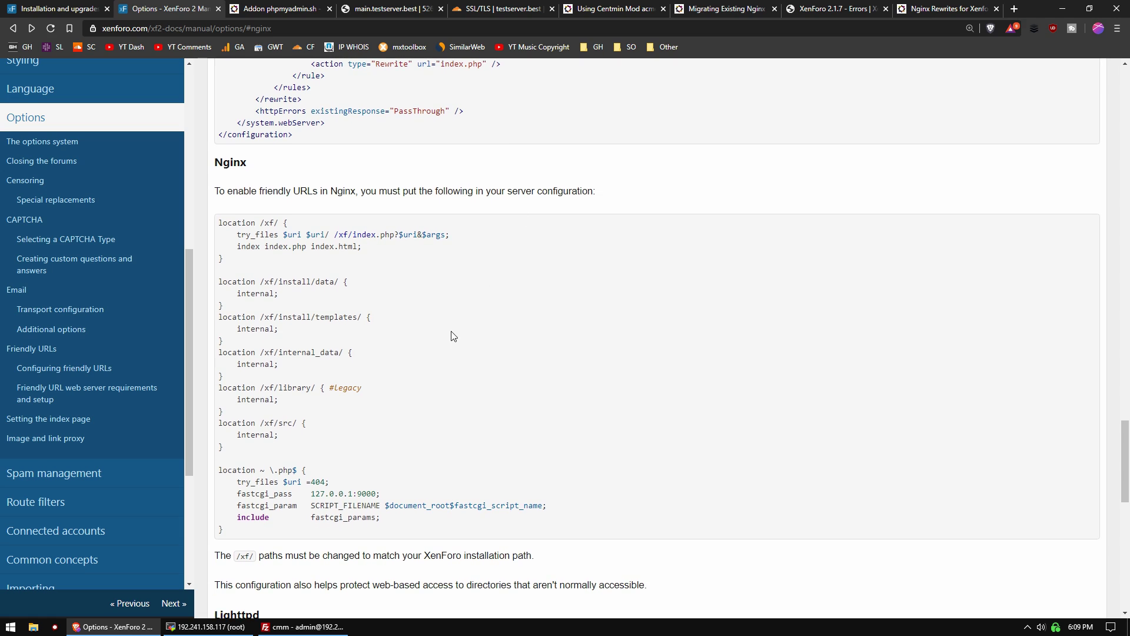
mouse_move(444, 324)
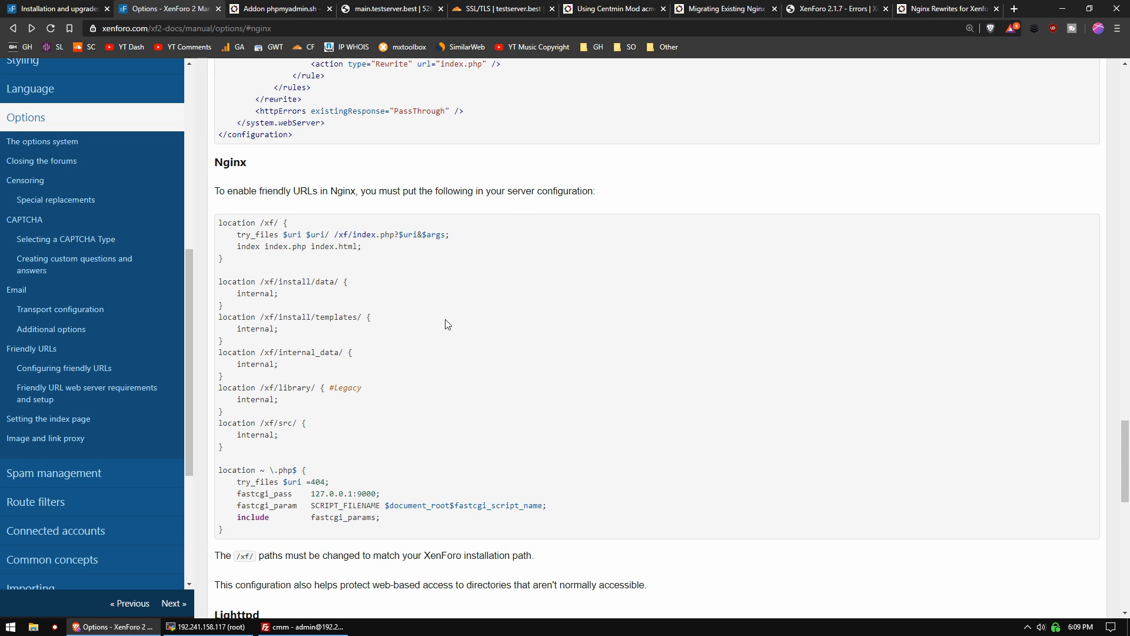
mouse_move(304, 534)
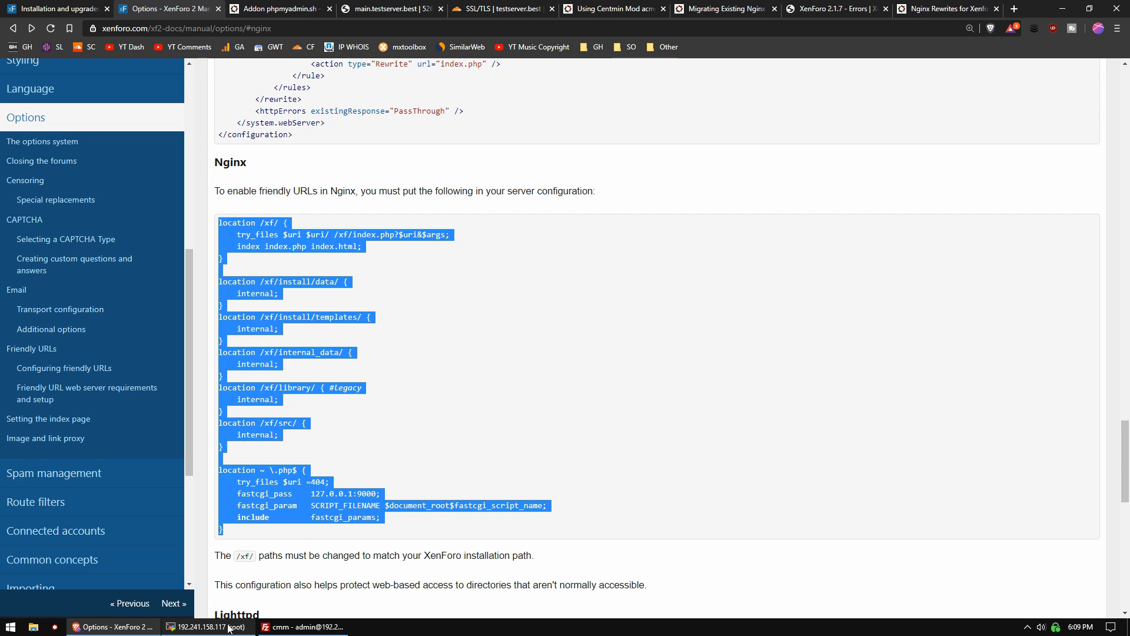
left_click(204, 625)
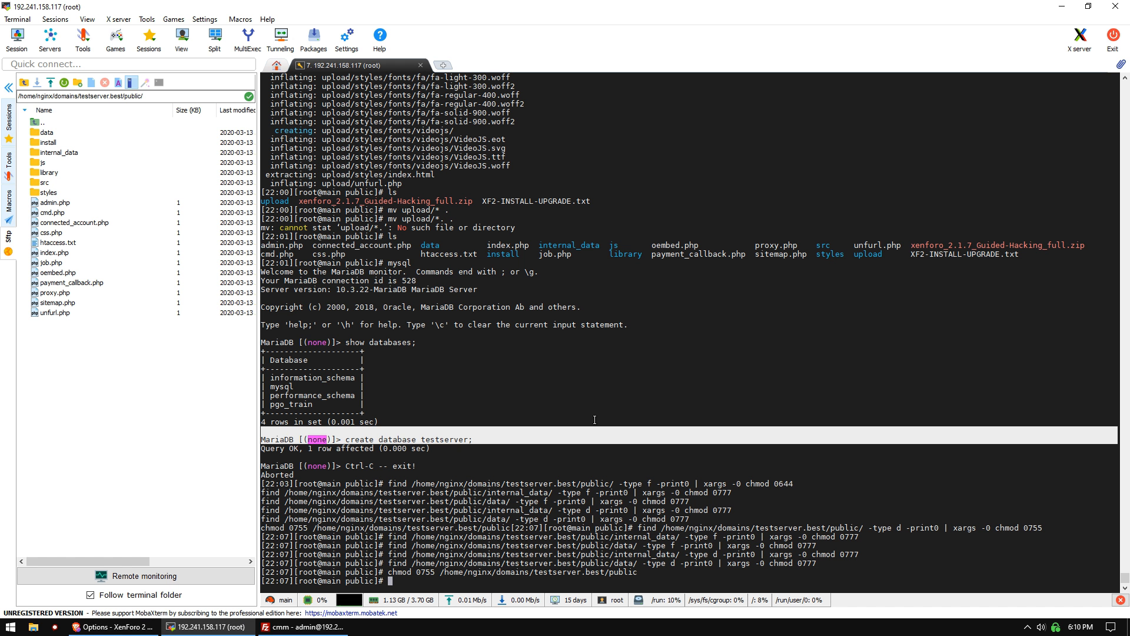
Change into /usr/local/nginx/conf/conf.d and open testserver.best.ssl.conf from the SFTP sidebar
type("cd")
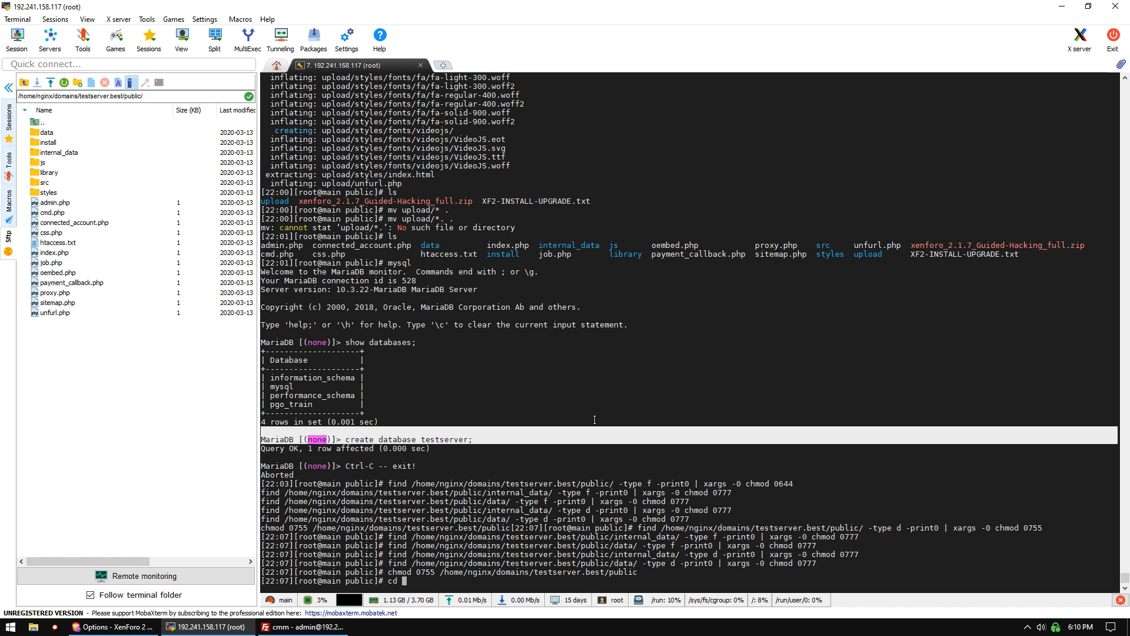
type("/usr/local/")
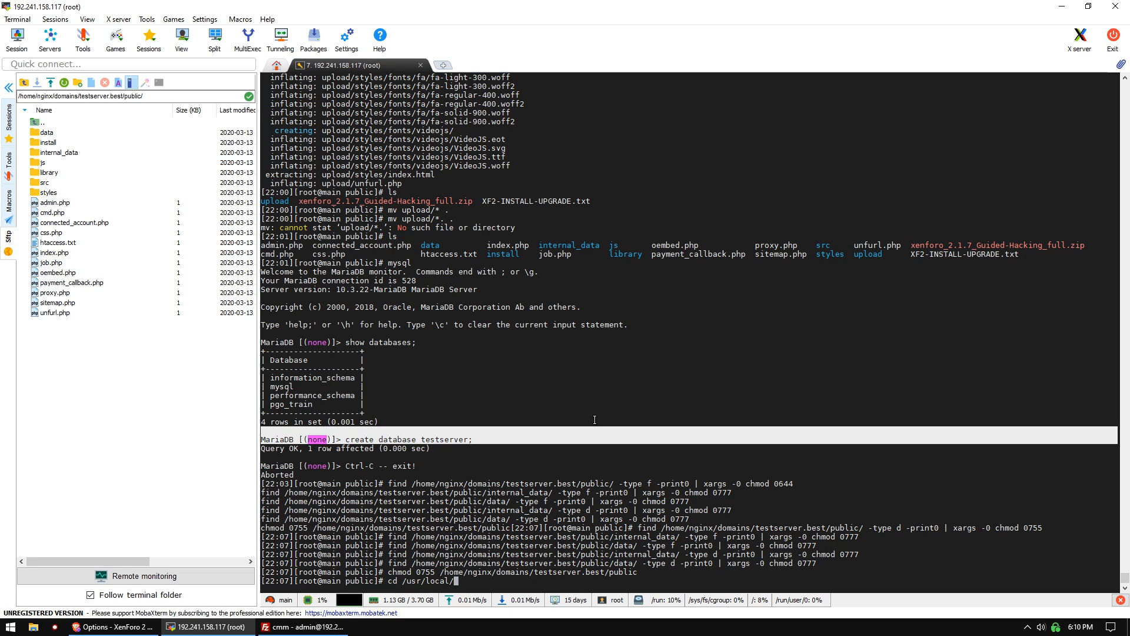
type("nginx/conf/conf.d")
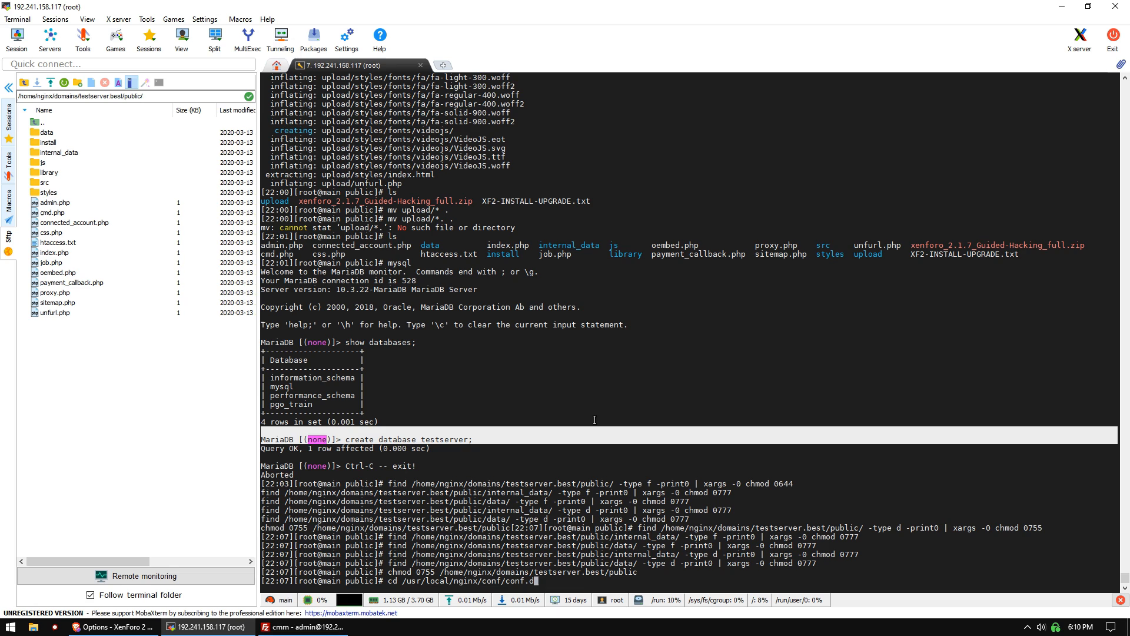
key("Return")
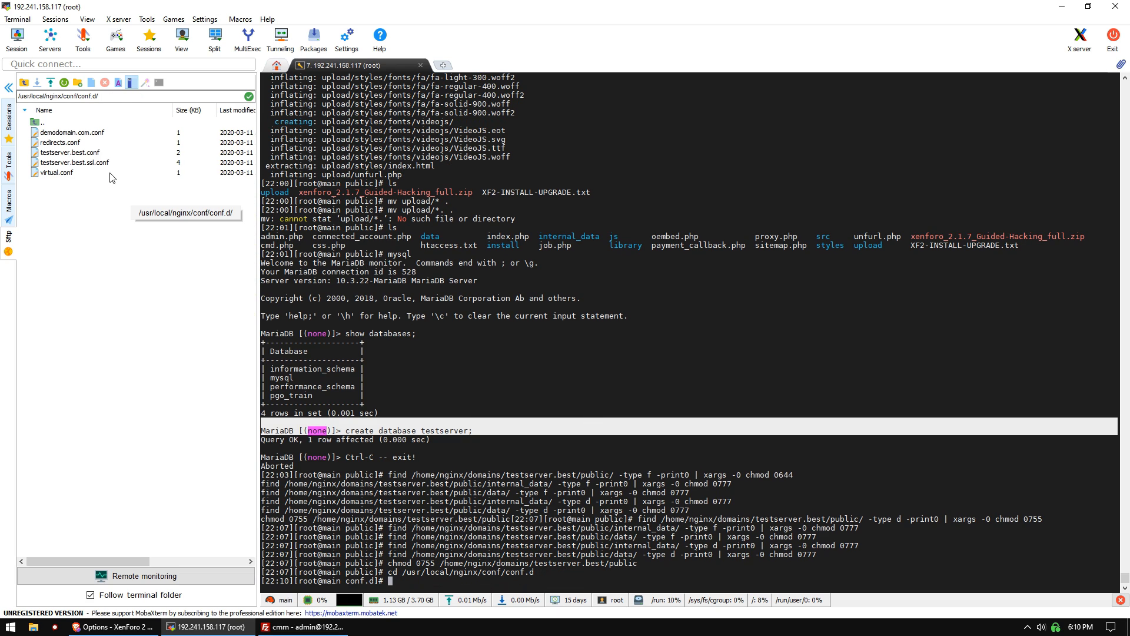
left_click(74, 162)
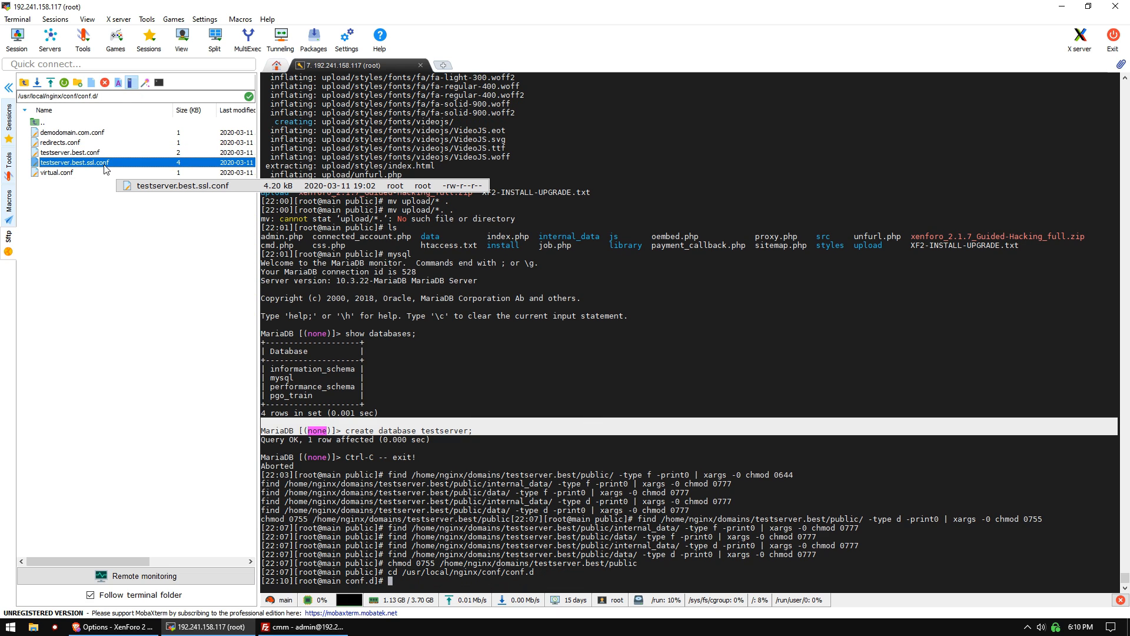
right_click(75, 163)
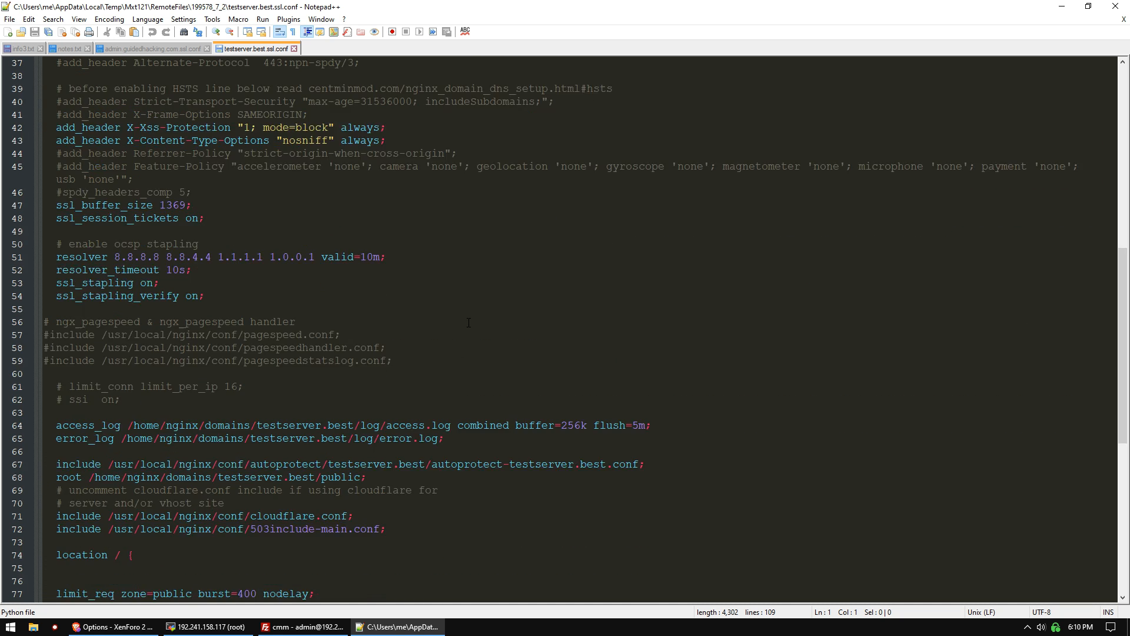
Remove the location /xf/ block and strip /xf/ from testserver.best.ssl.conf's location paths
scroll("down", 3)
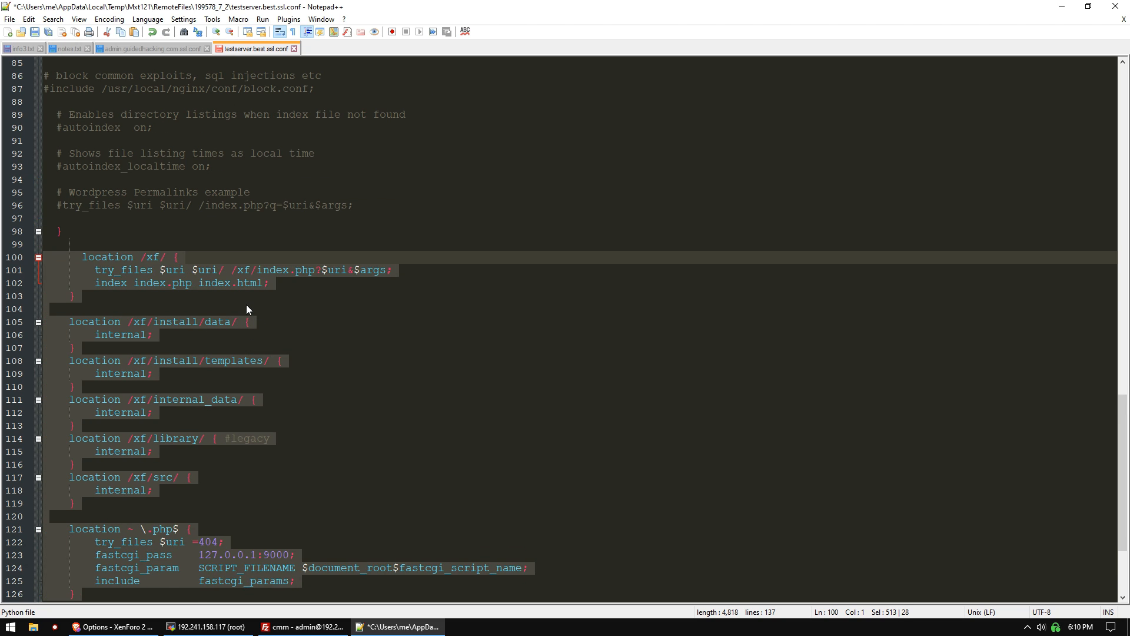
scroll("up", 3)
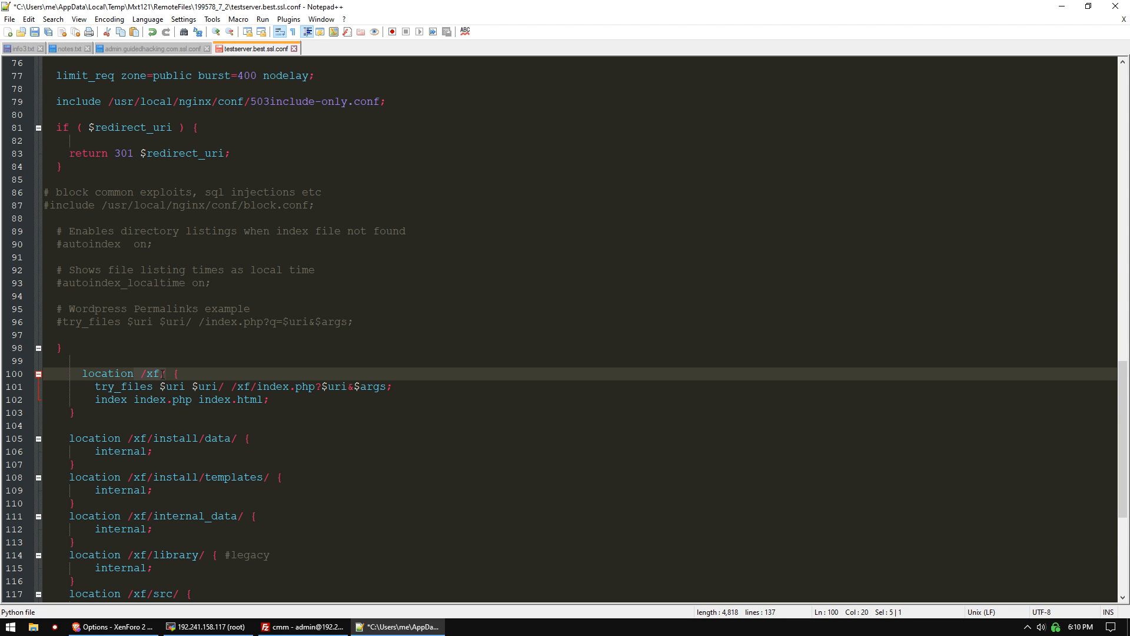
scroll("up", 3)
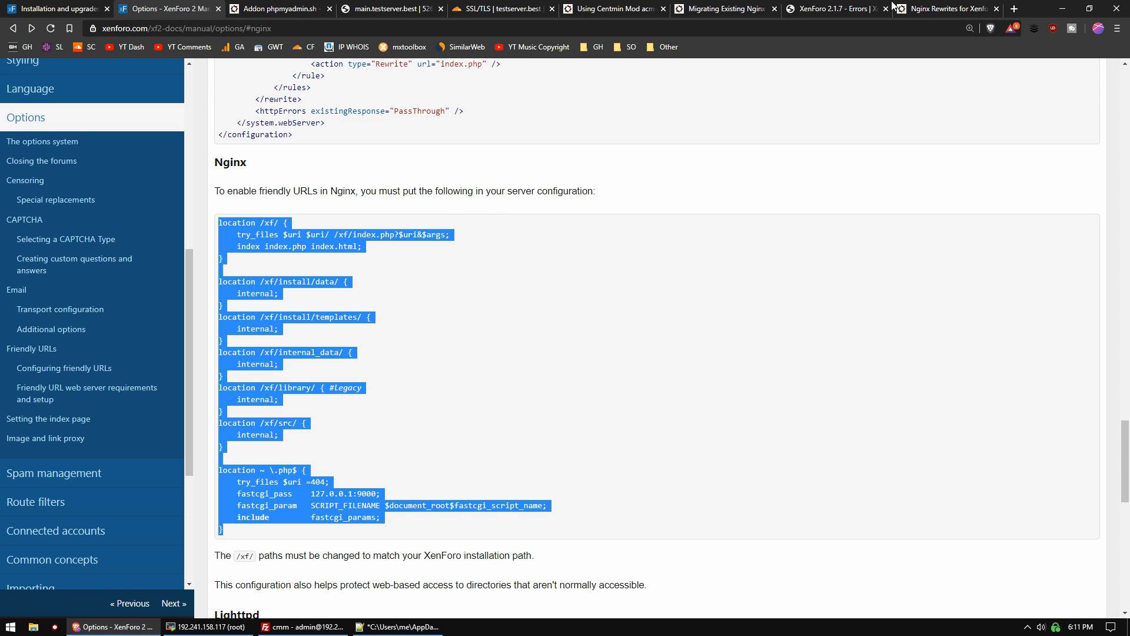
left_click(948, 9)
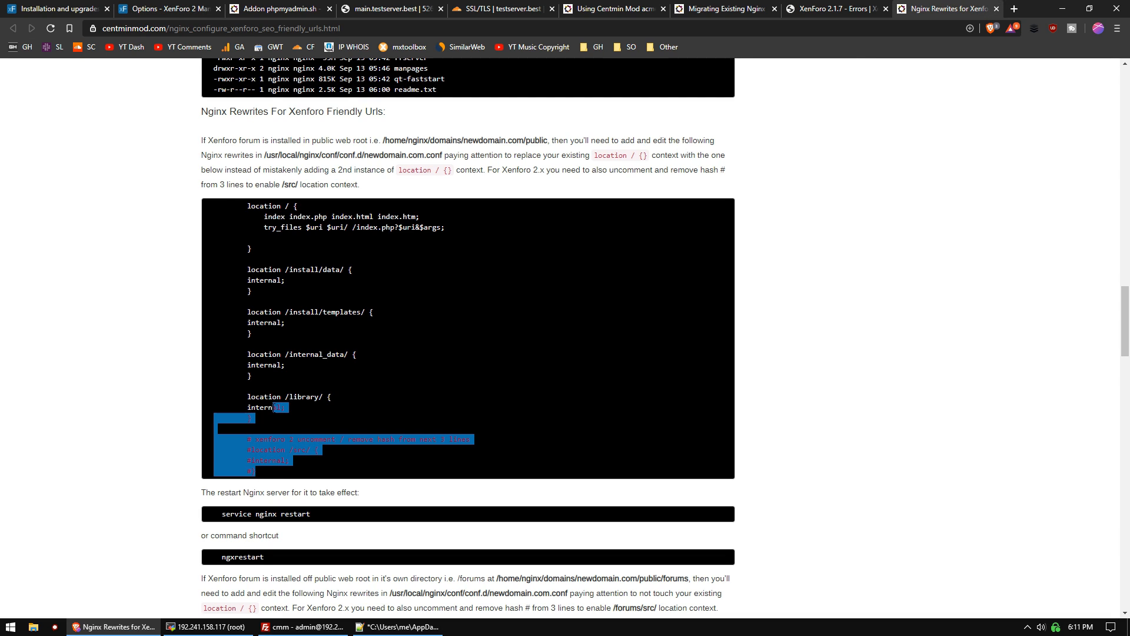
left_click(395, 626)
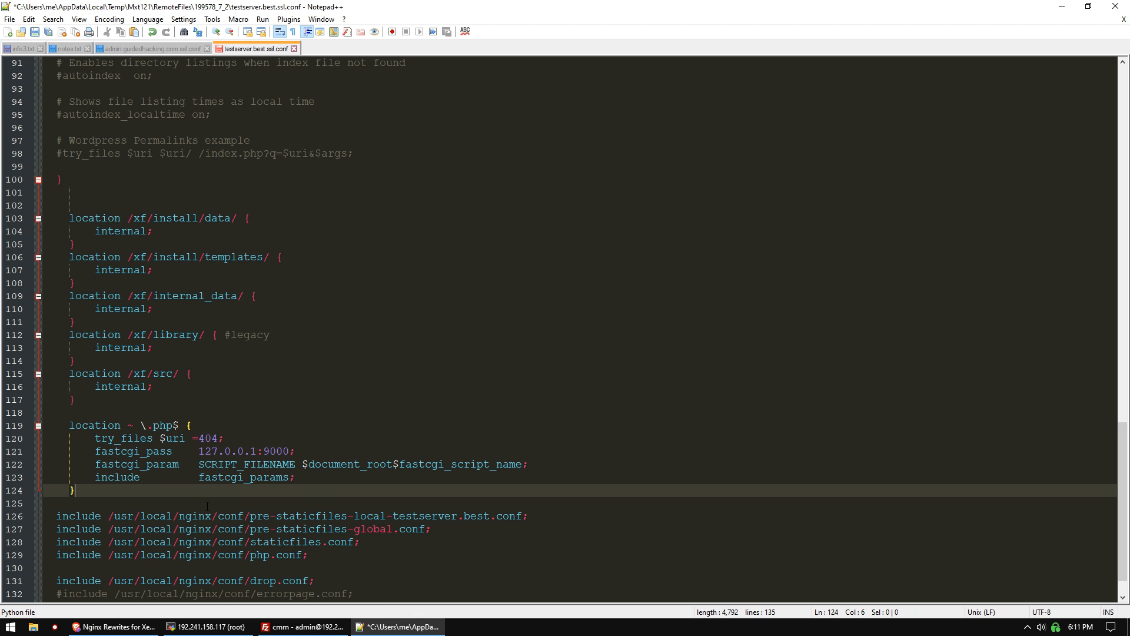
left_click(74, 399)
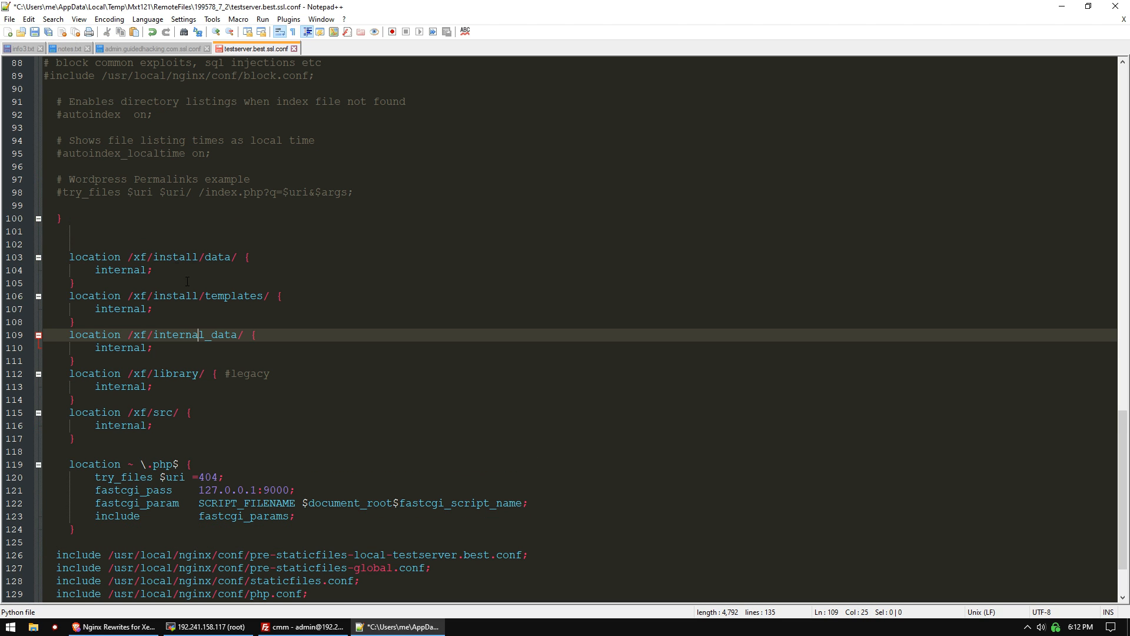
left_click(145, 257)
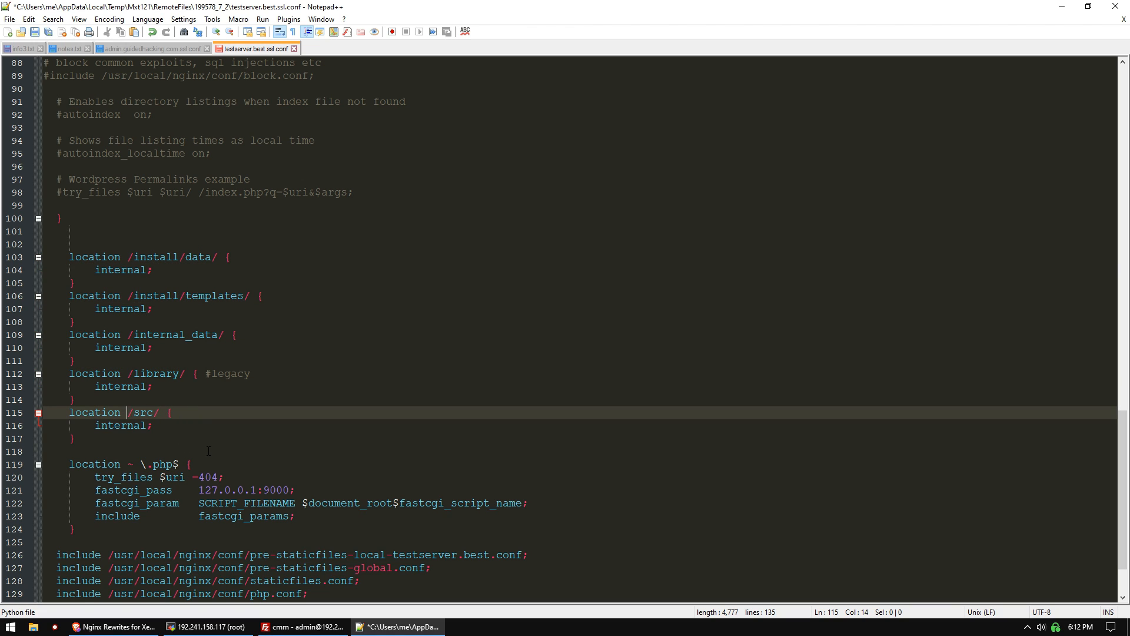
left_click(205, 625)
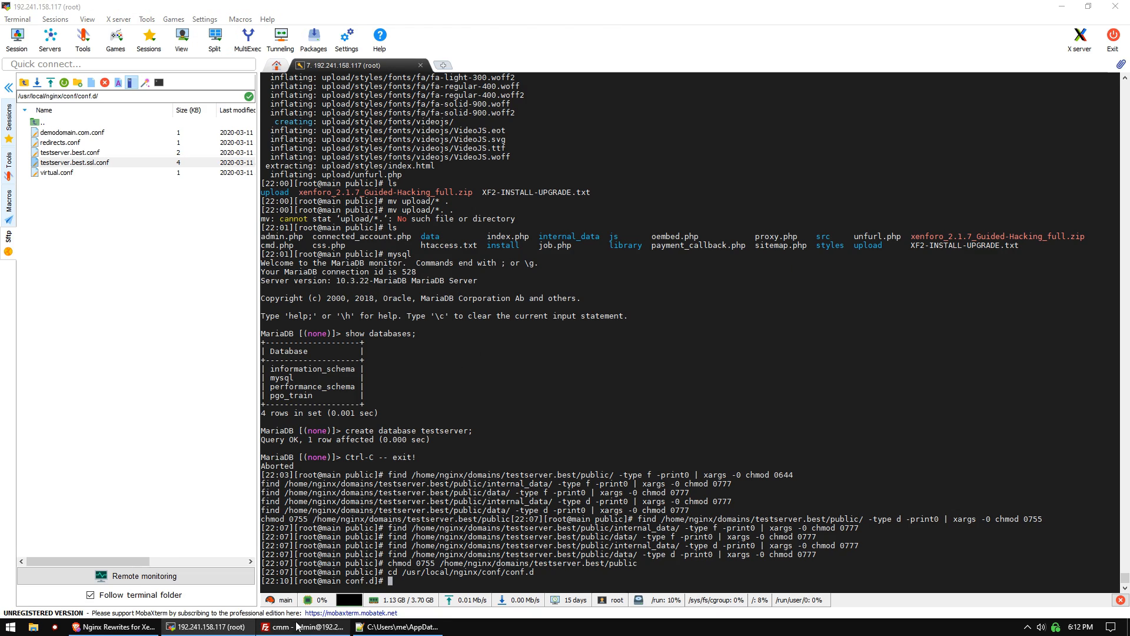
Reload the XenForo Errors tab so requirements pass, then begin the installation
type("nxg")
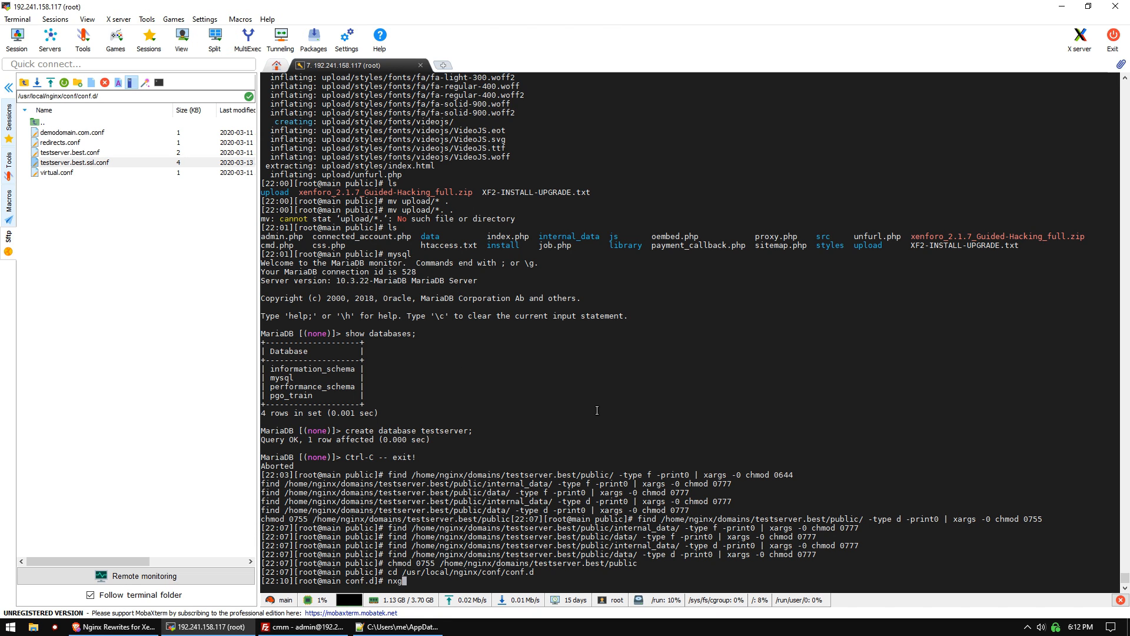
left_click(112, 626)
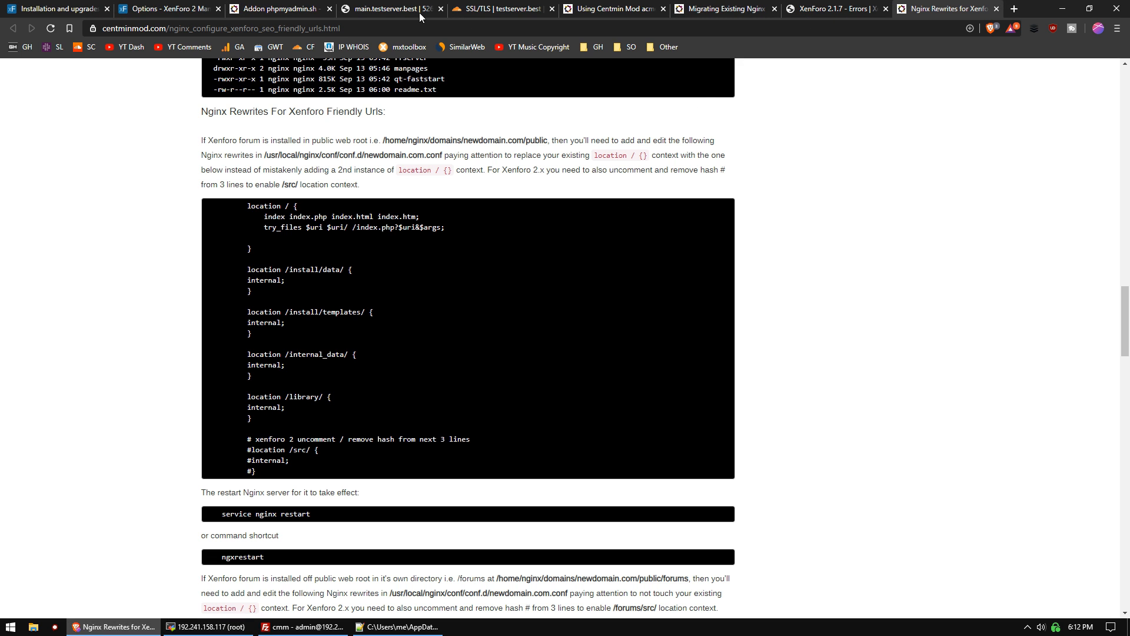
mouse_move(833, 8)
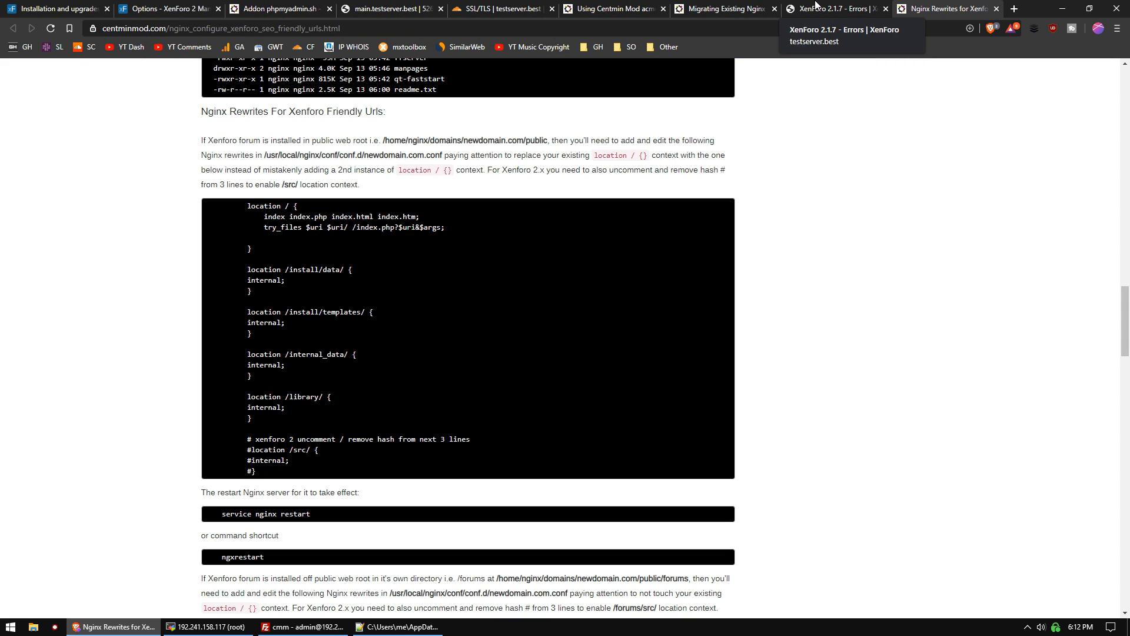
left_click(832, 7)
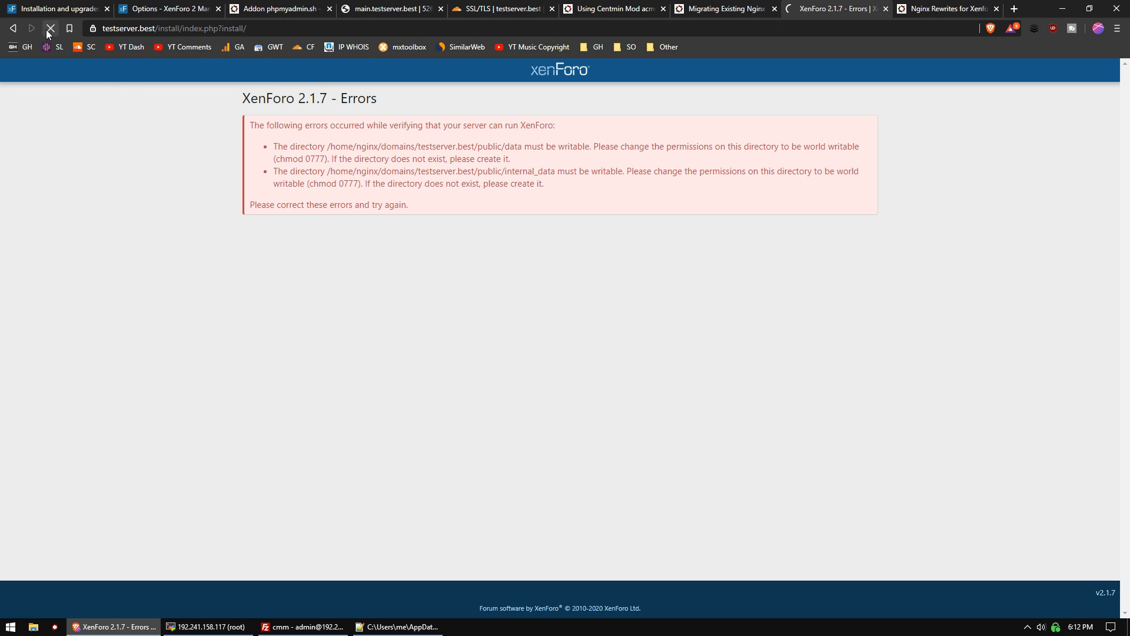
left_click(49, 28)
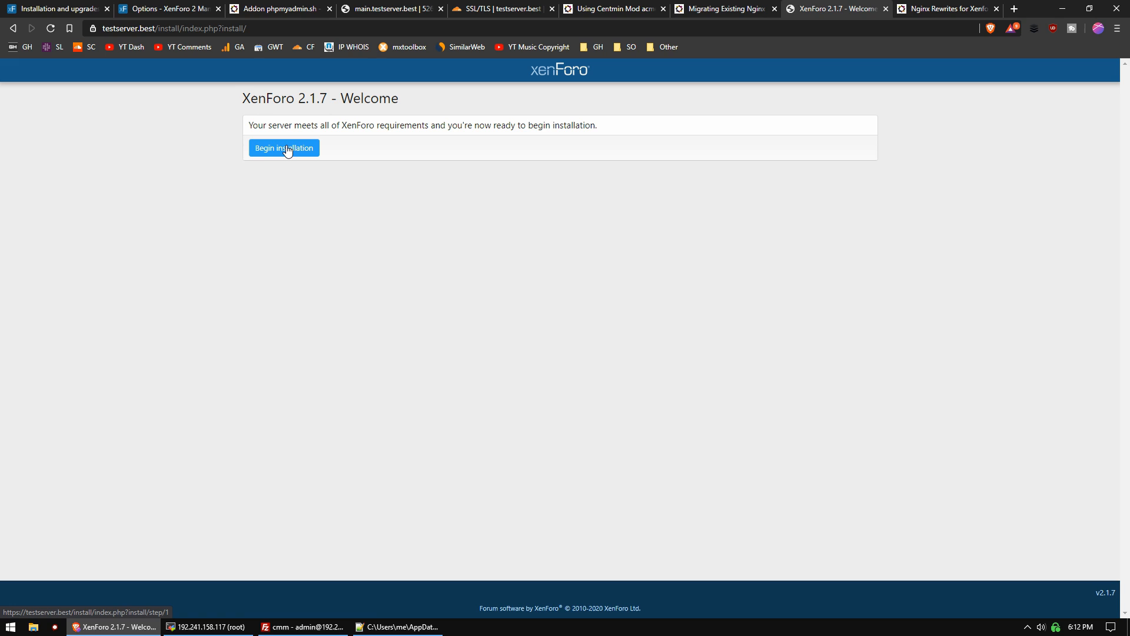
left_click(283, 147)
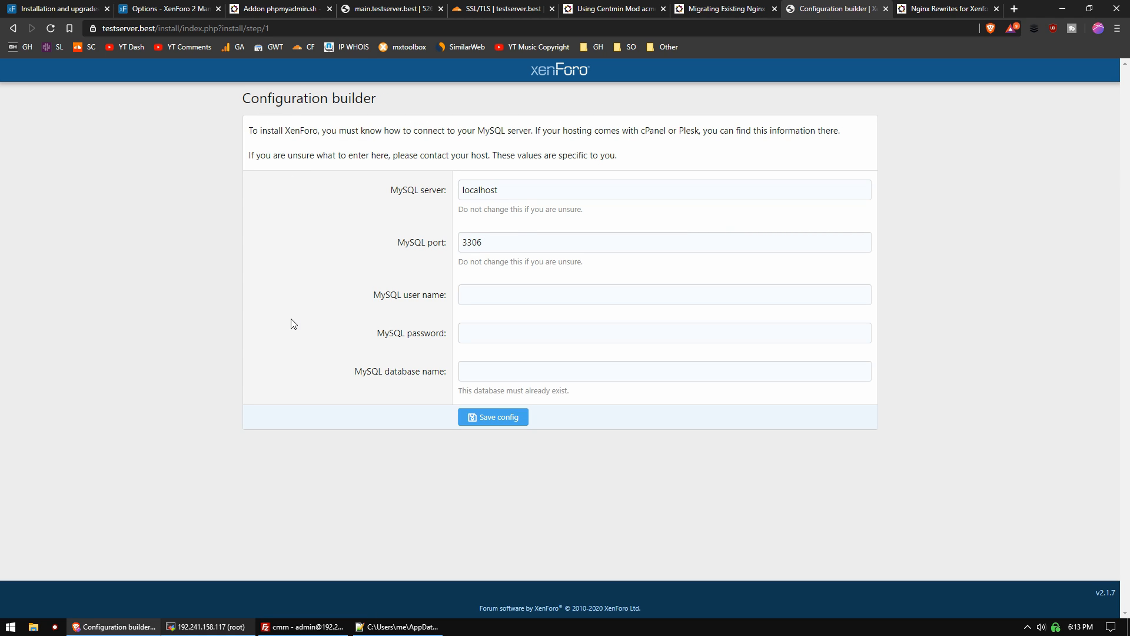
mouse_move(572, 187)
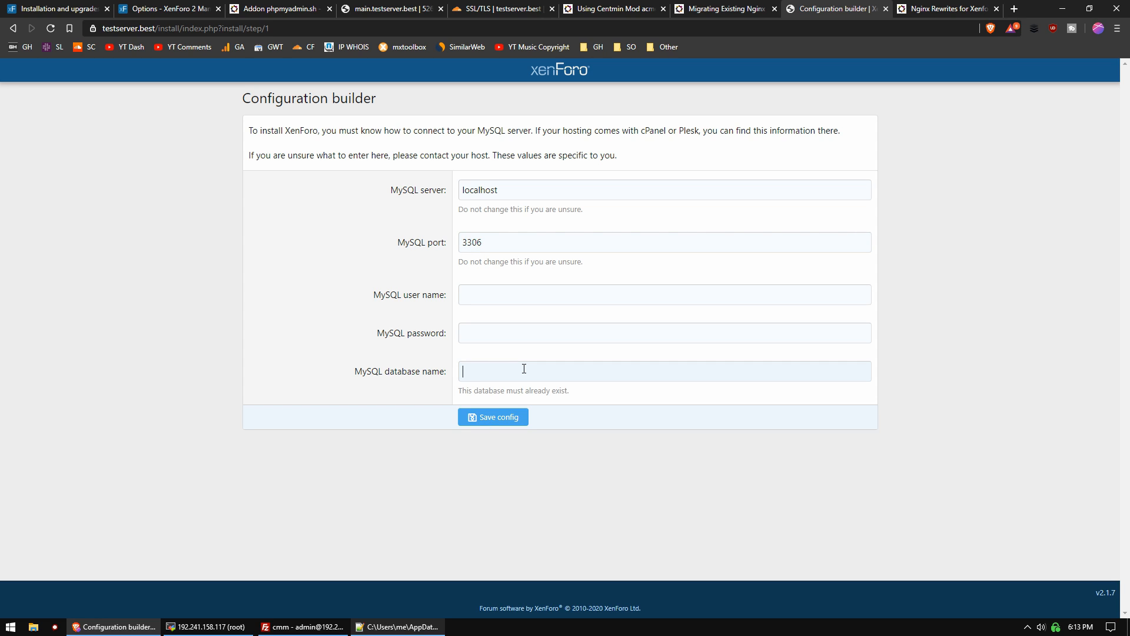
Save MySQL root credentials from notes.txt for database testserver, then download config.php
type("testserver")
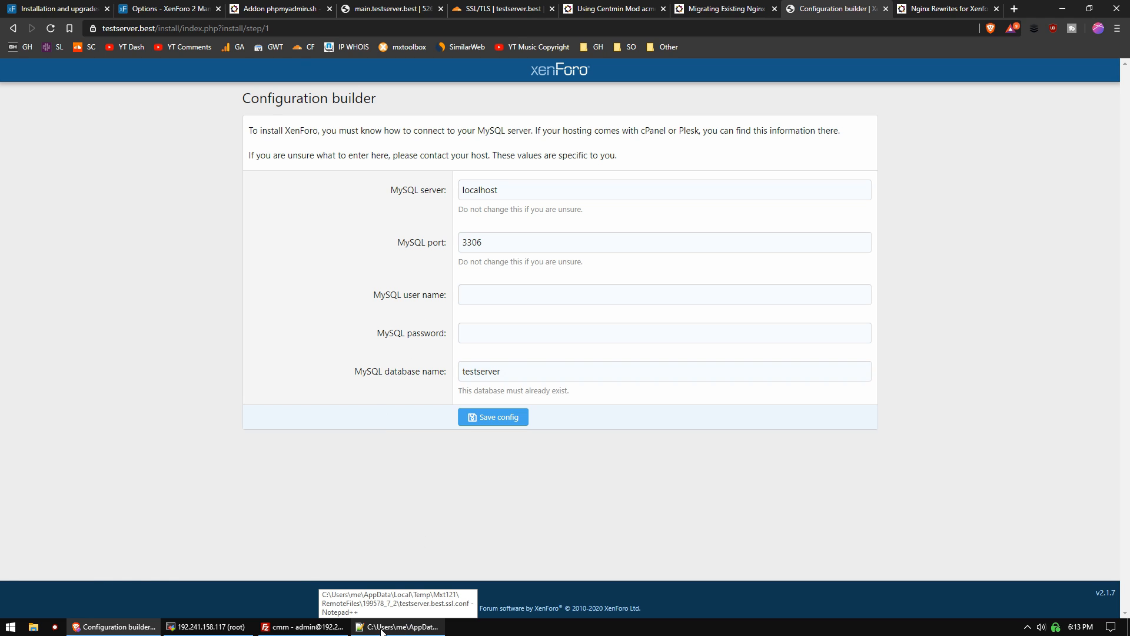
left_click(397, 625)
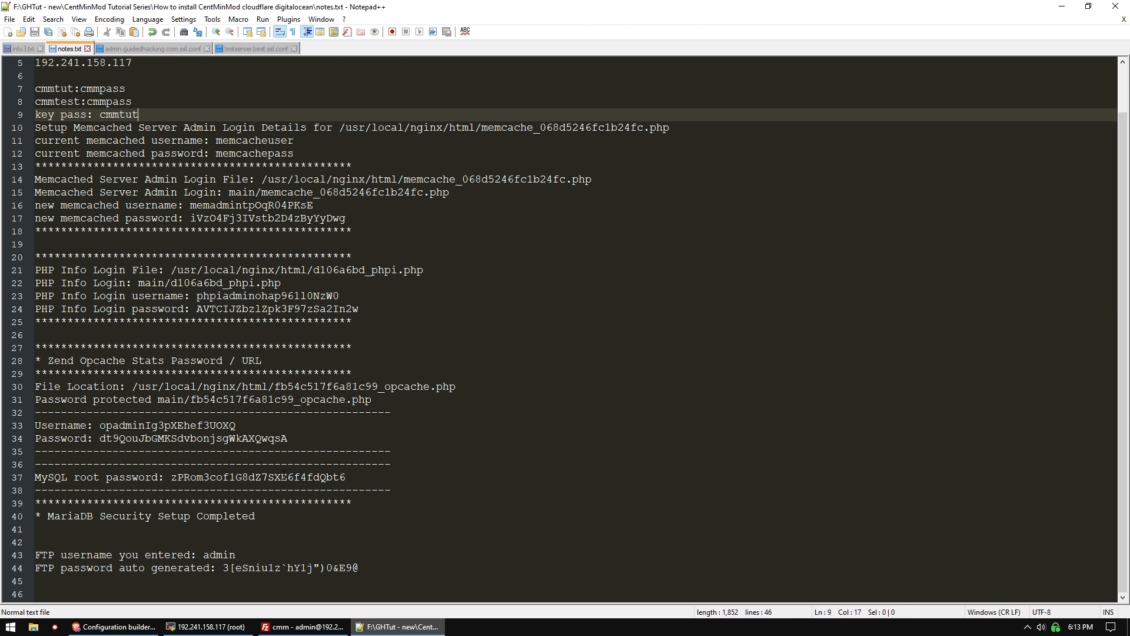
double_click(256, 477)
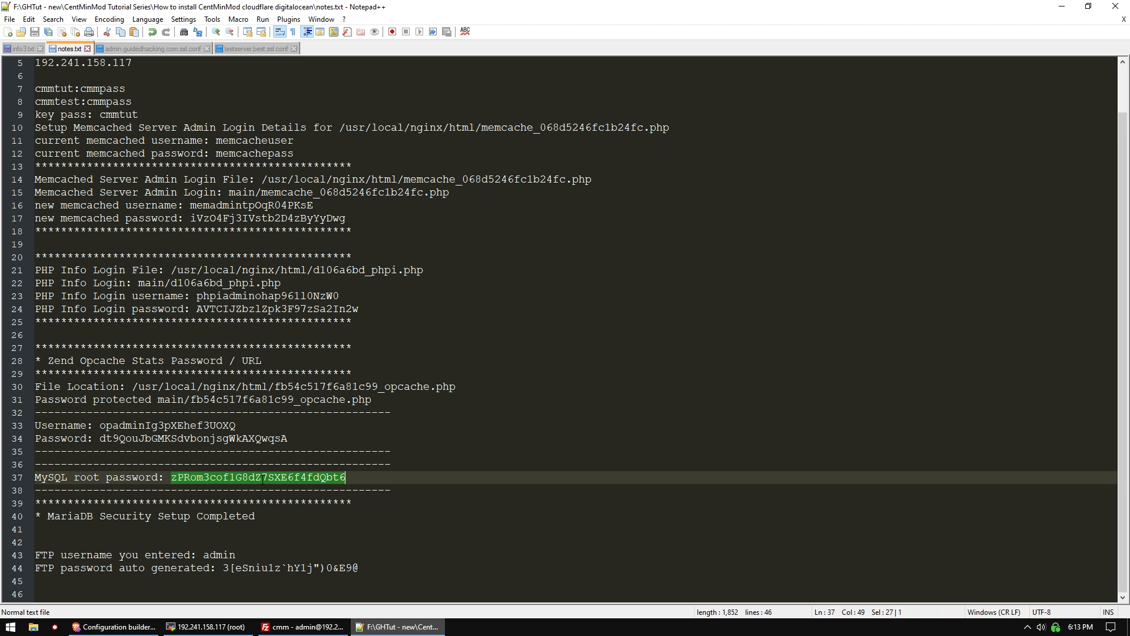
left_click(113, 626)
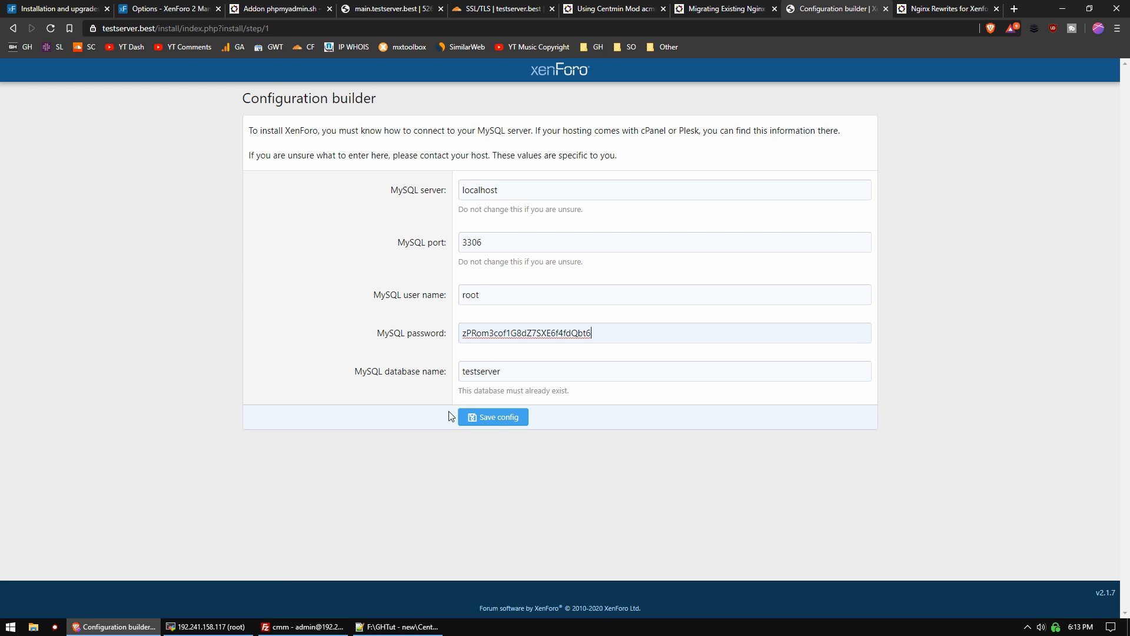
left_click(494, 417)
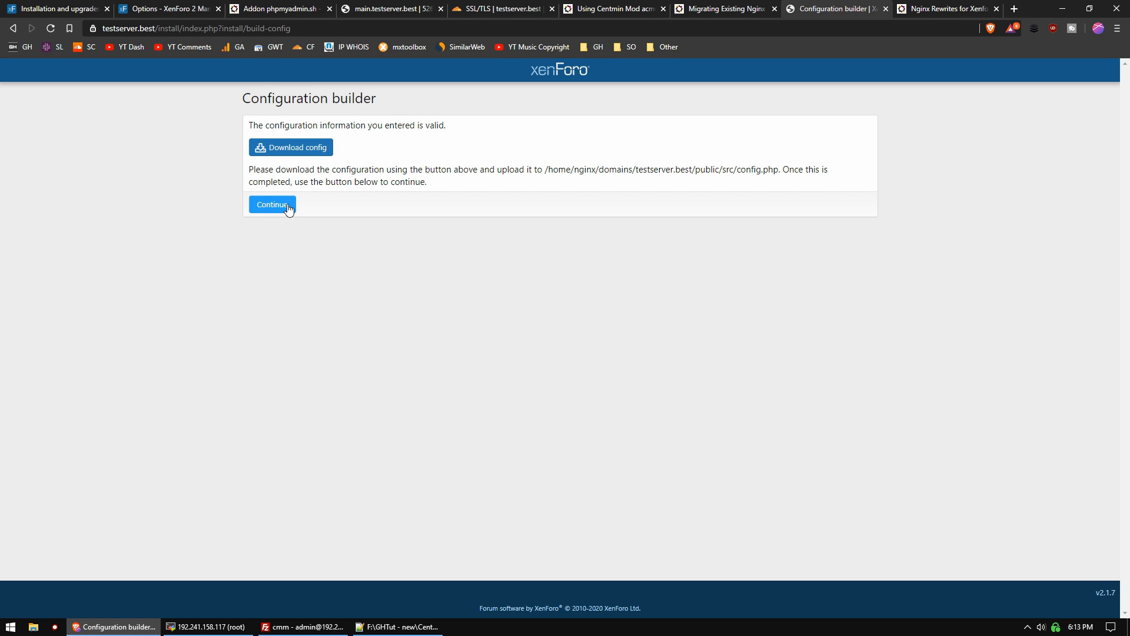
left_click(290, 147)
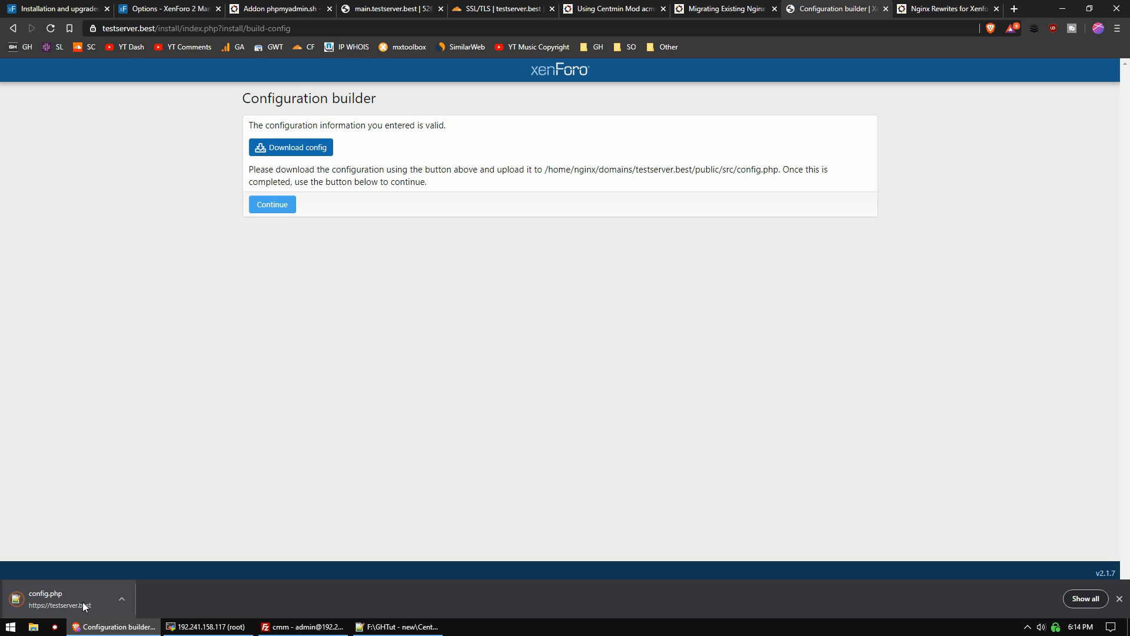
left_click(303, 626)
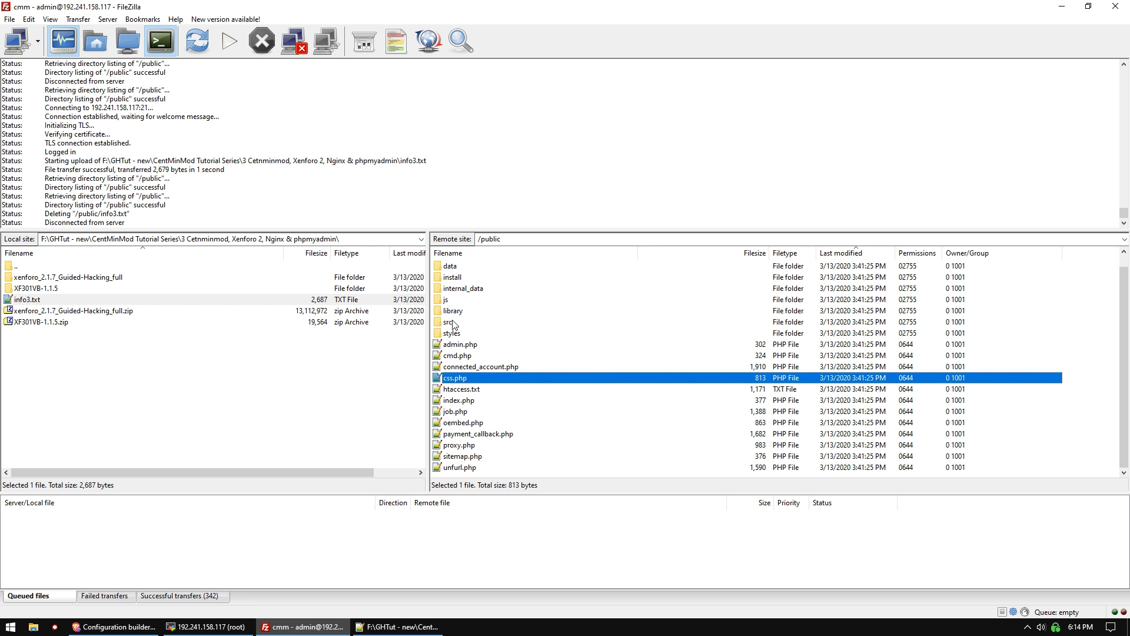
Open the remote public/src folder in FileZilla as the config.php upload target
double_click(449, 322)
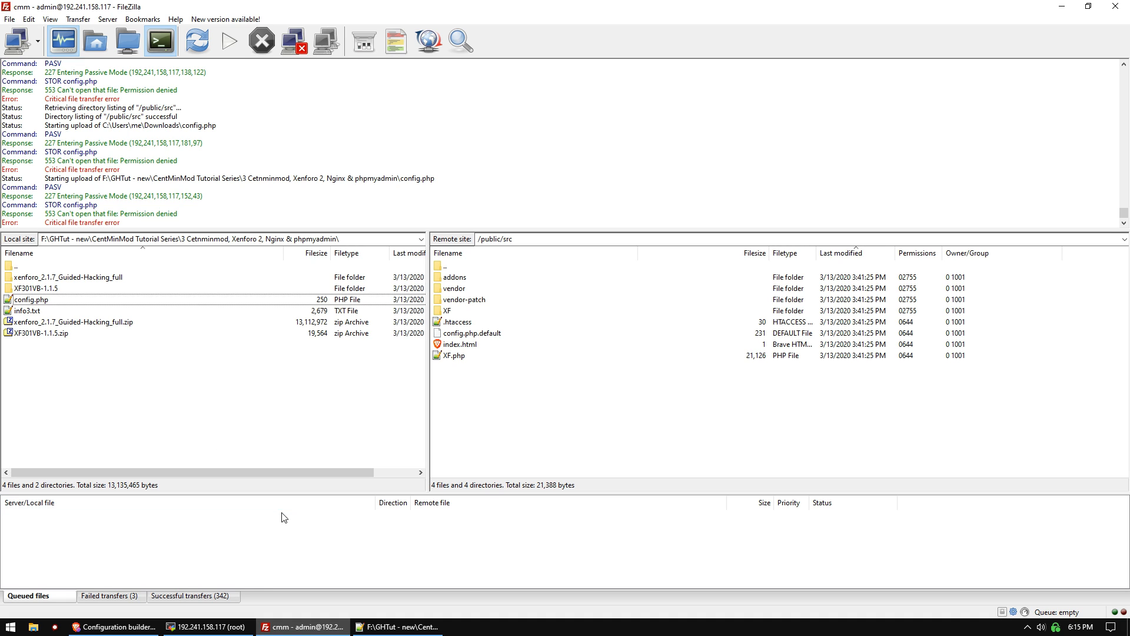
Change to /home/nginx/domains/testserver.best/ in the SSH terminal
left_click(208, 626)
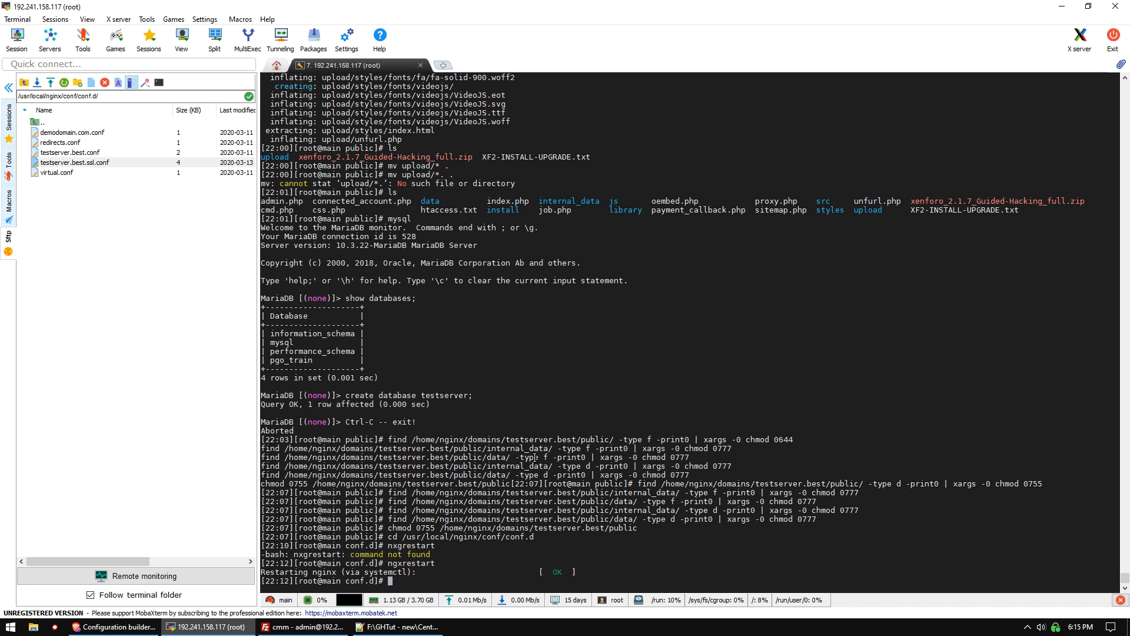
type("cd /")
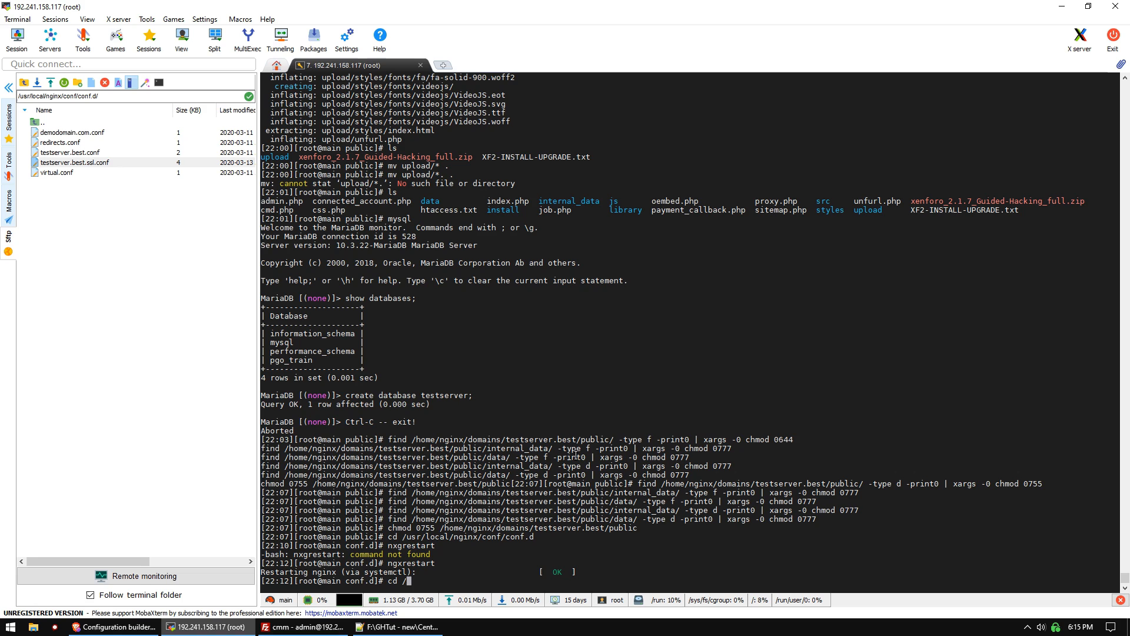
type("home/nginx/domains/")
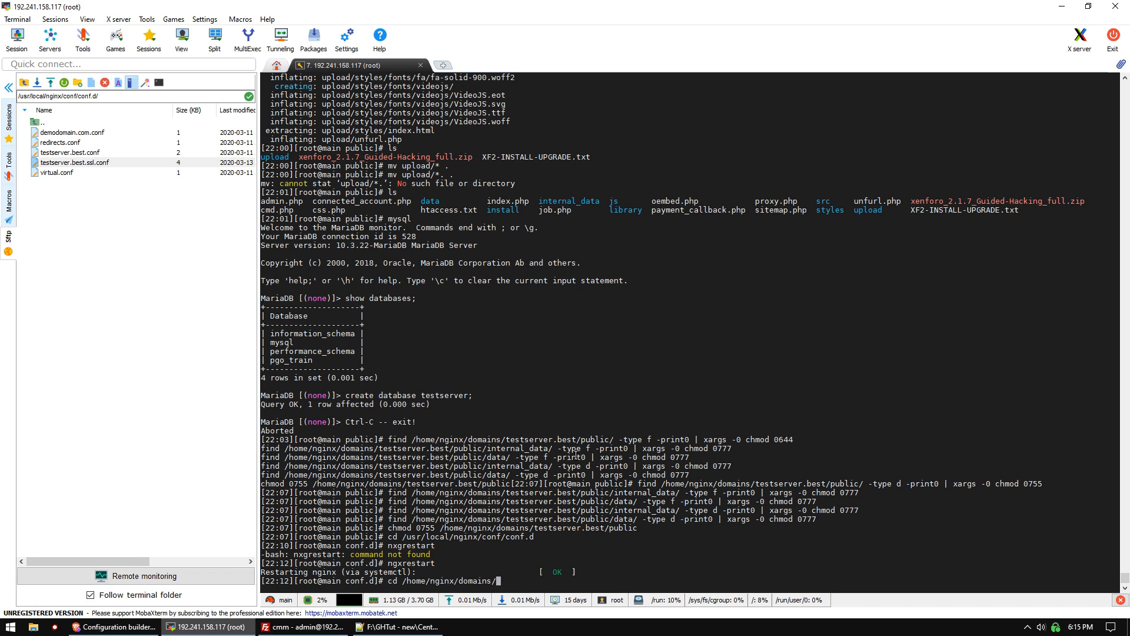
type("testserver.best/publi")
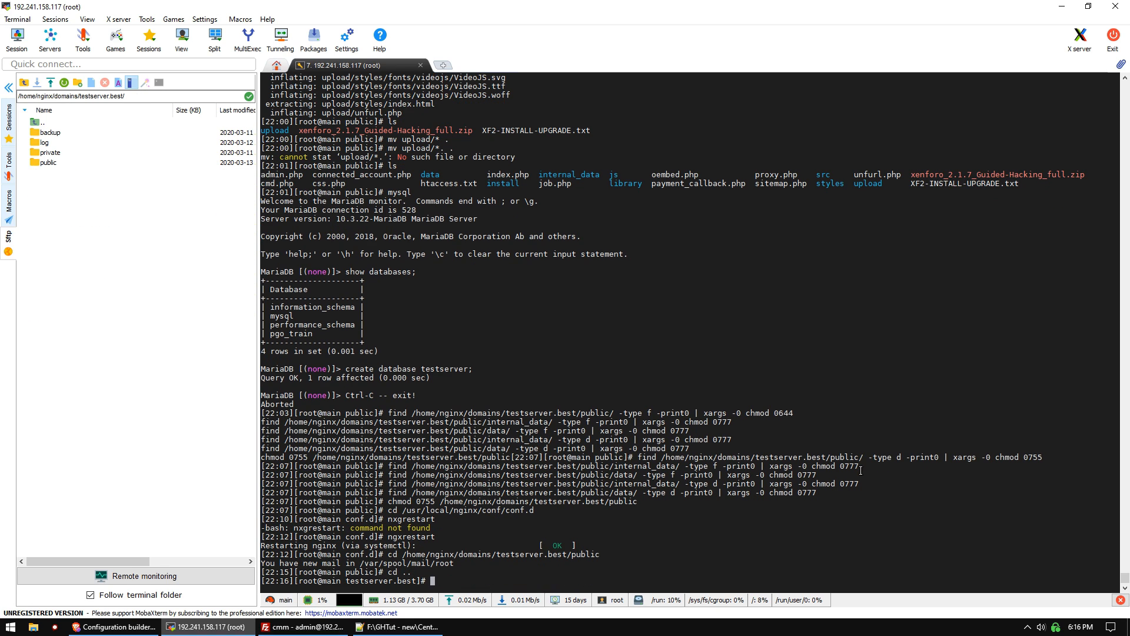
Run chown -R nginx:nginx on public, retrying after the /public path fails
type("chown -R")
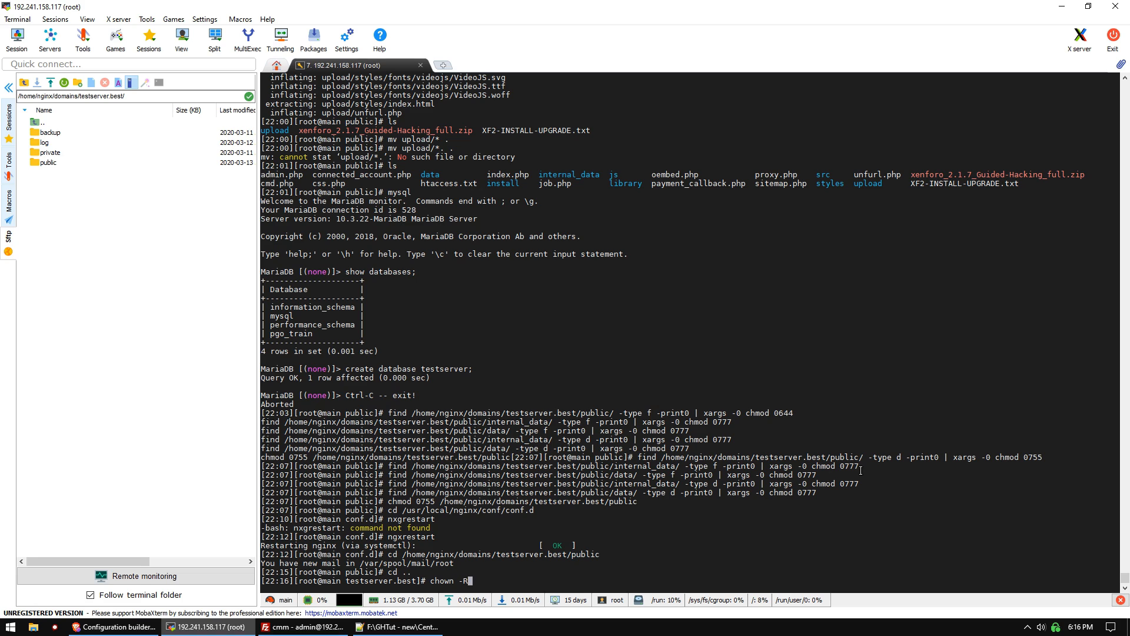
type("ngin")
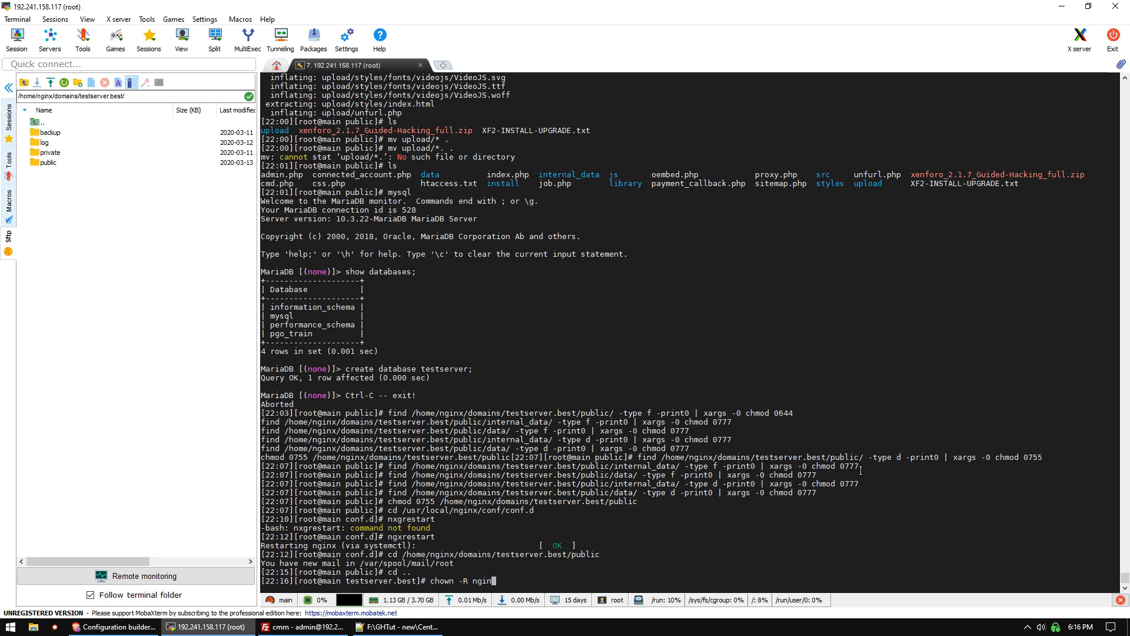
type(":nginx")
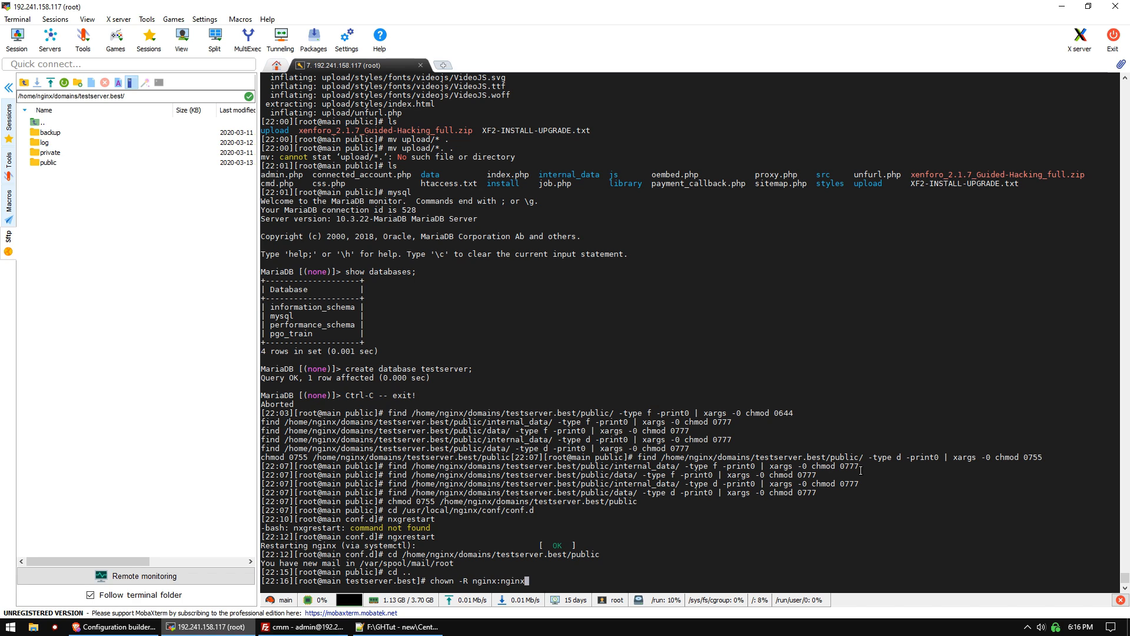
type("/")
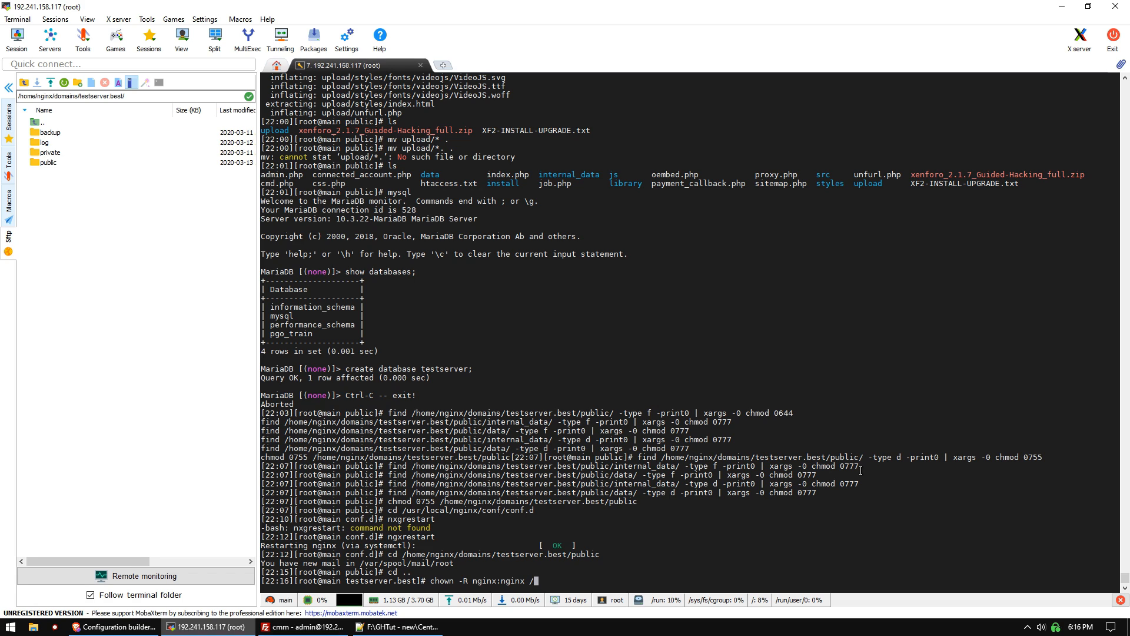
type("pu")
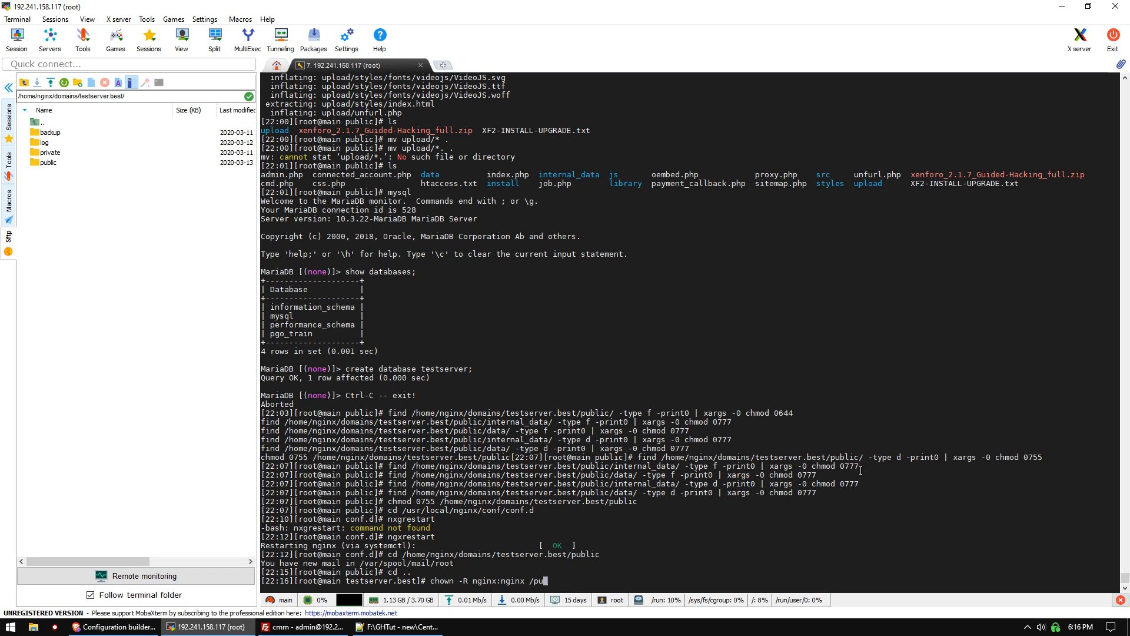
type("lic/*")
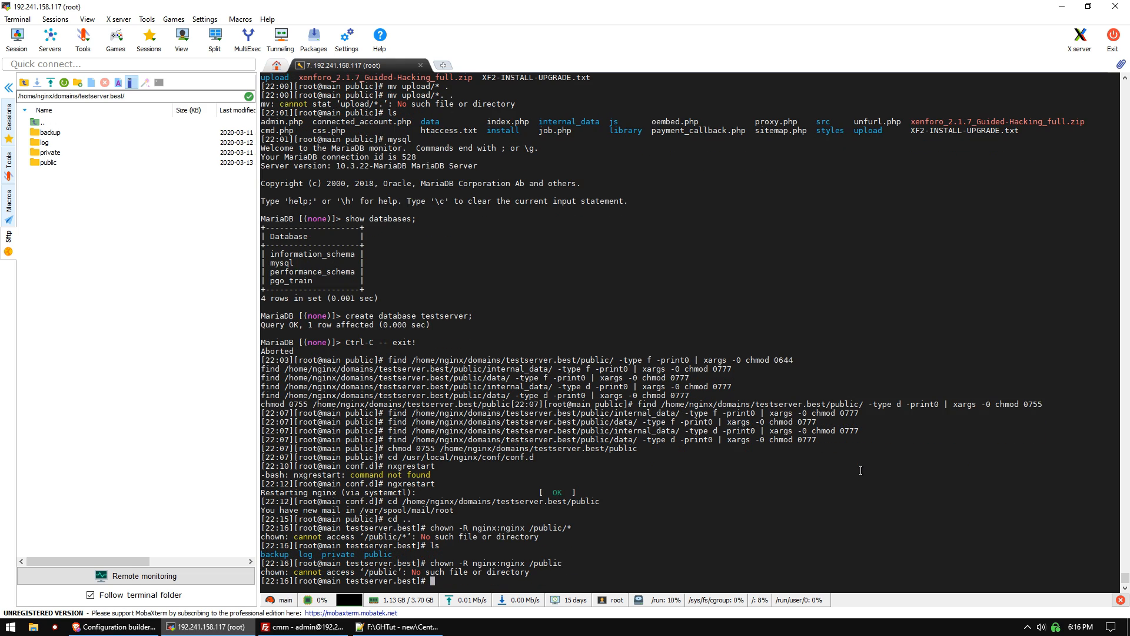
type("chown -R nginx:nginx public/*")
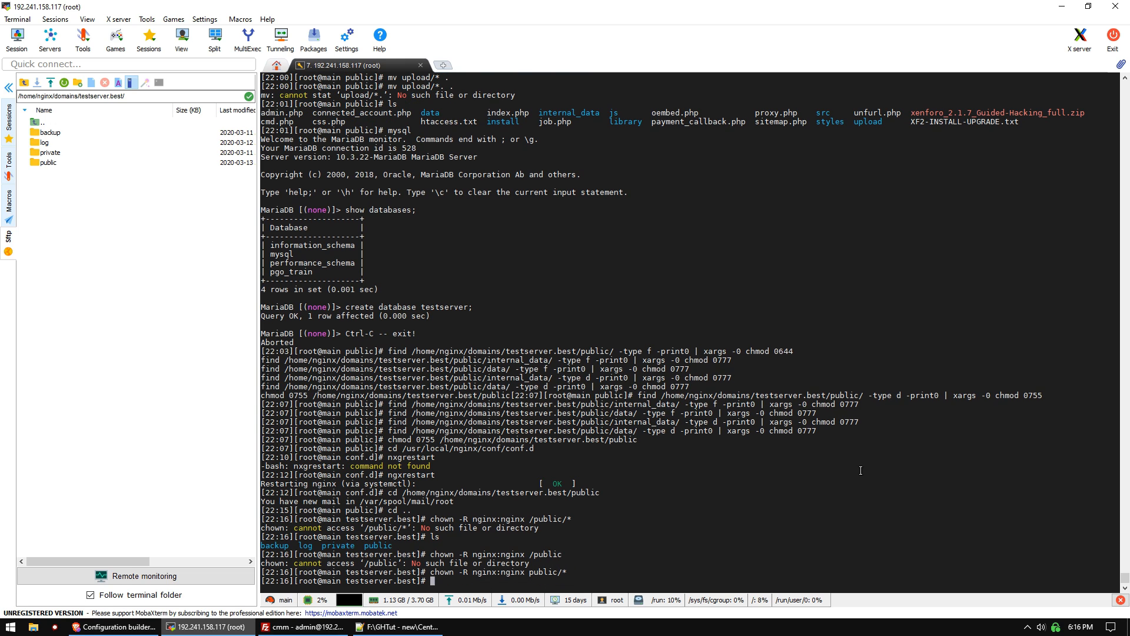
Change the remote config.php permissions from 0640 to 644
left_click(302, 627)
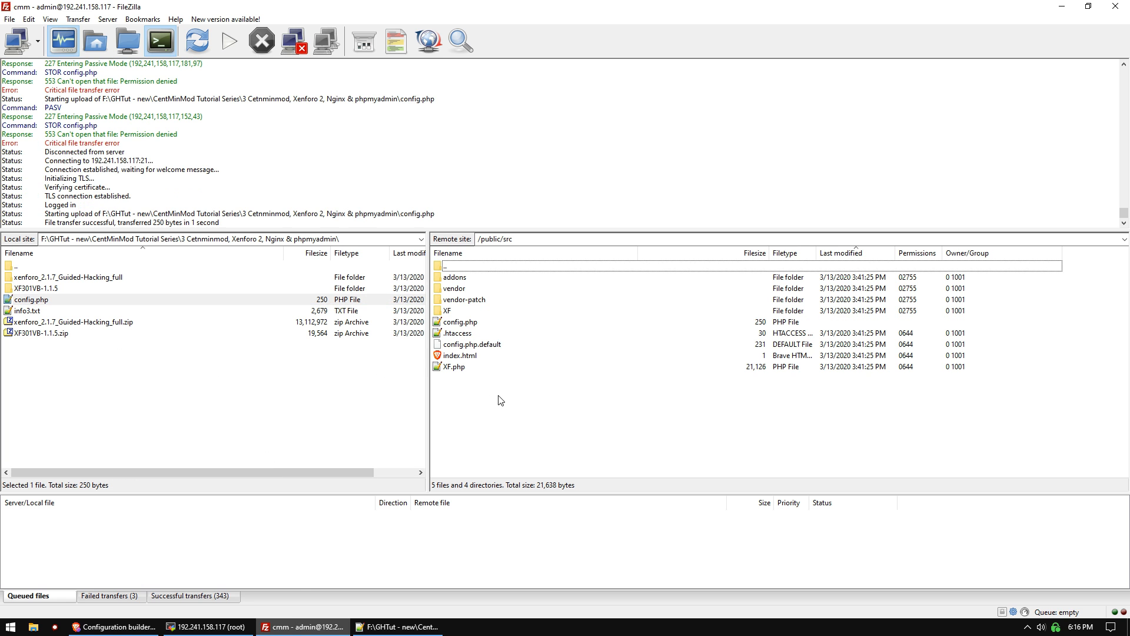
right_click(459, 366)
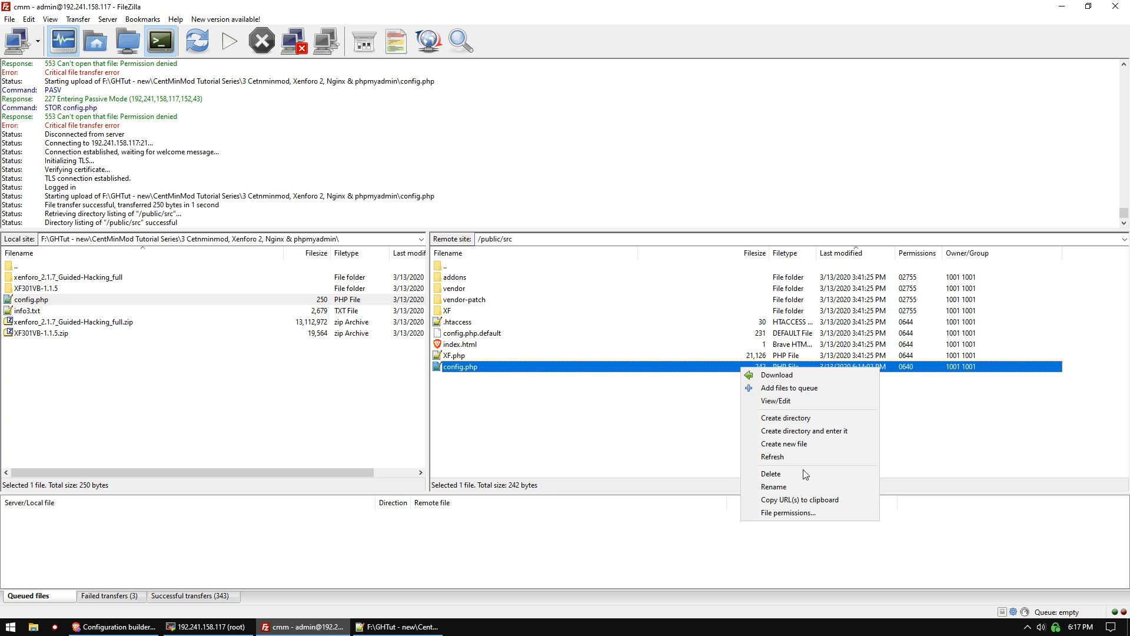
left_click(787, 512)
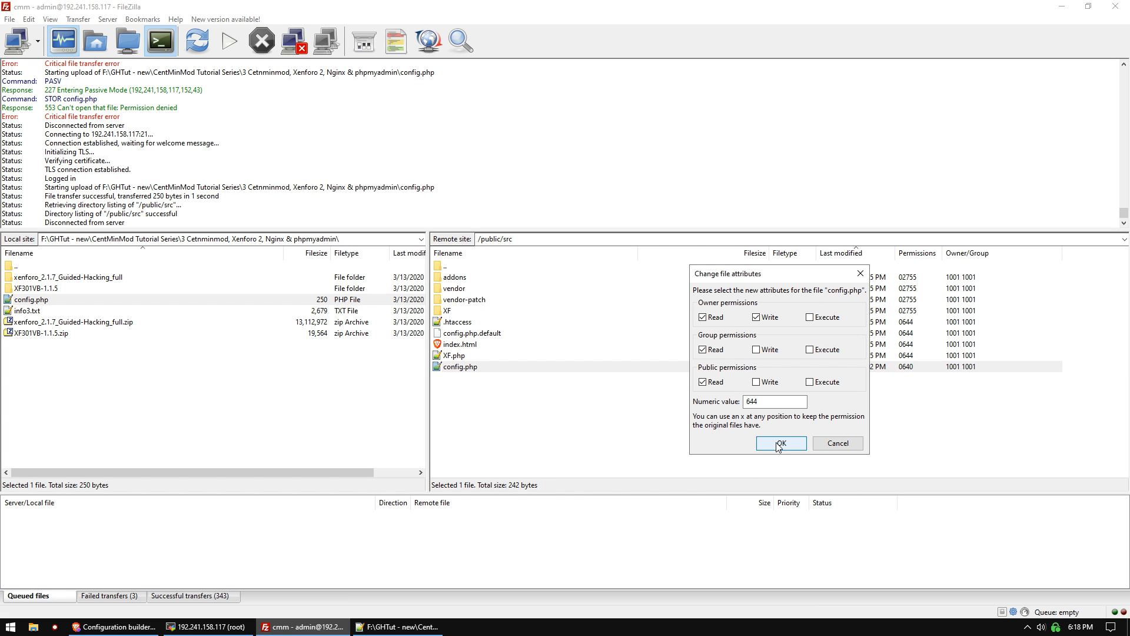
left_click(779, 443)
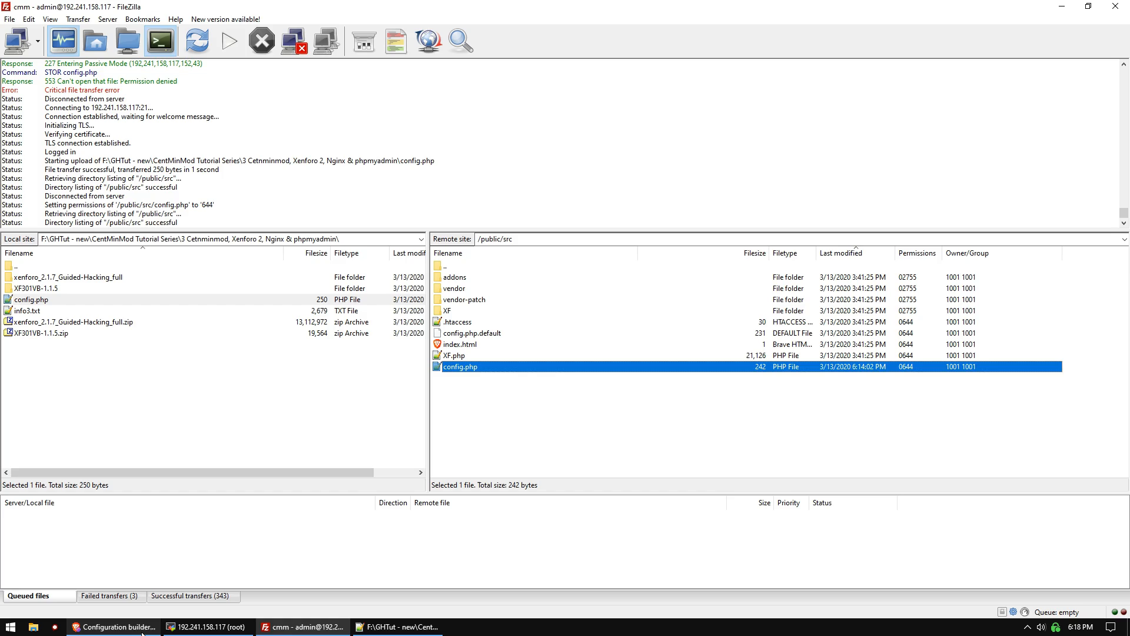
left_click(112, 627)
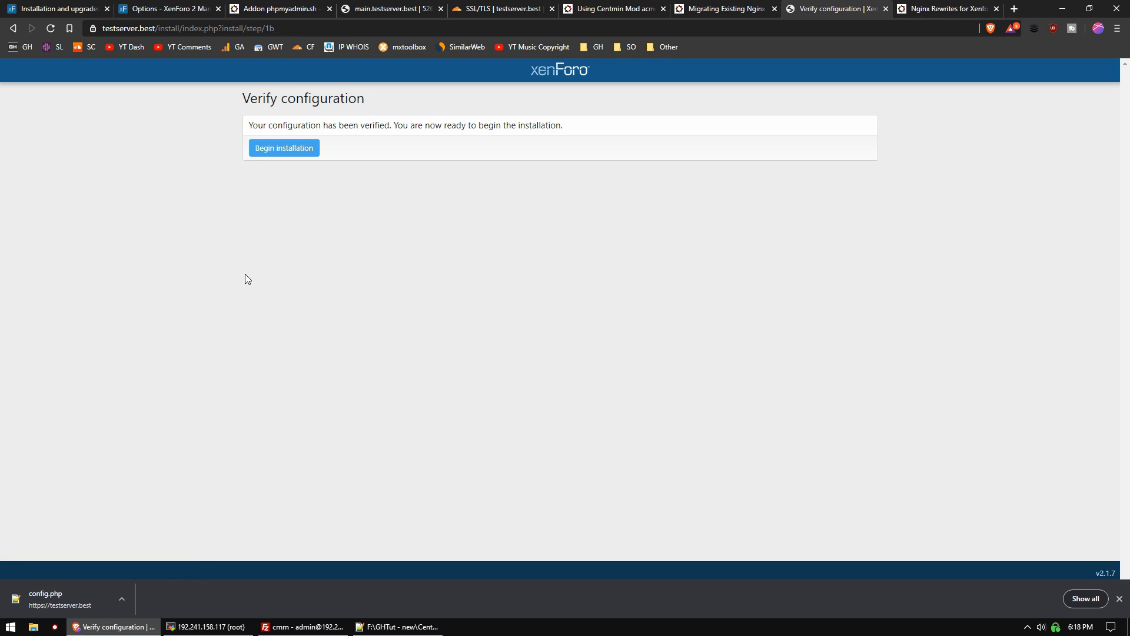
left_click(284, 147)
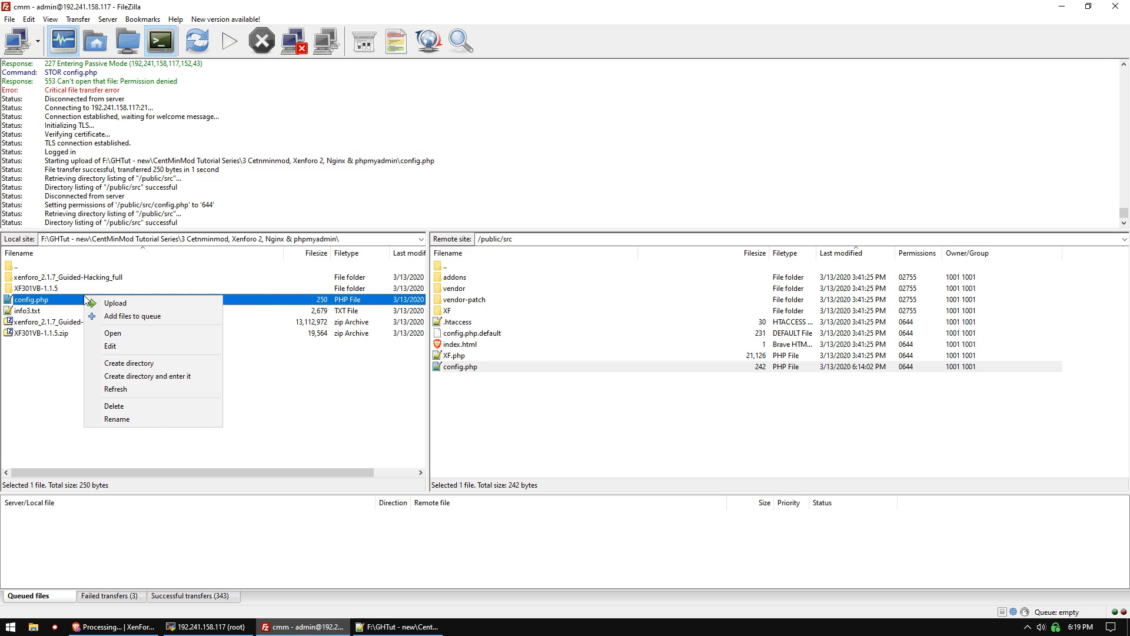
Paste the manual's Memcached block into config.php, add 'port' => '11211', and save
left_click(110, 346)
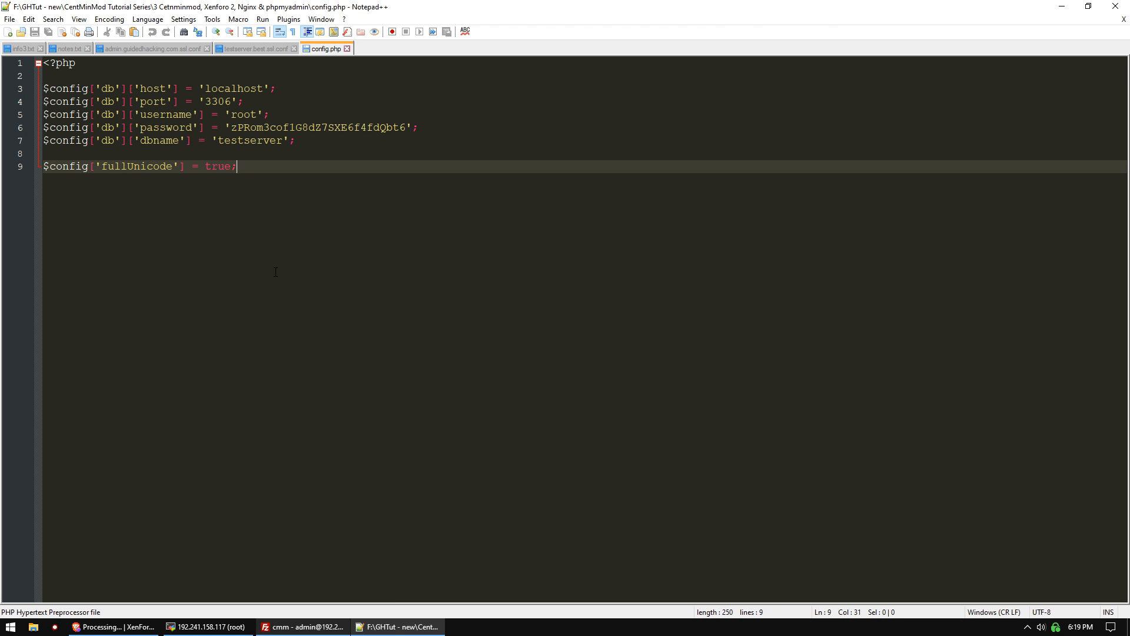
double_click(216, 102)
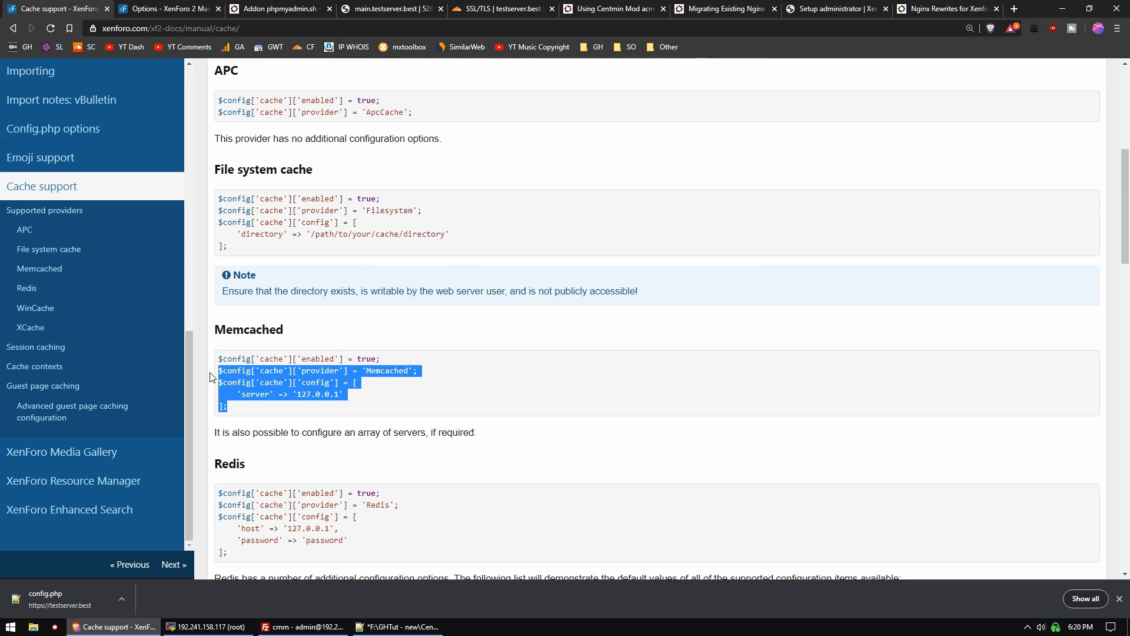
left_click(398, 625)
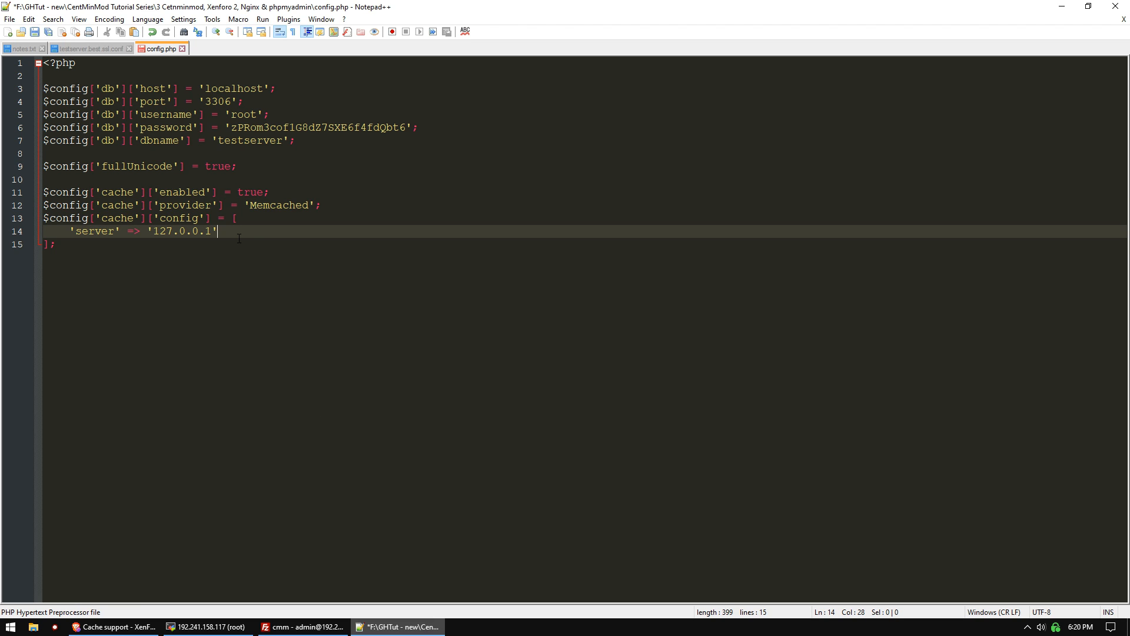
type(",")
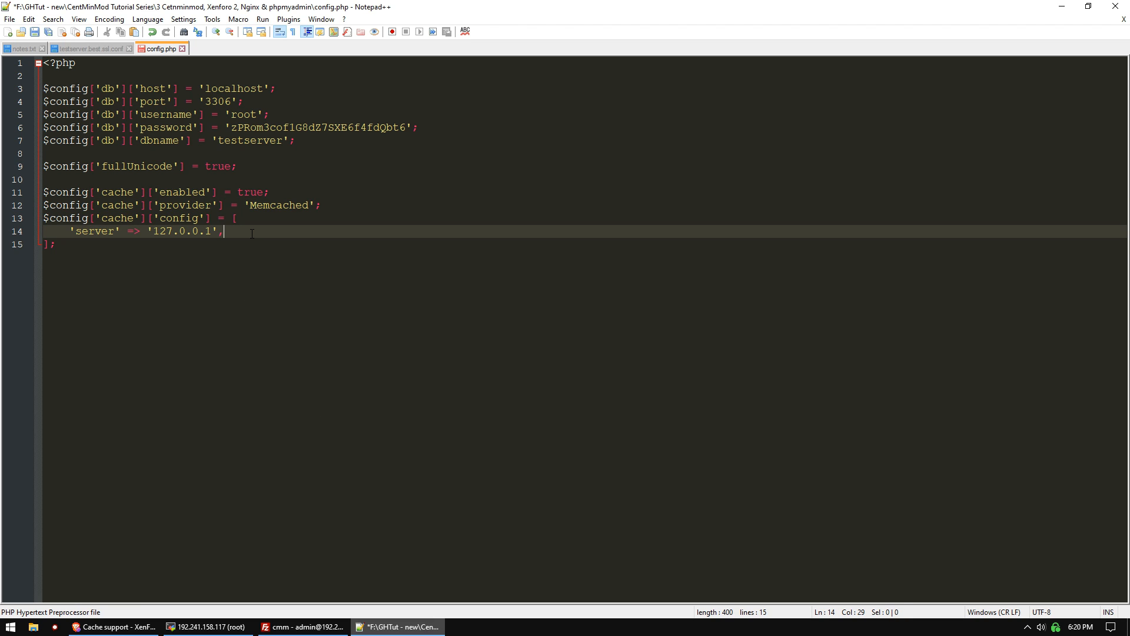
type("'port' => '11211")
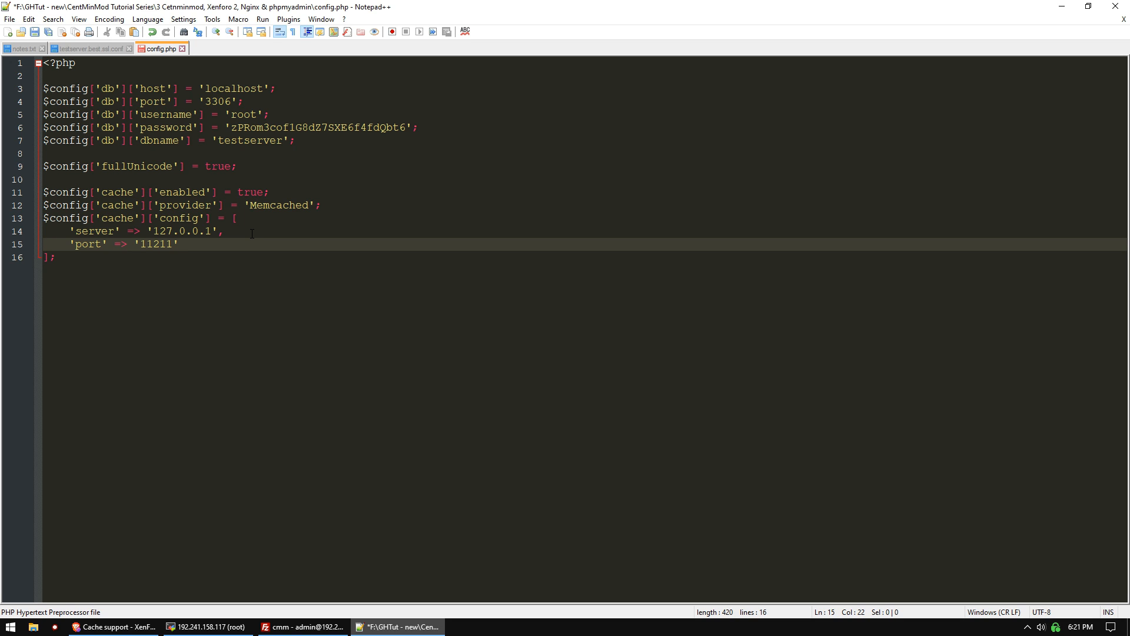
key("ctrl+a")
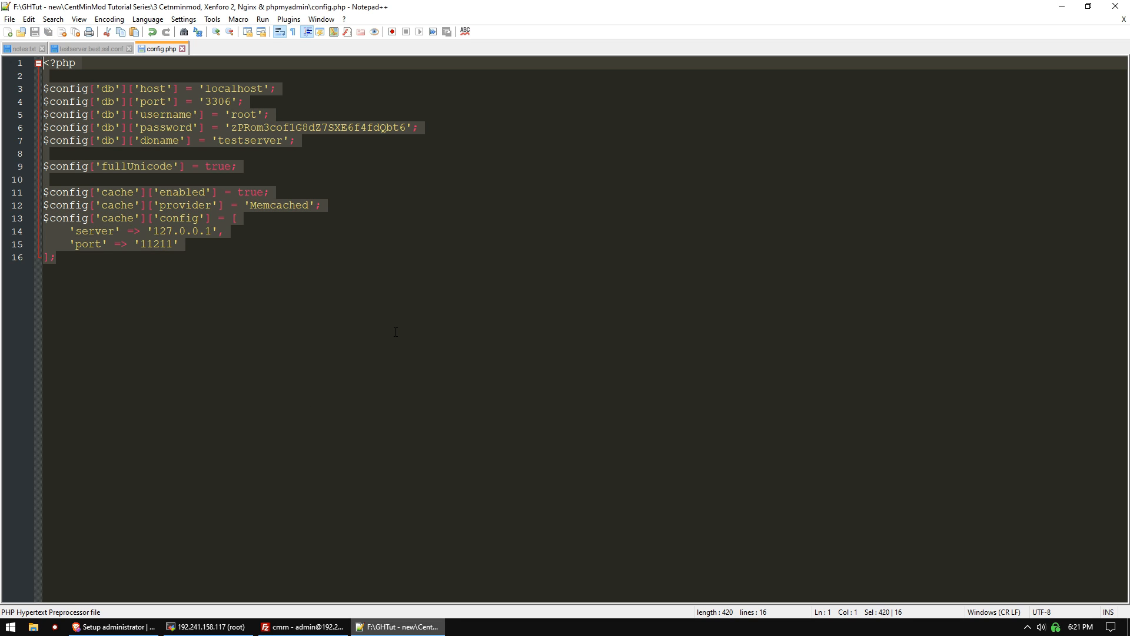
left_click(205, 626)
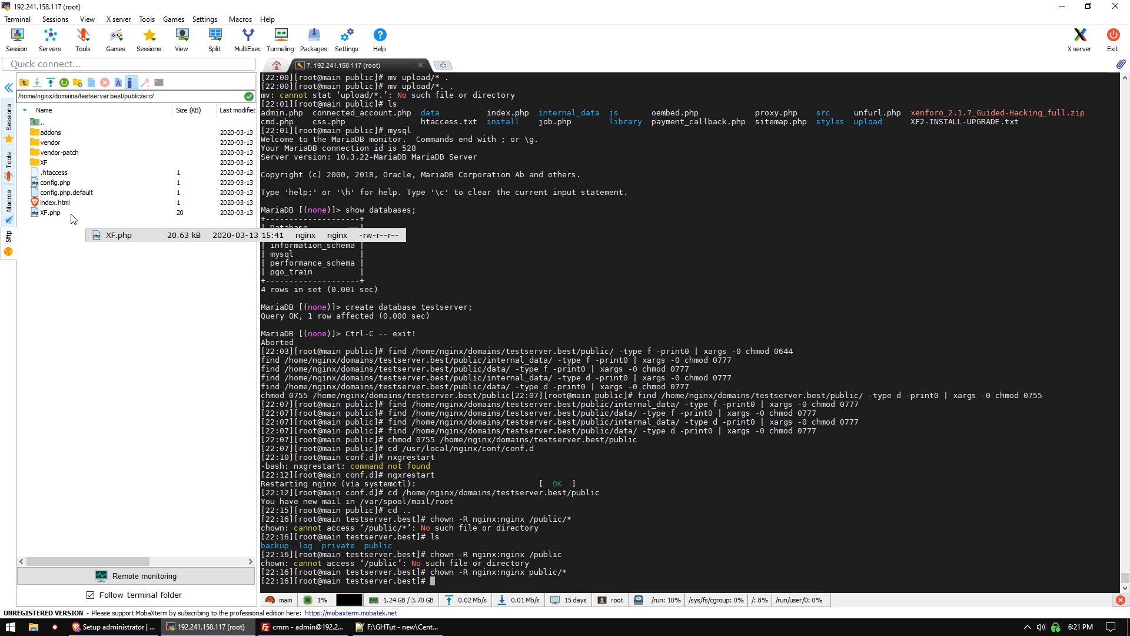
Open public/src/config.php from the SFTP sidebar in the default text editor
right_click(56, 182)
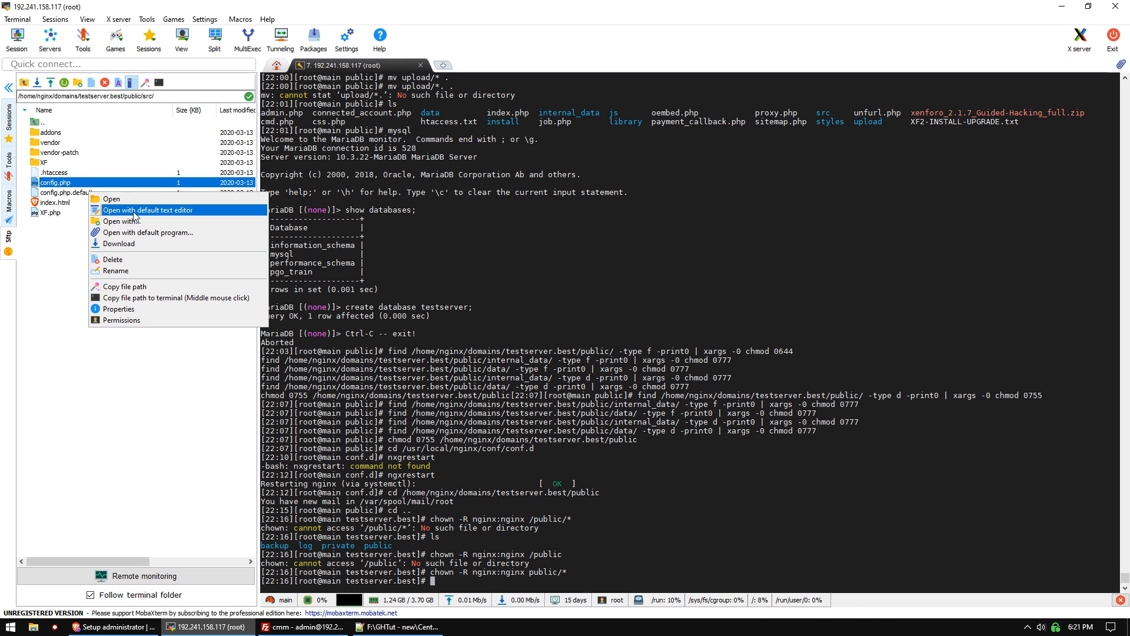
left_click(148, 209)
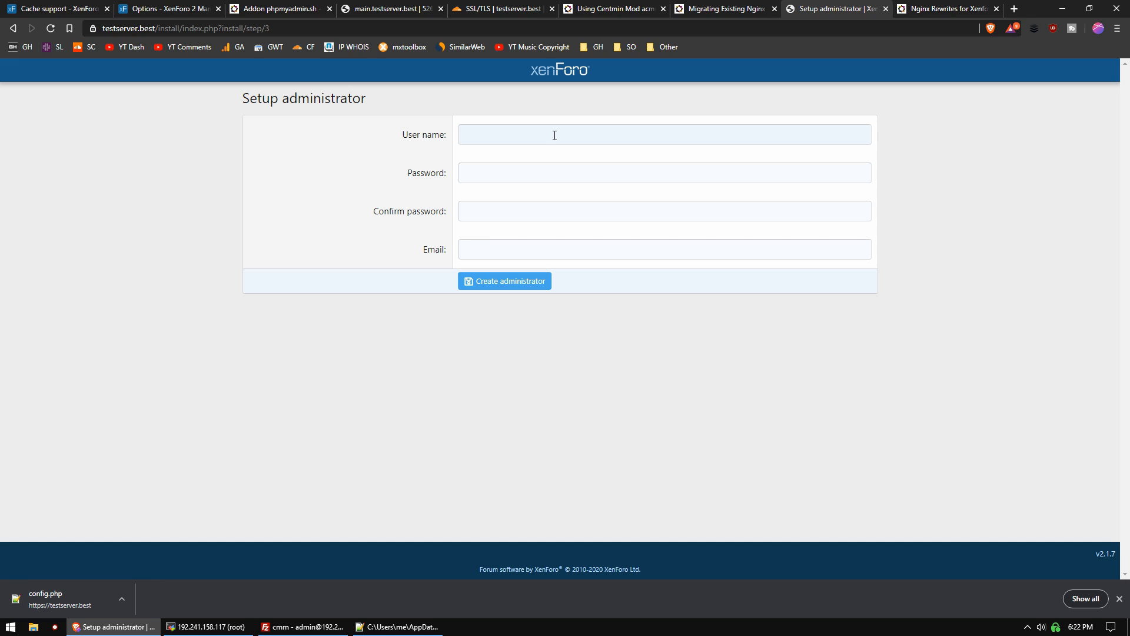
type("Rake")
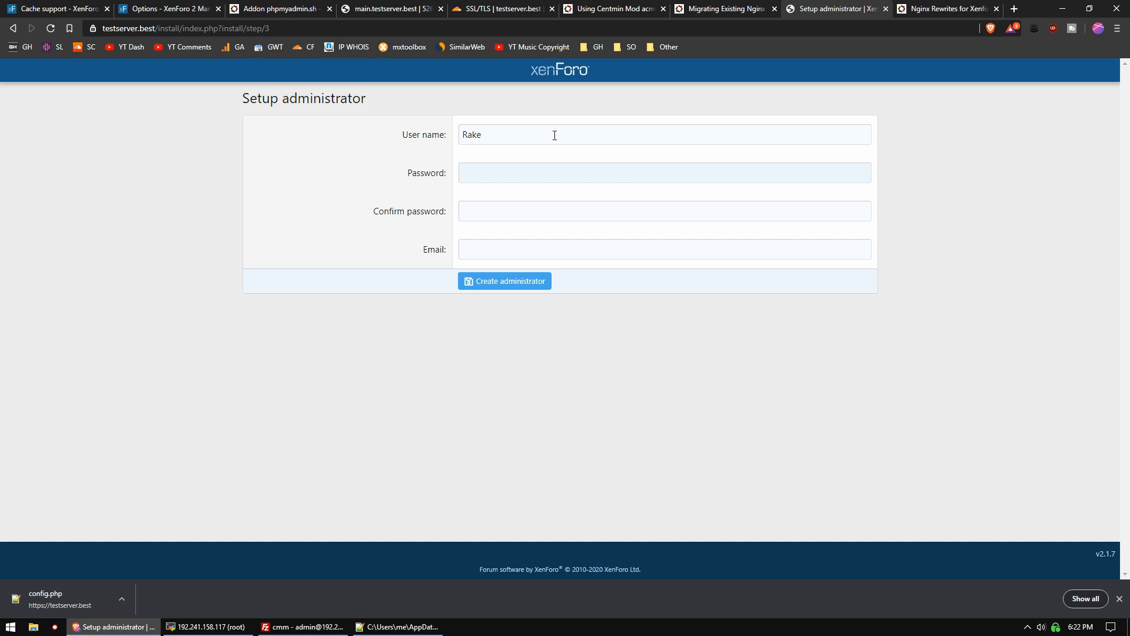
type("password")
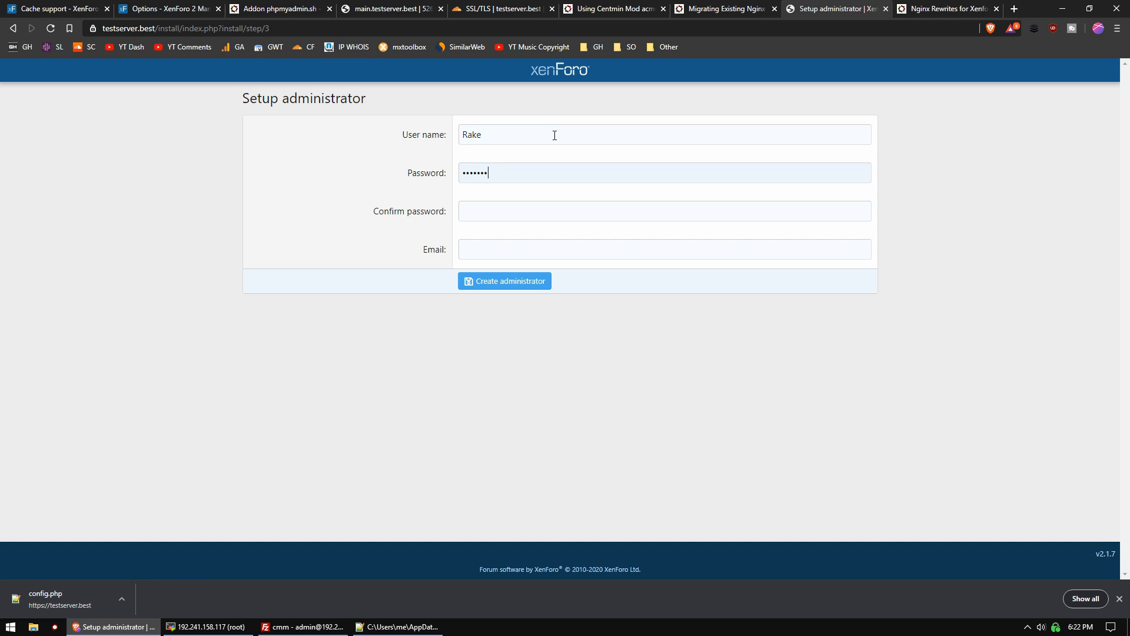
left_click(663, 250)
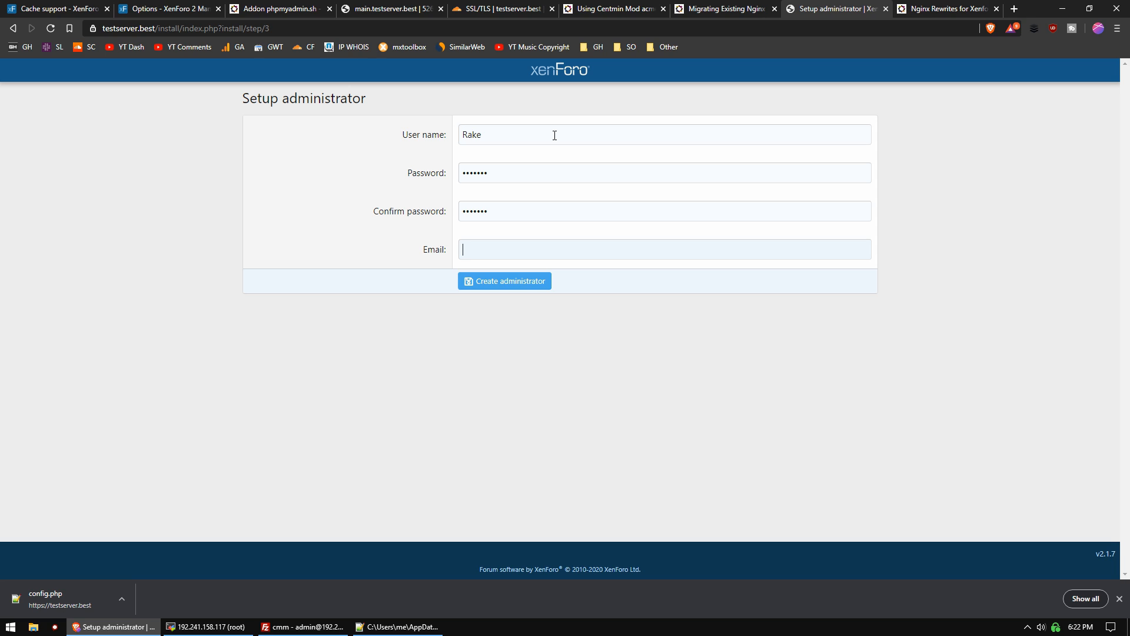
left_click(505, 280)
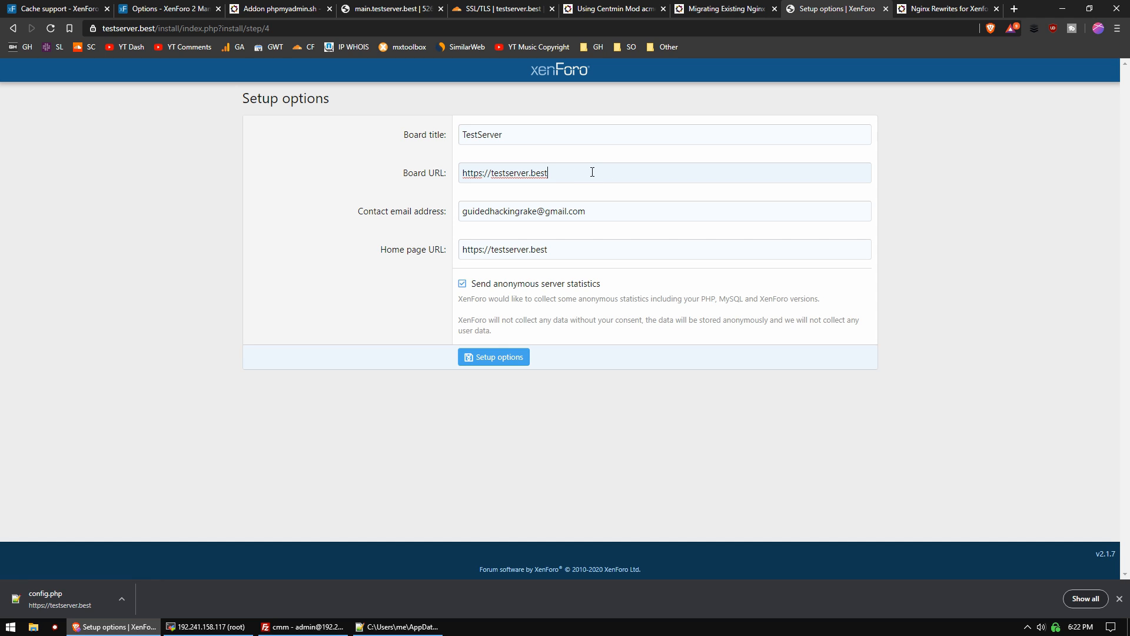
Confirm the TestServer board options and log into the admin control panel
left_click(649, 249)
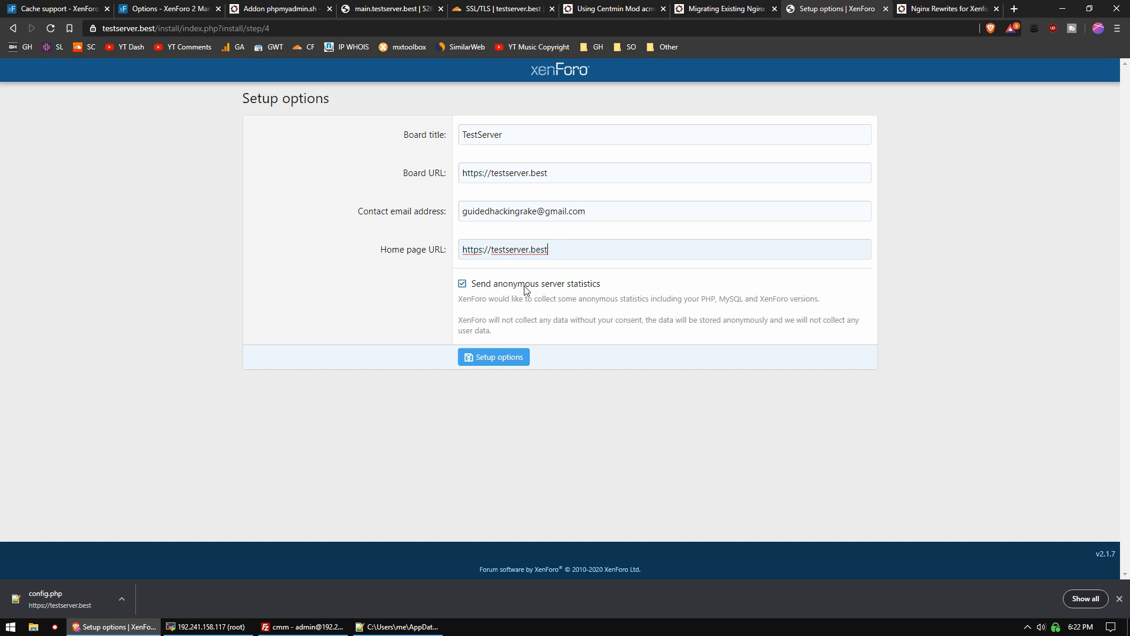
left_click(493, 356)
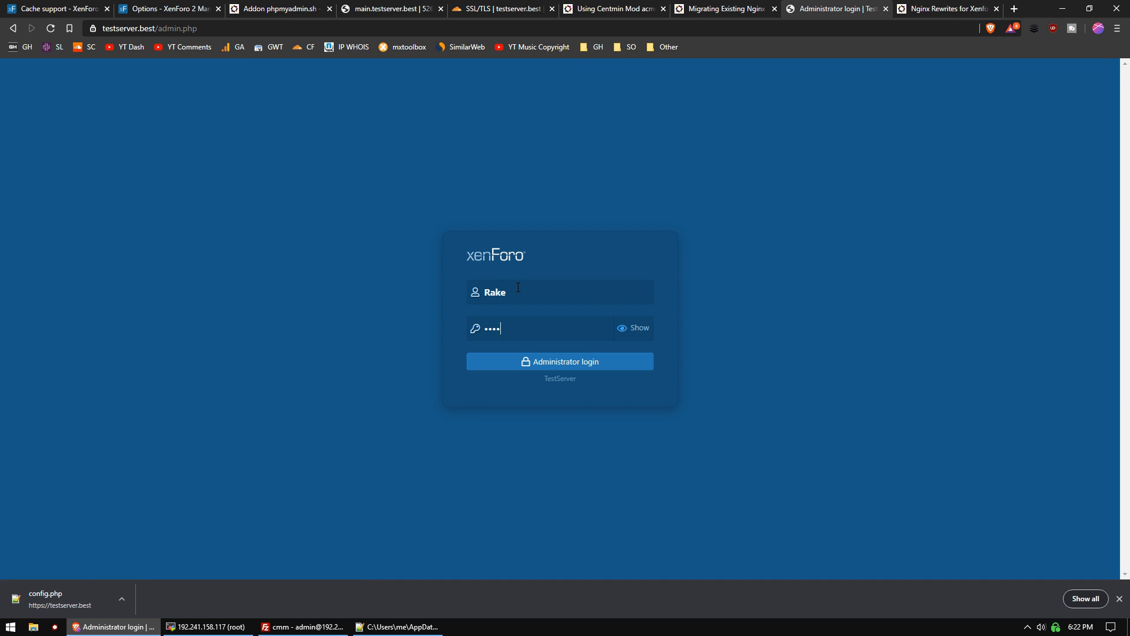
left_click(559, 361)
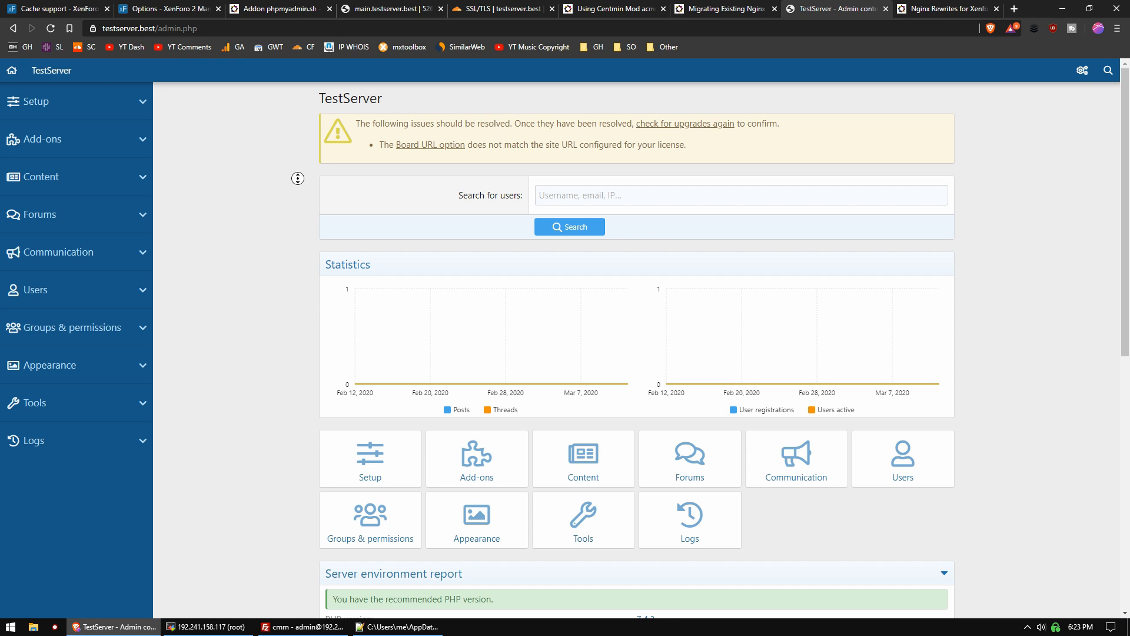
Display the forum index showing the Main forum and Rake's two test threads
scroll("down", 3)
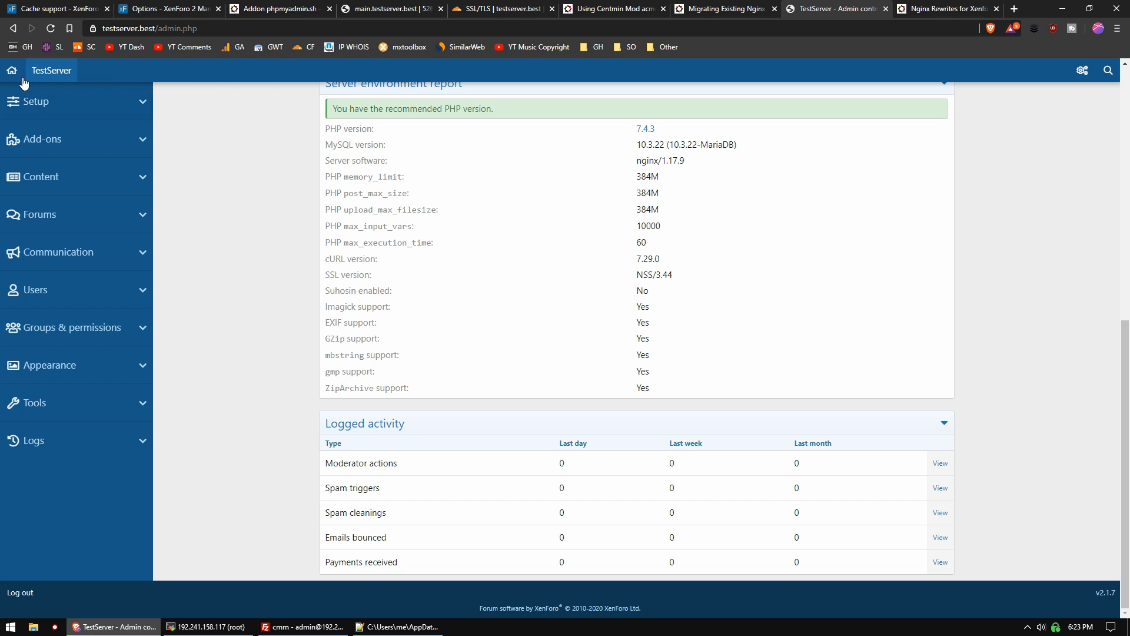
left_click(850, 9)
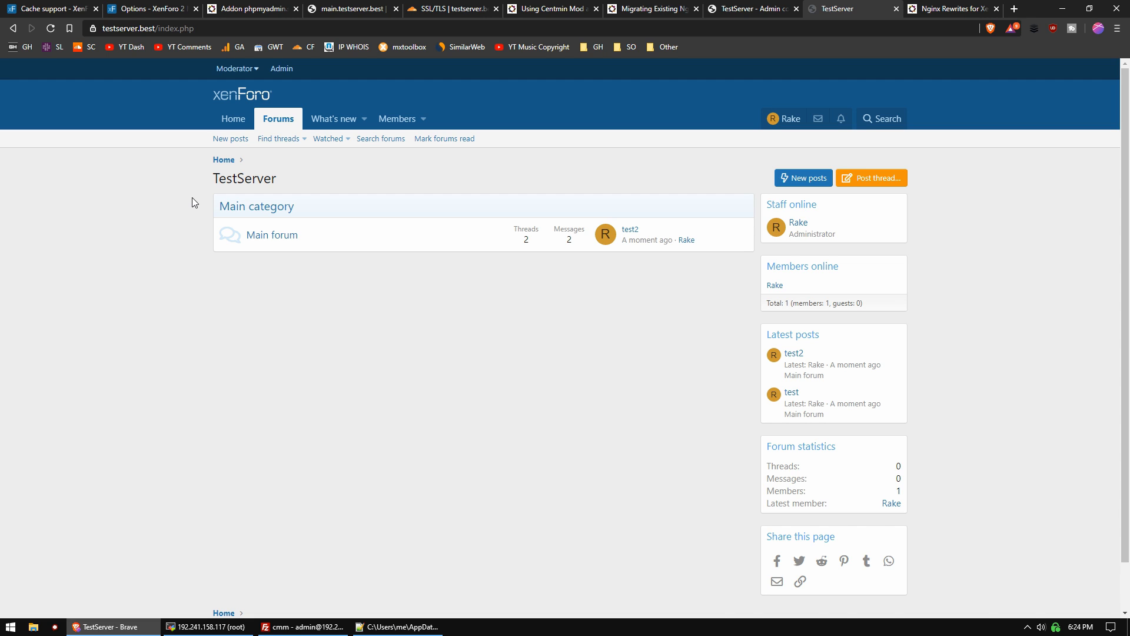
Restart nginx with ngxrestart, confirm the forum still loads, and return to the vhost config
left_click(208, 625)
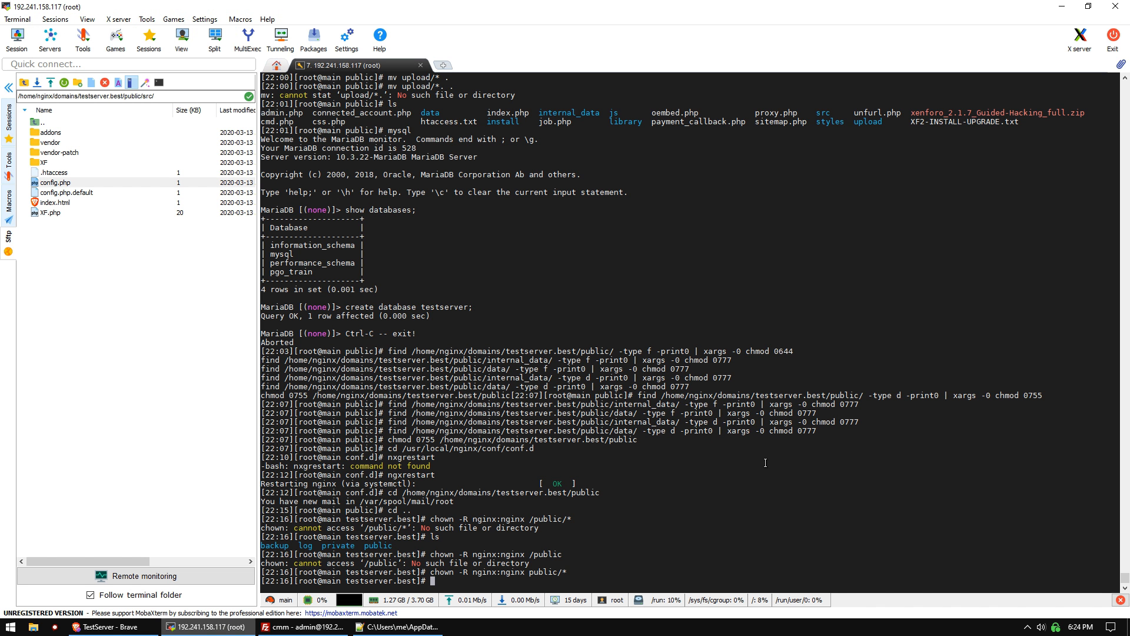
type("ngxrestar")
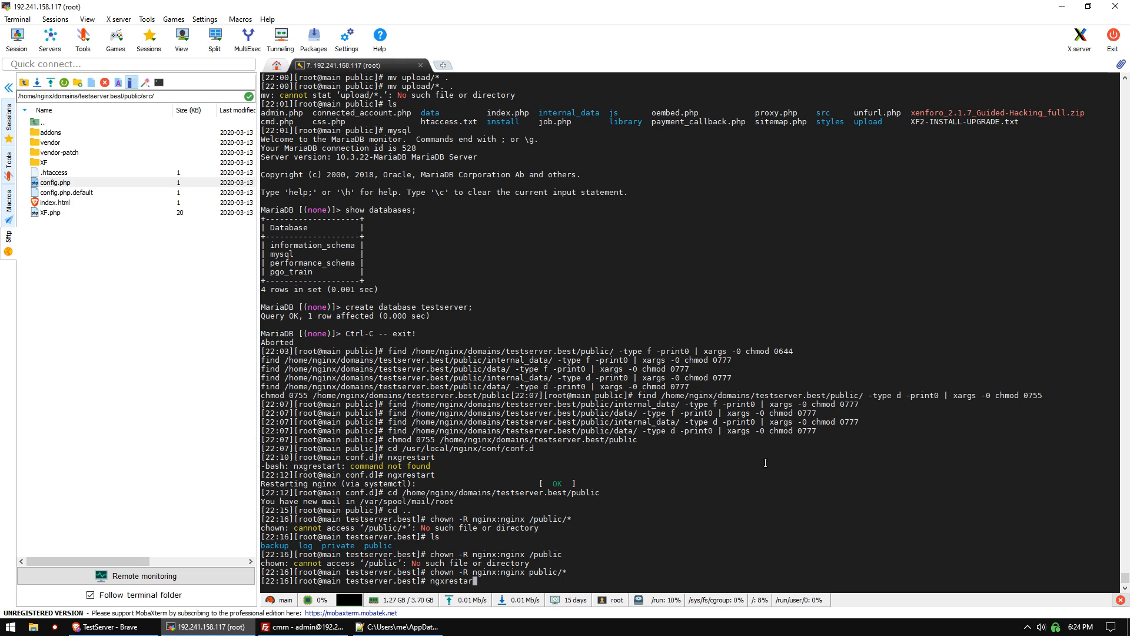
key("Return")
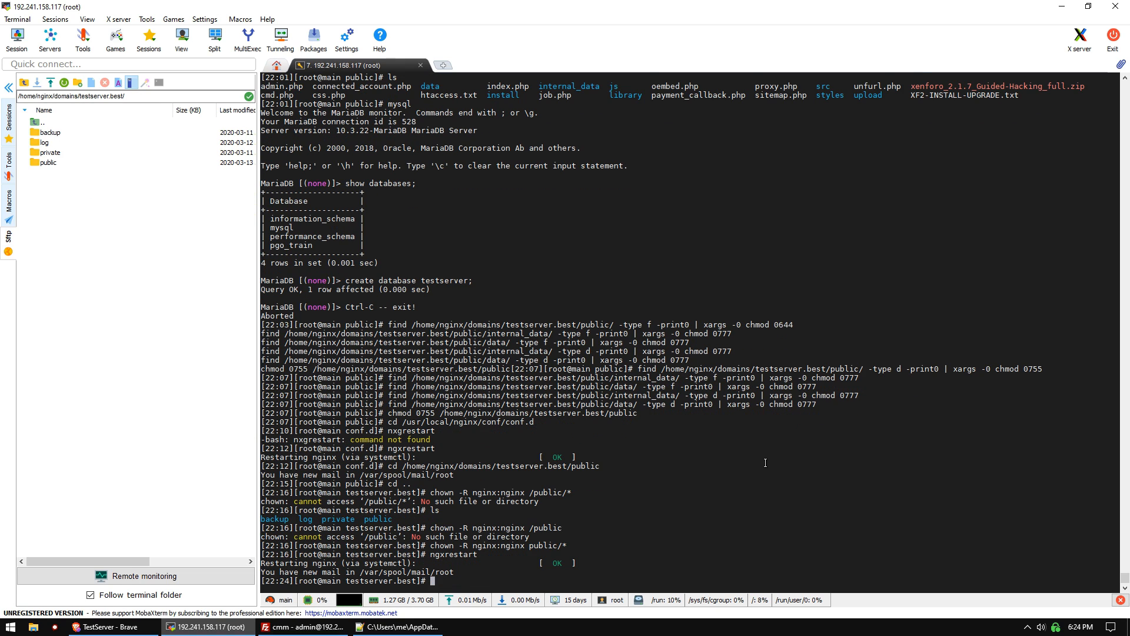
left_click(103, 625)
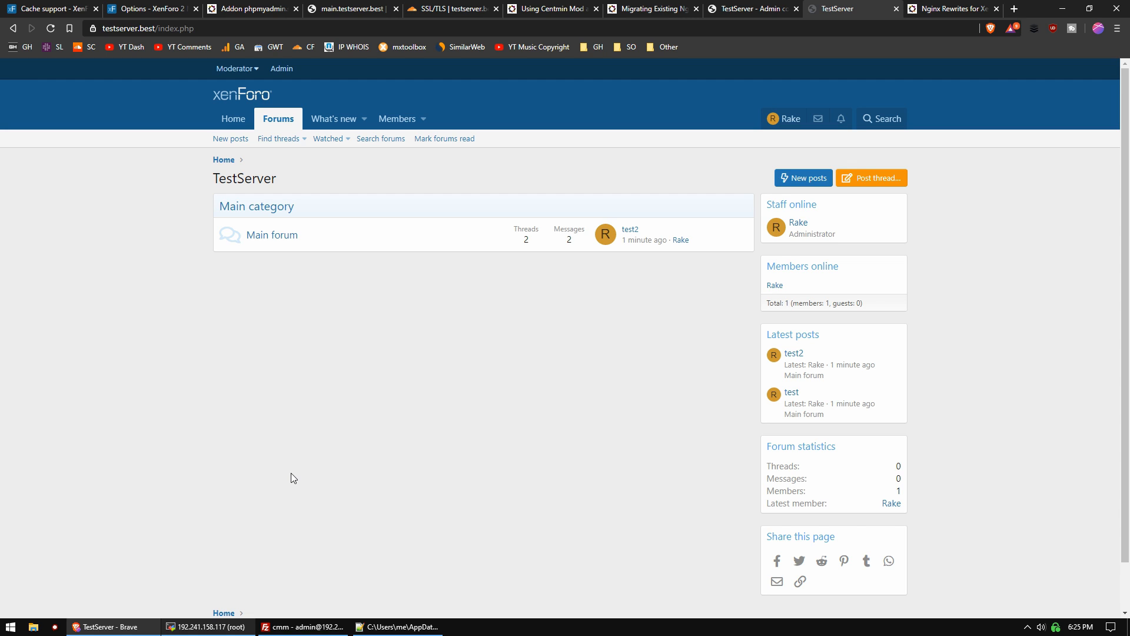
mouse_move(308, 490)
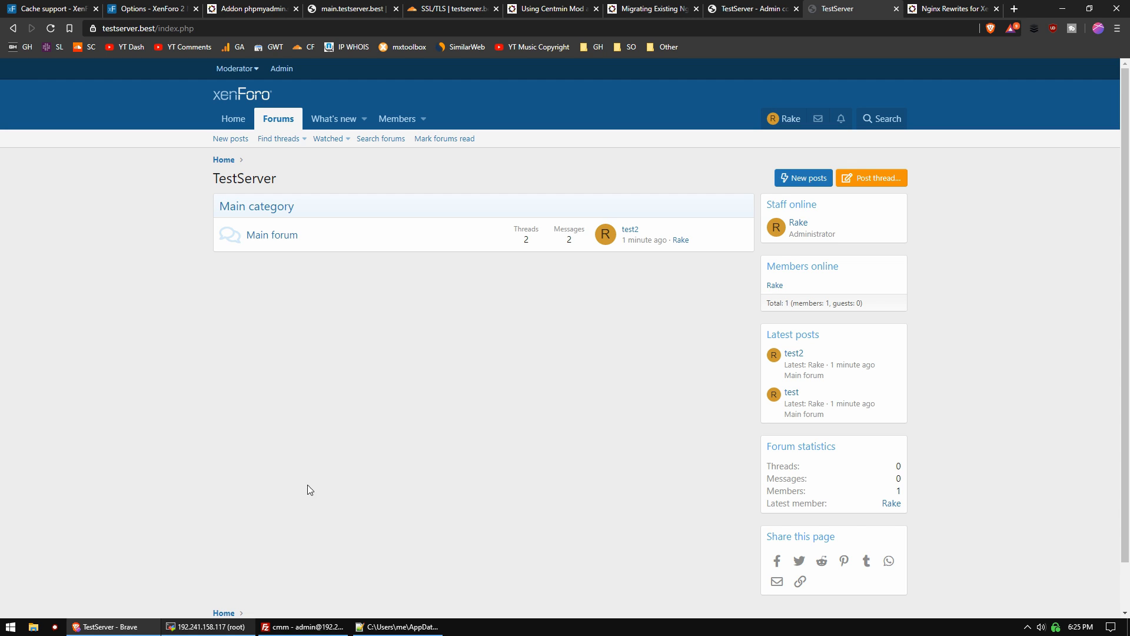
left_click(396, 626)
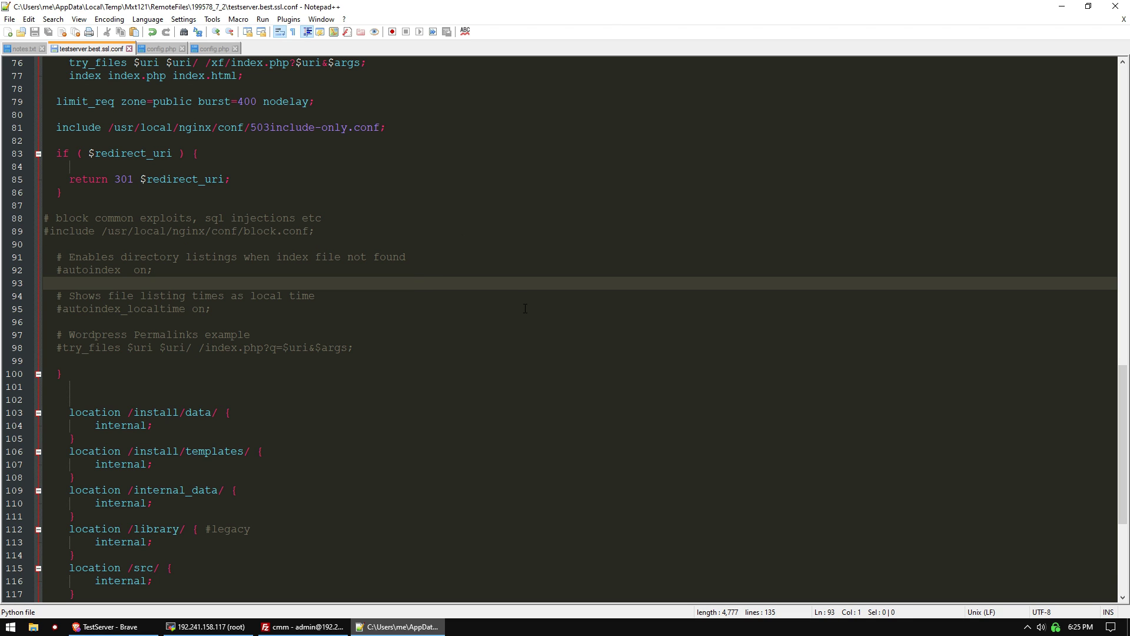
Scroll to the end of location / and start a new 'location /admin.php' block
scroll("down", 3)
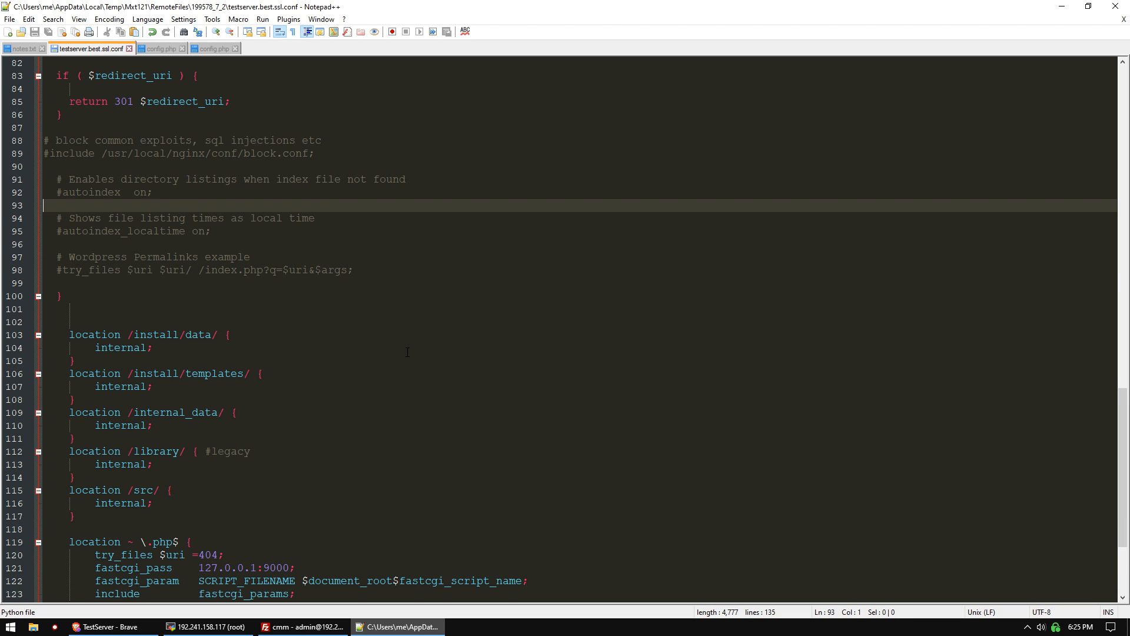
scroll("up", 3)
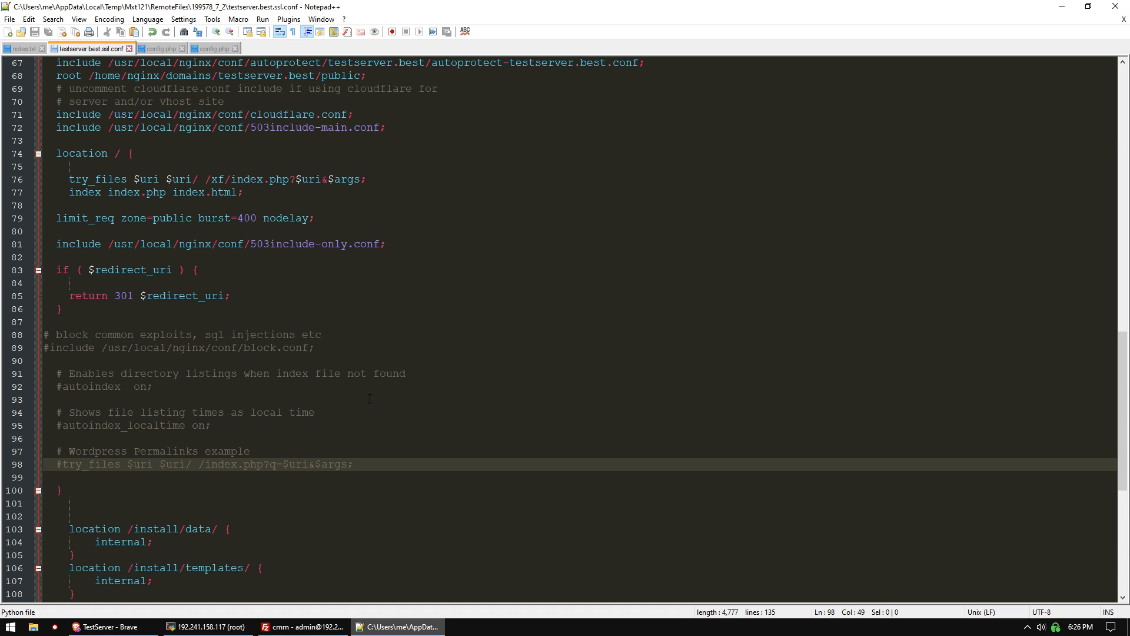
scroll("down", 3)
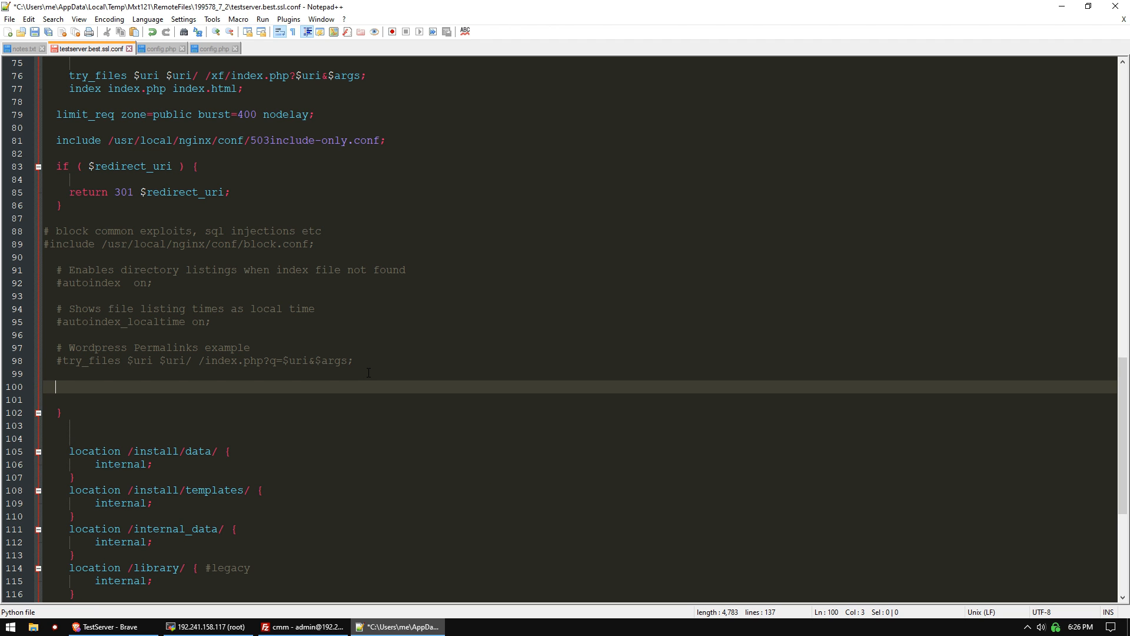
scroll("up", 3)
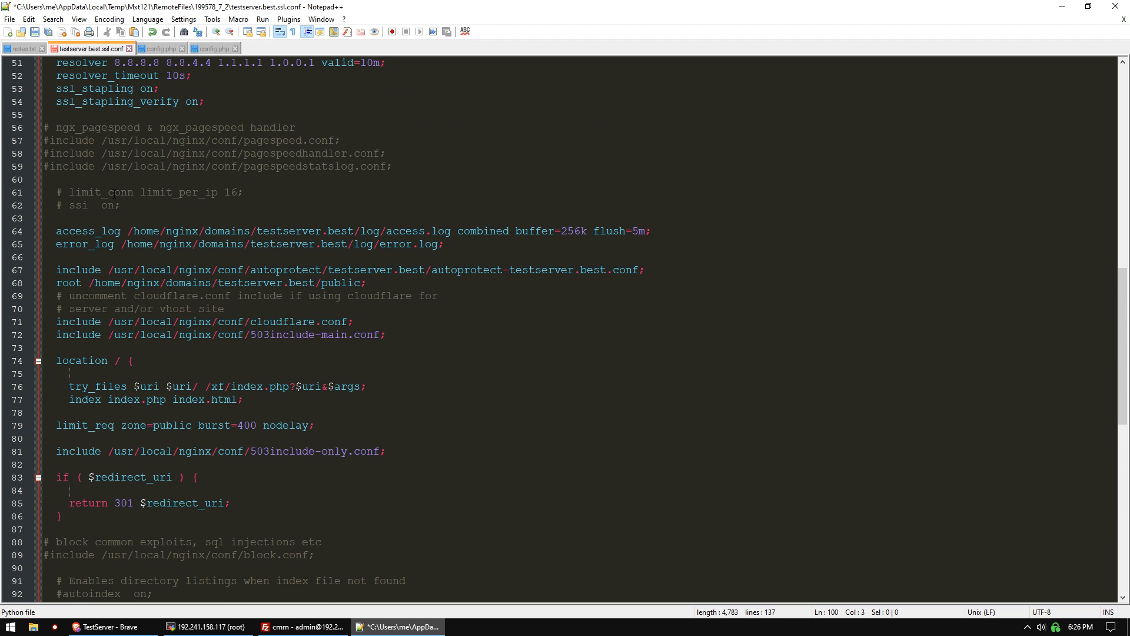
scroll("down", 3)
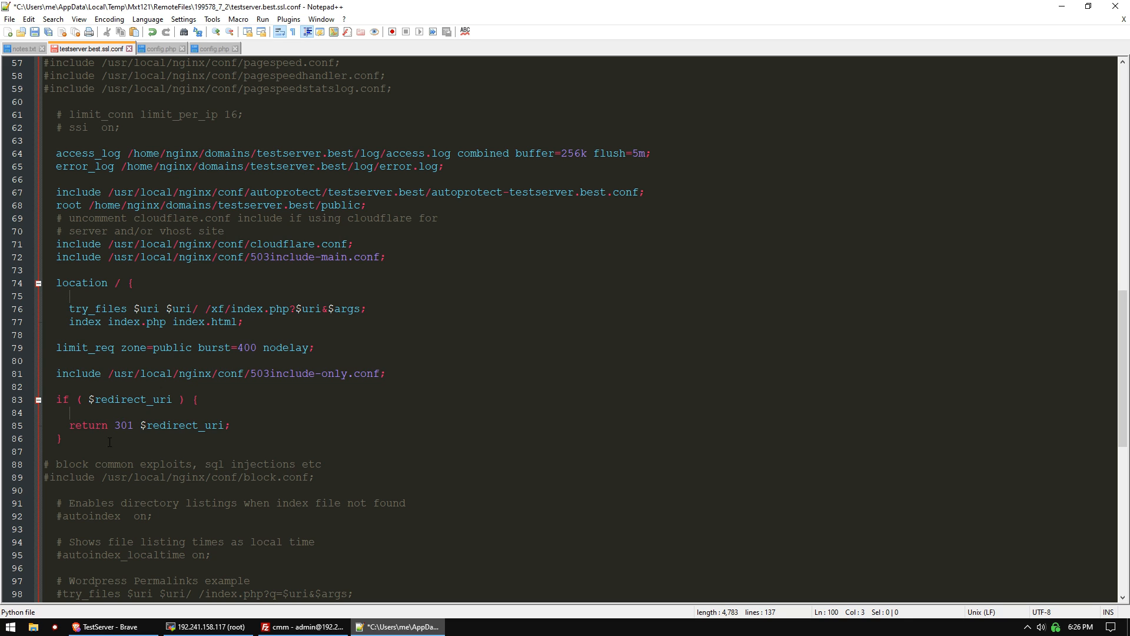
scroll("down", 3)
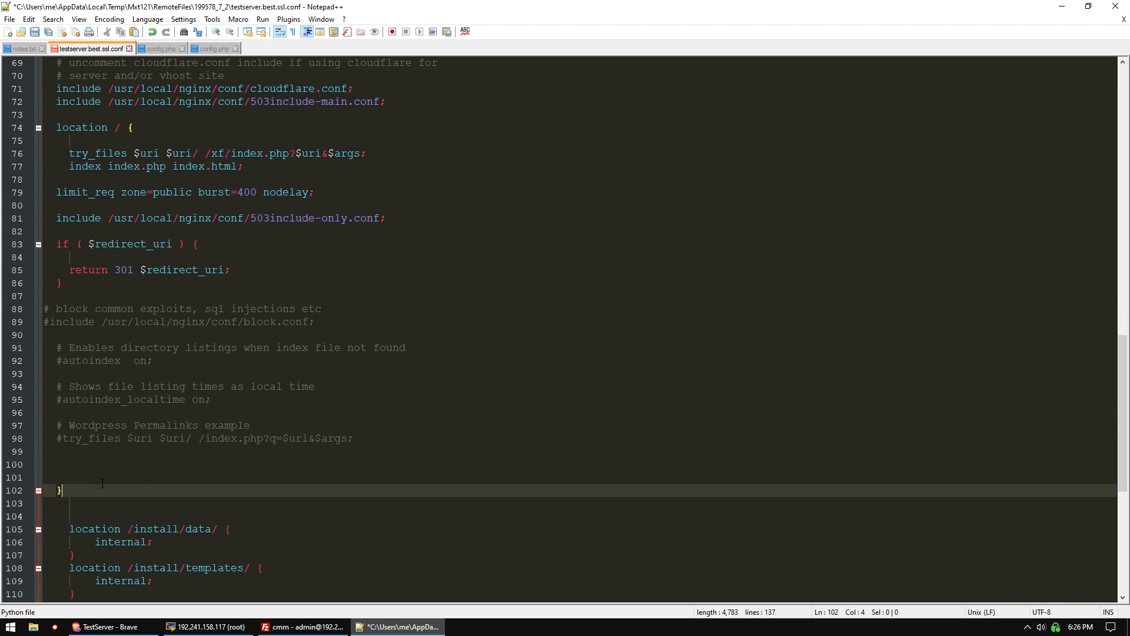
key("enter")
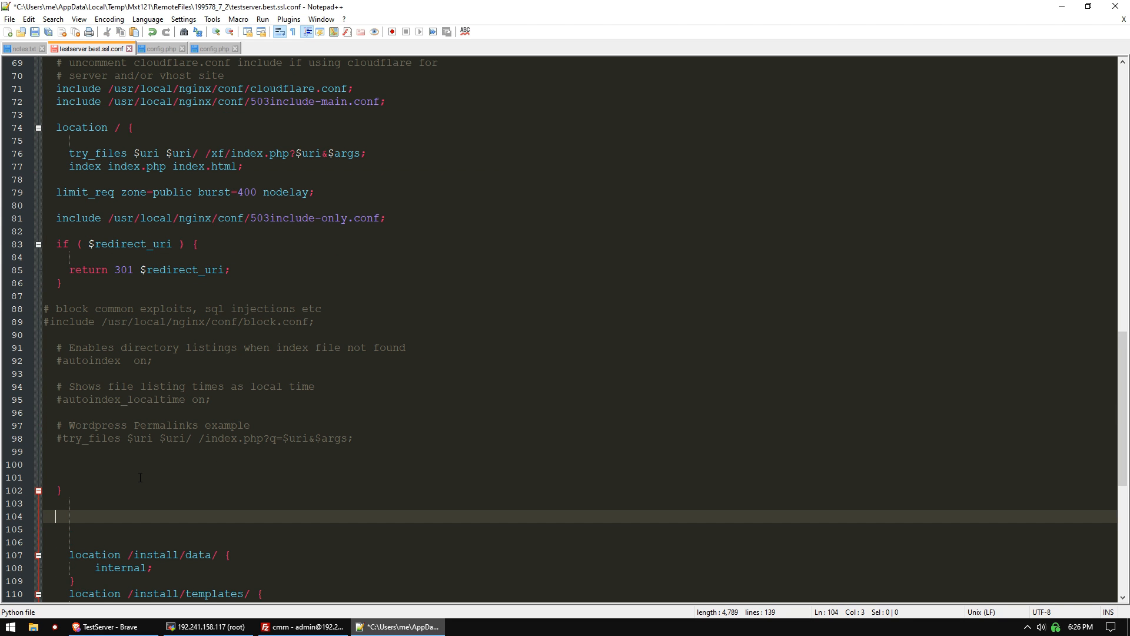
type("location /admin.p")
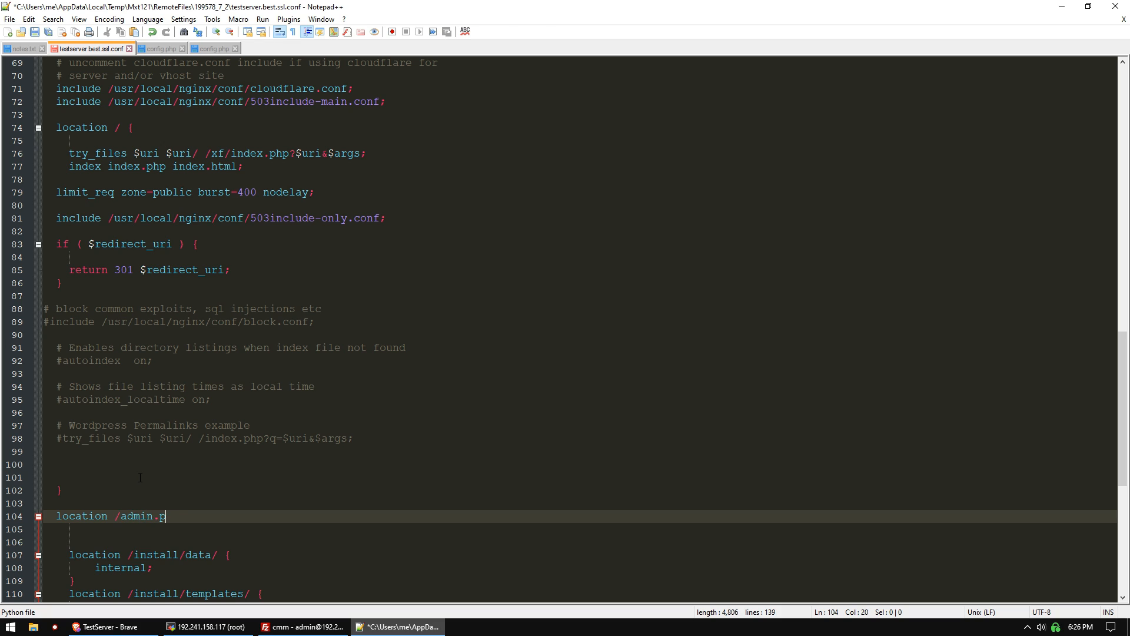
type("hp {")
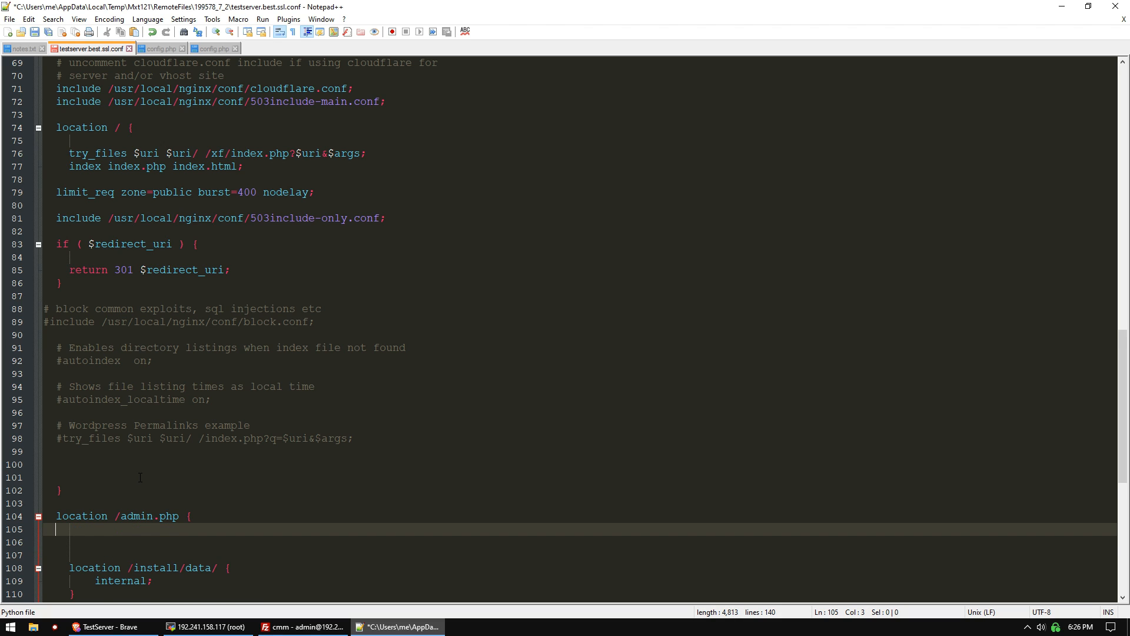
Add auth_basic "Private" and an auth_basic_user_file pointing to nginx/conf/htpasswd
type("auth")
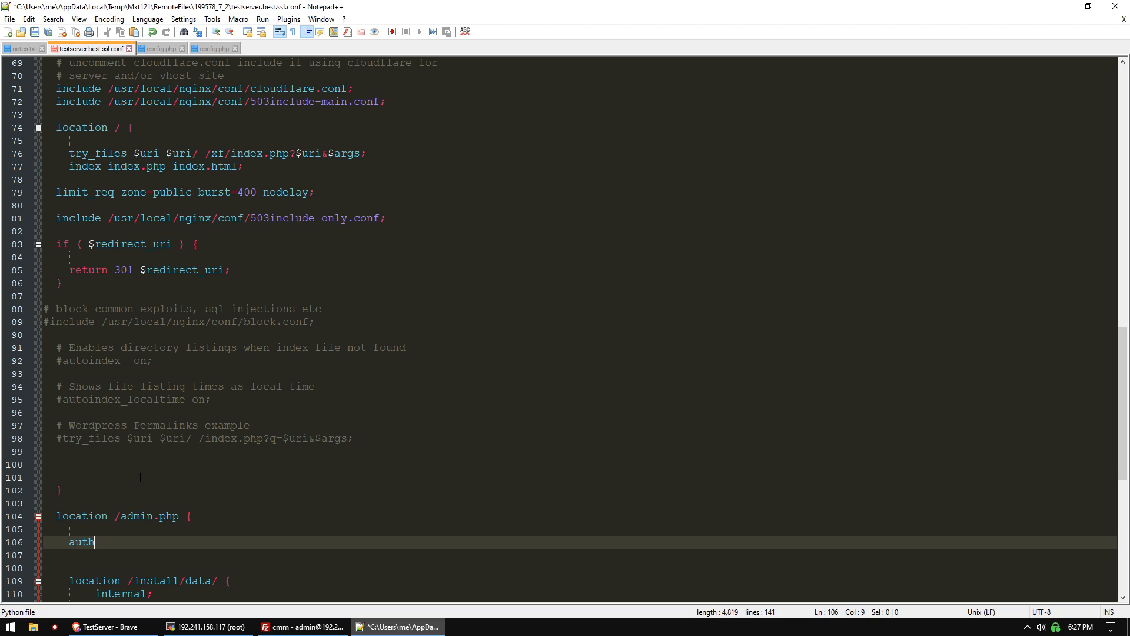
type("_basic \"Pri")
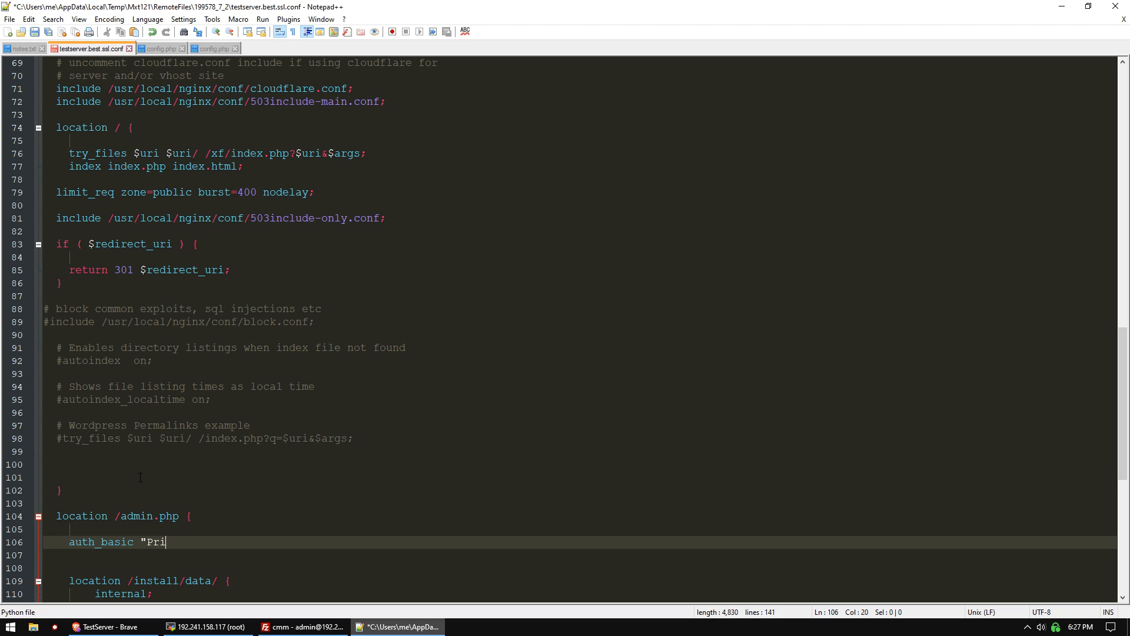
type("vate\";")
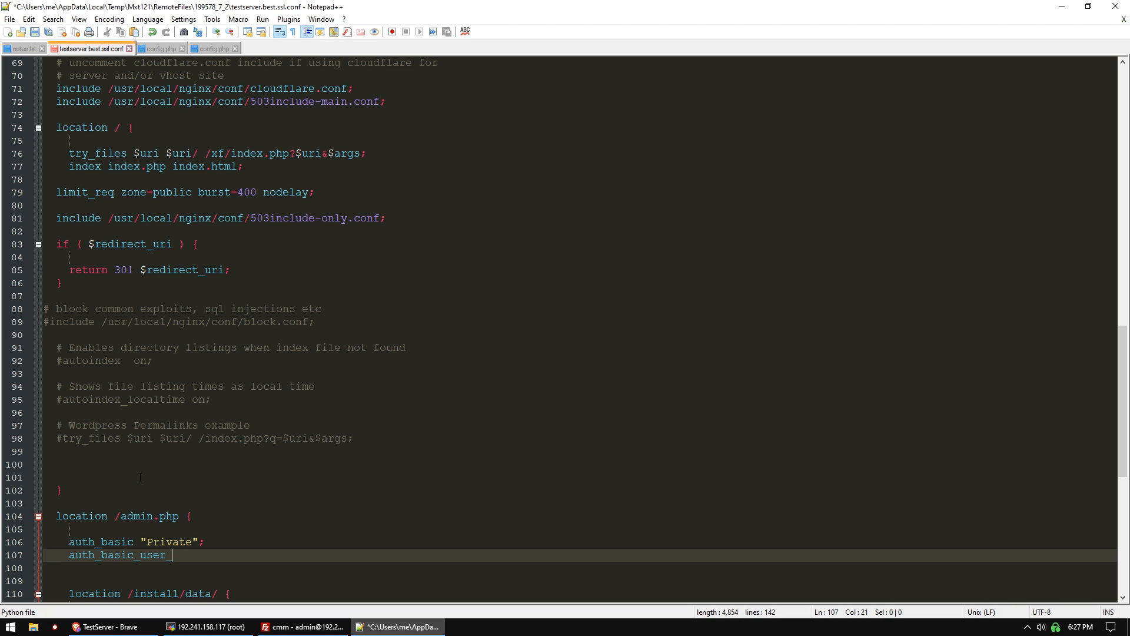
type("file /usr/local/")
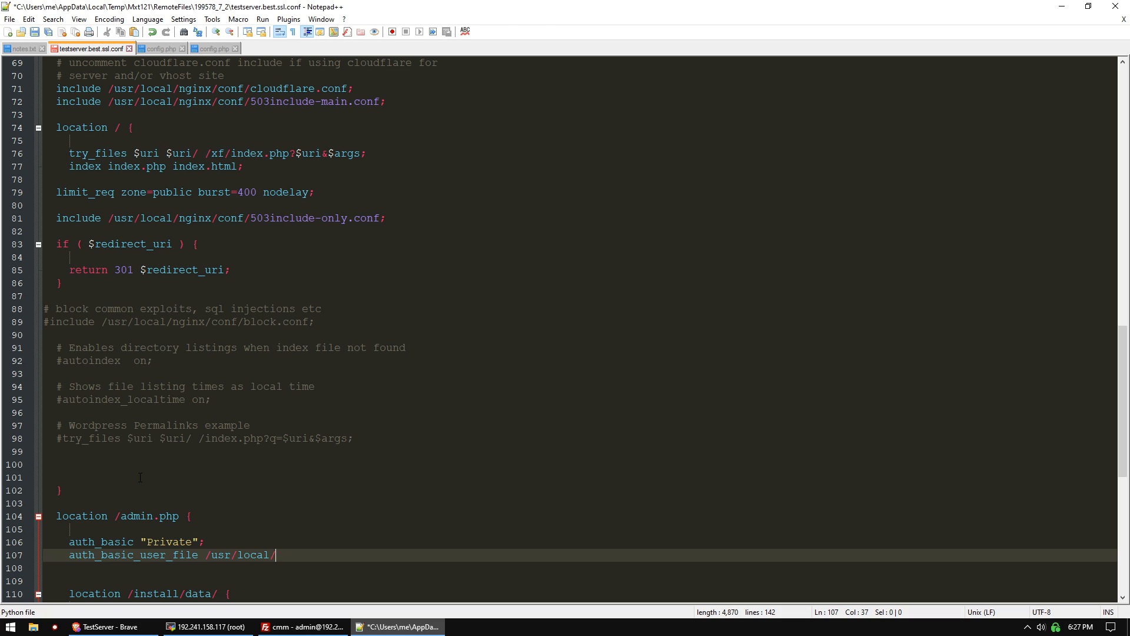
type("nginx/")
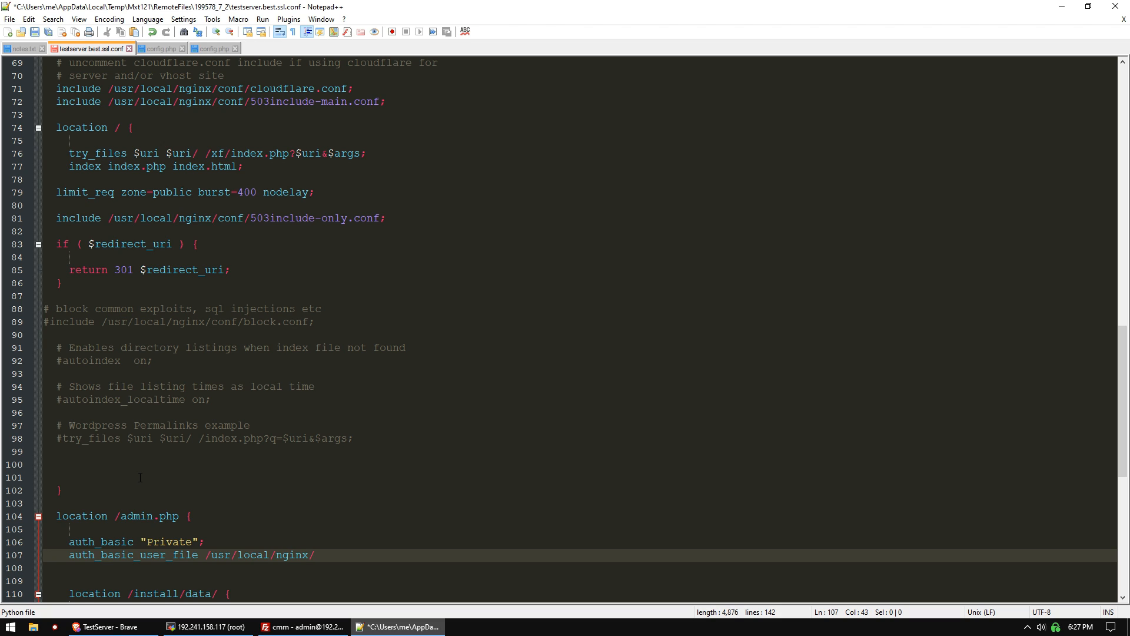
type("conf/ht")
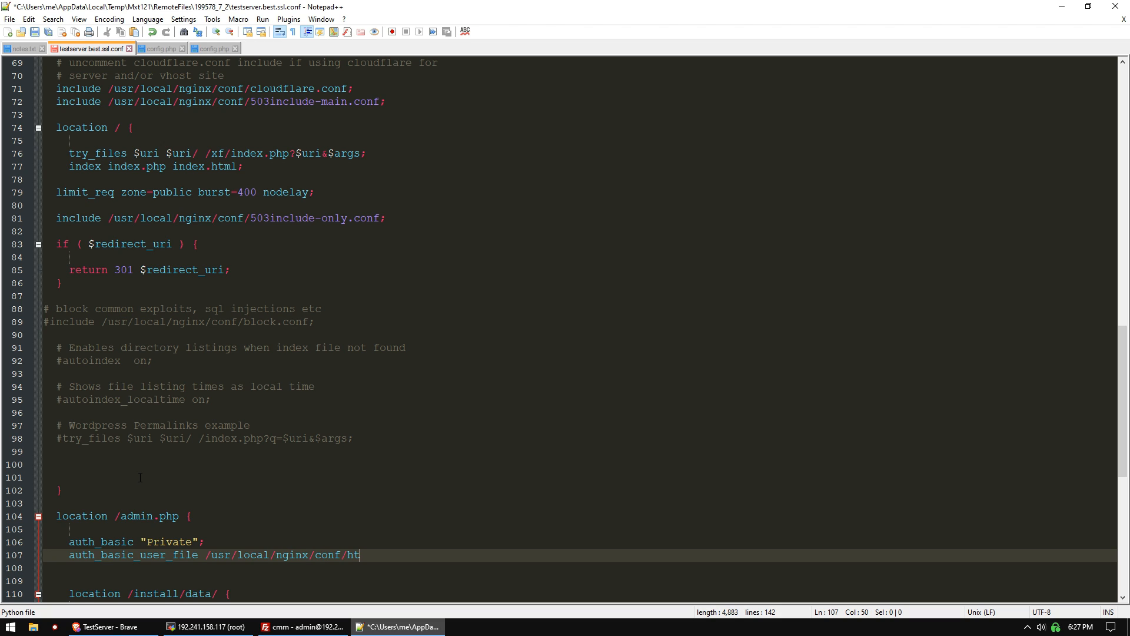
type("passwd;")
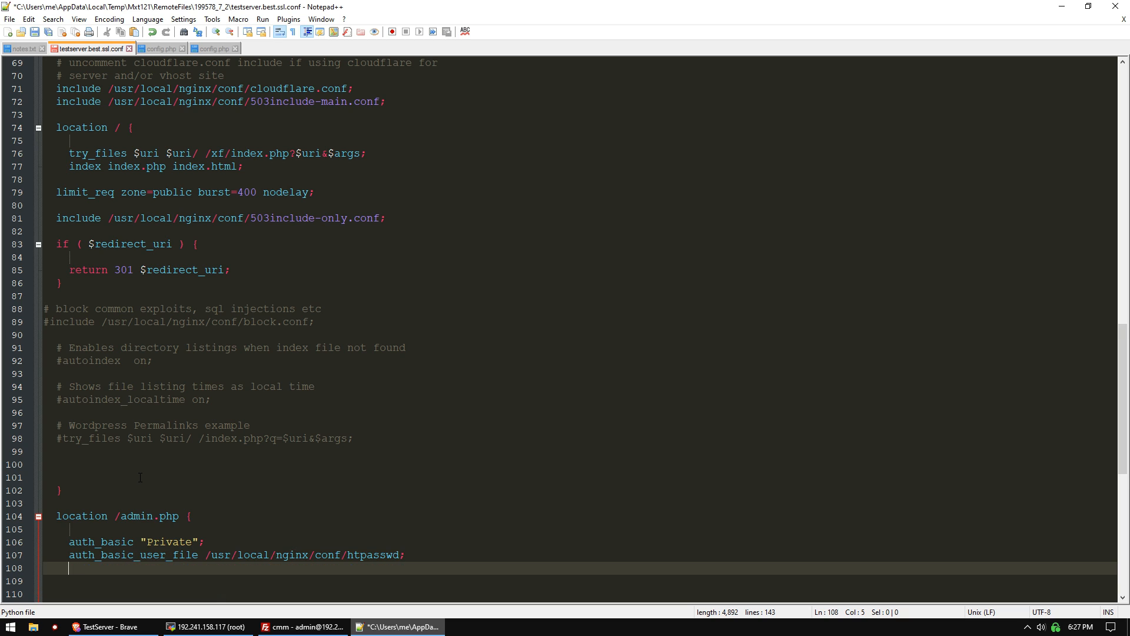
Add an include of the nginx conf php.conf file to the admin.php block
type("ind")
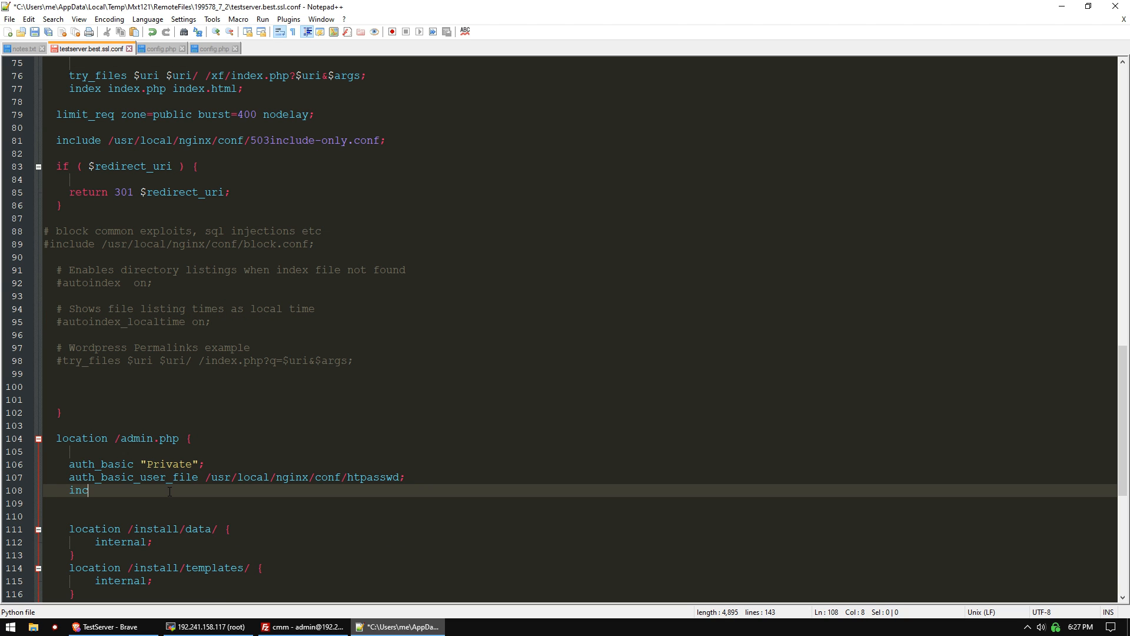
type("lude /usr/loca")
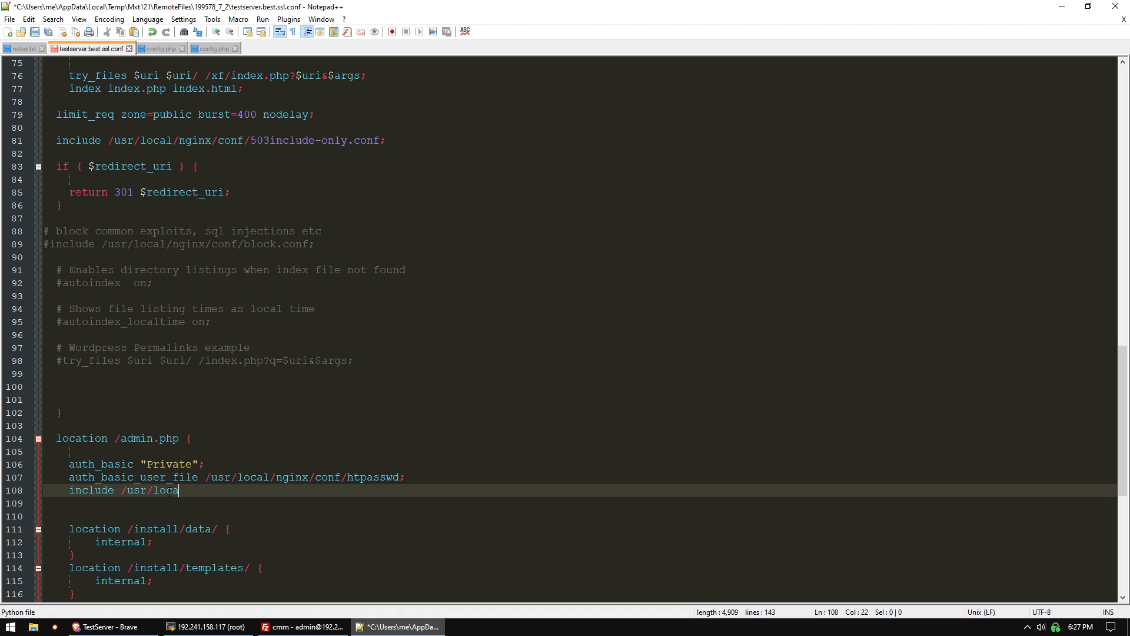
type("l/nginx/")
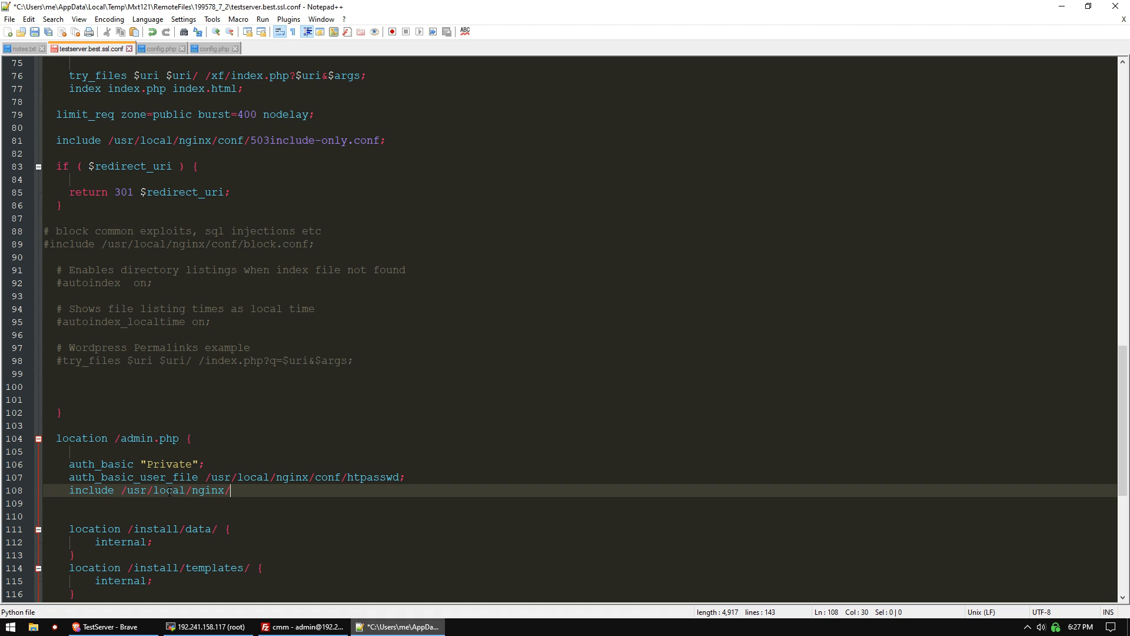
type("conf/php.conf;")
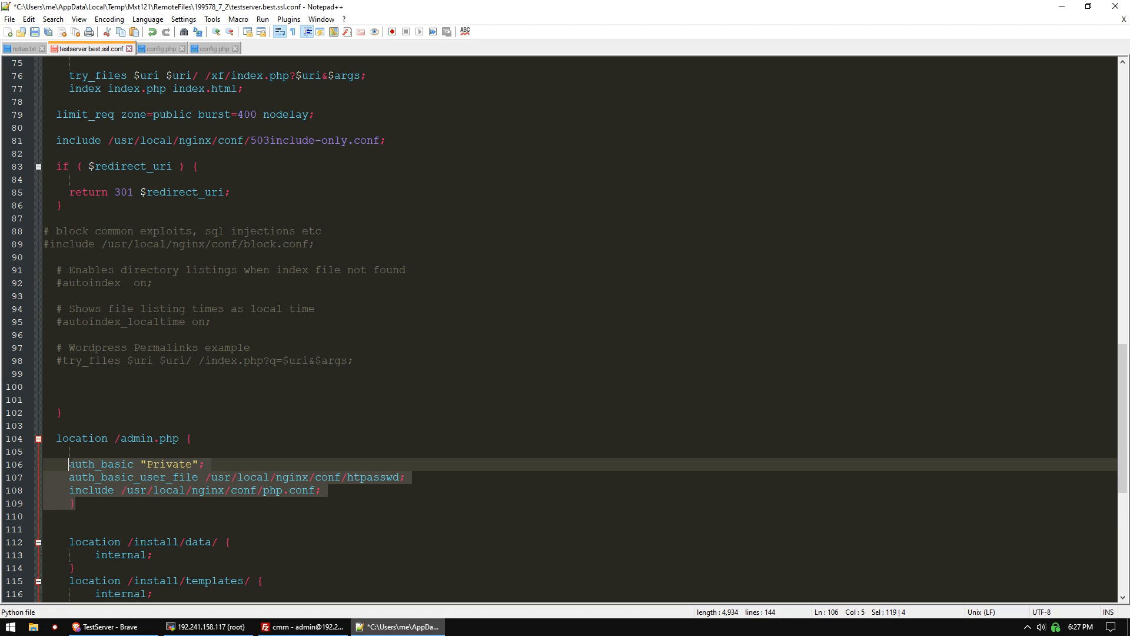
Paste a copy of the auth block as 'location /install/' and save the nginx config
key("ctrl+v")
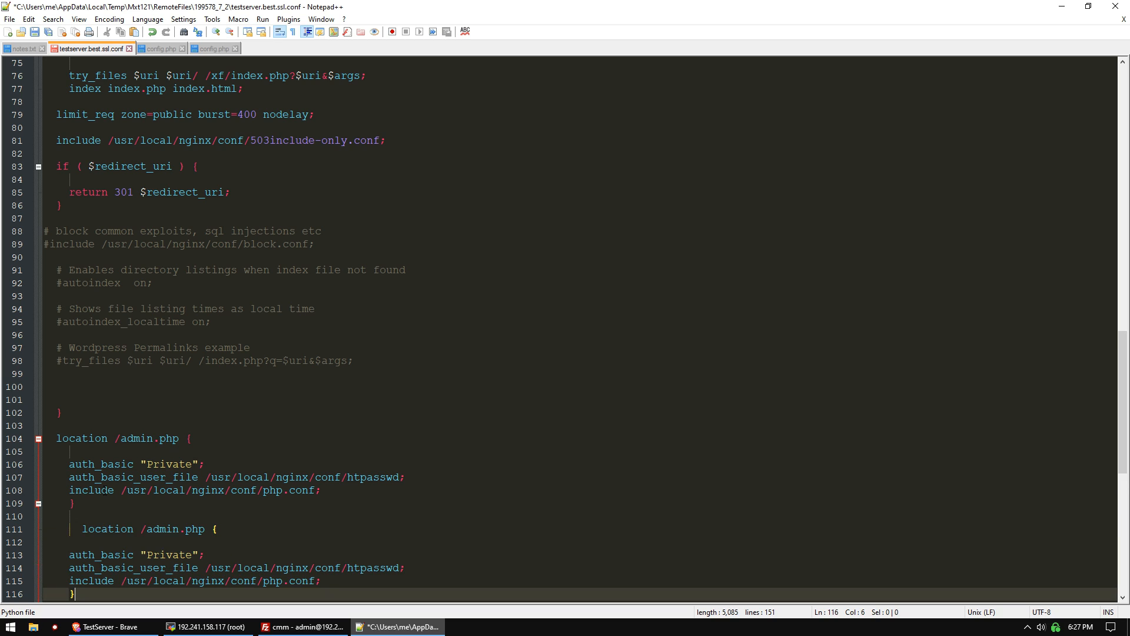
type("install")
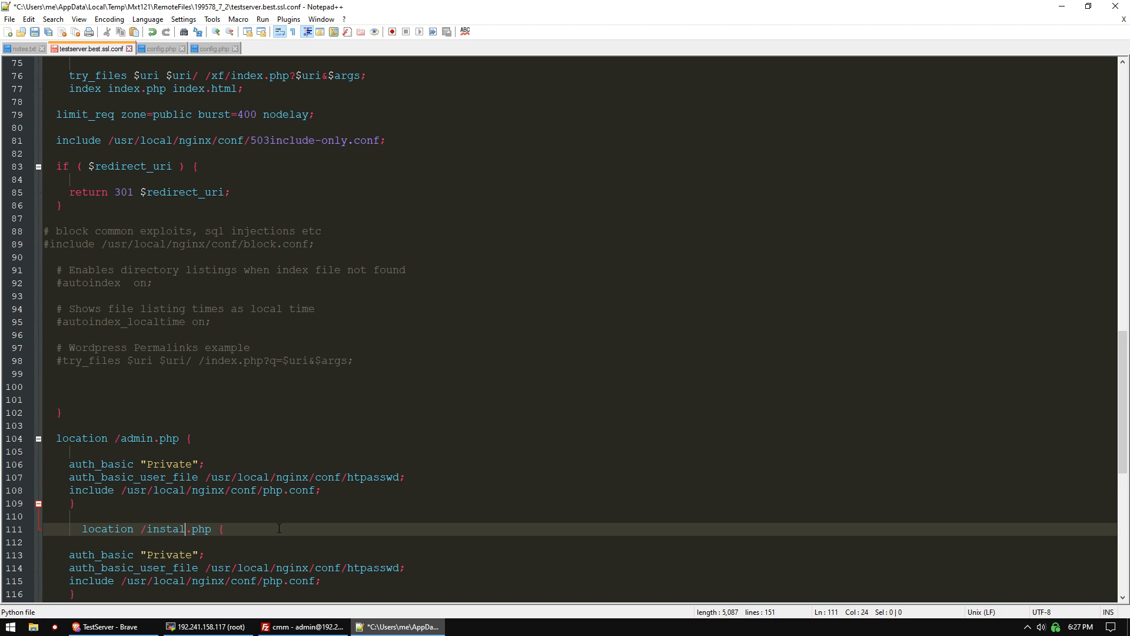
type("/")
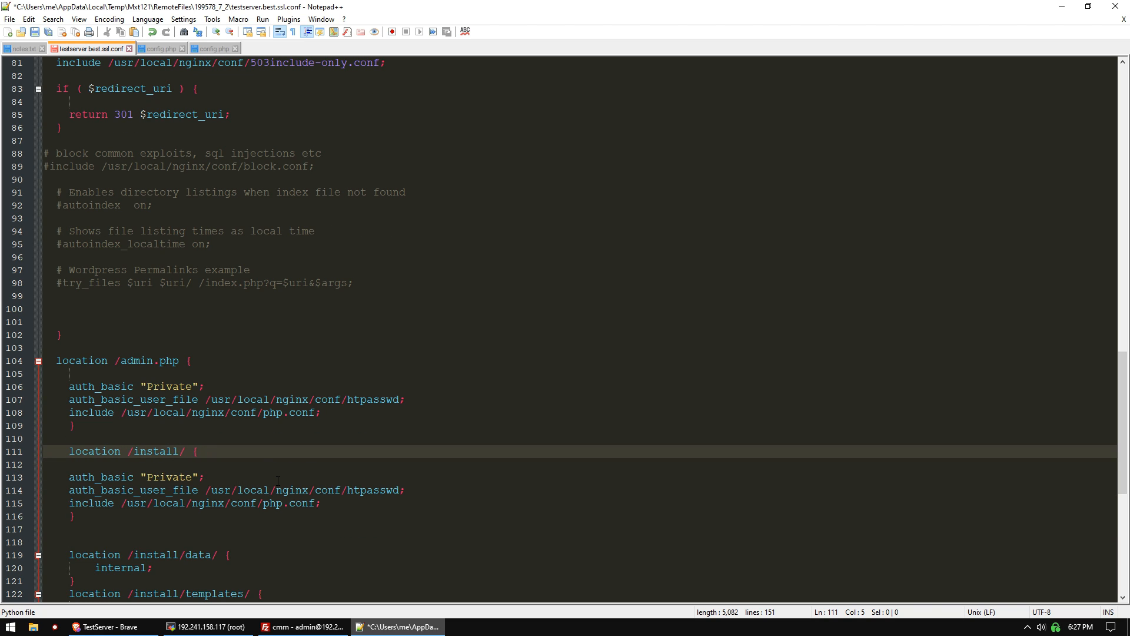
left_click(204, 476)
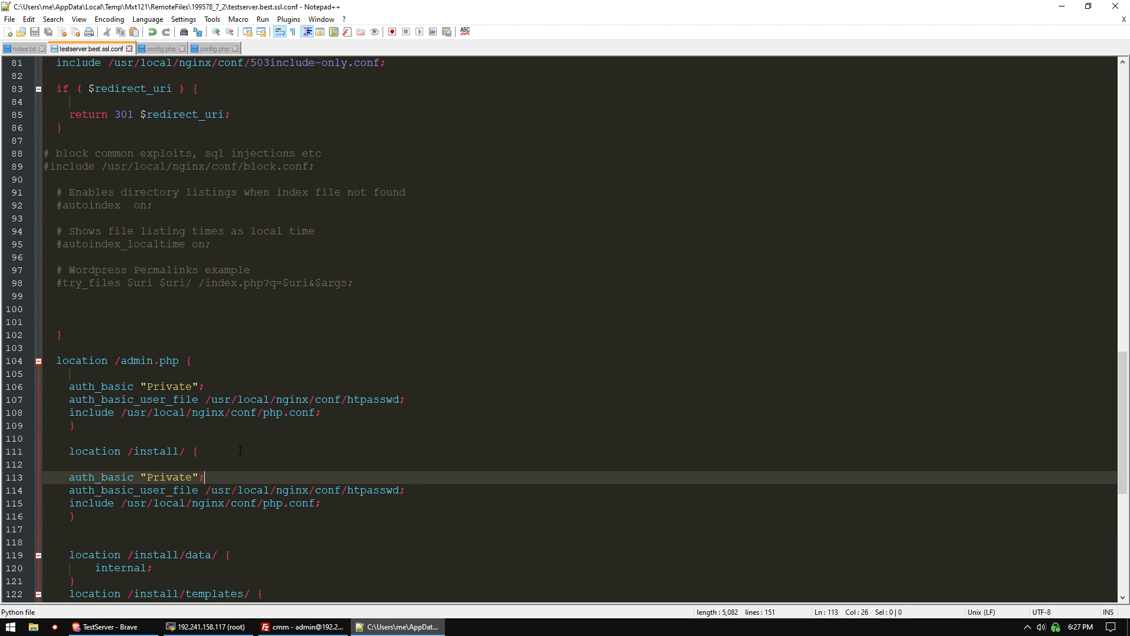
left_click(206, 626)
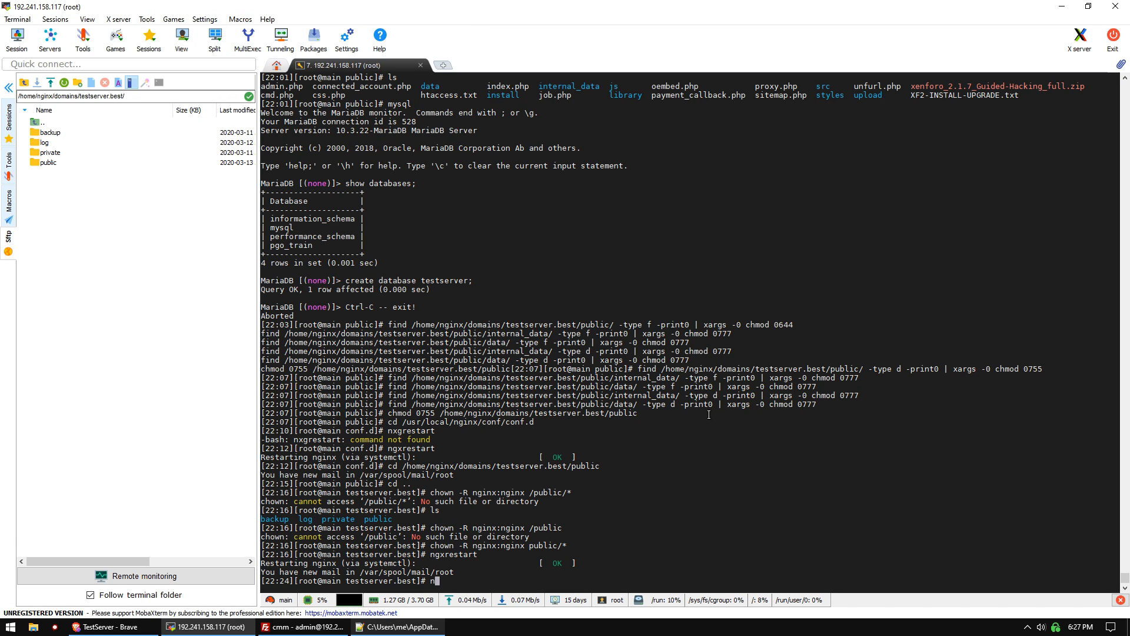
left_click(100, 626)
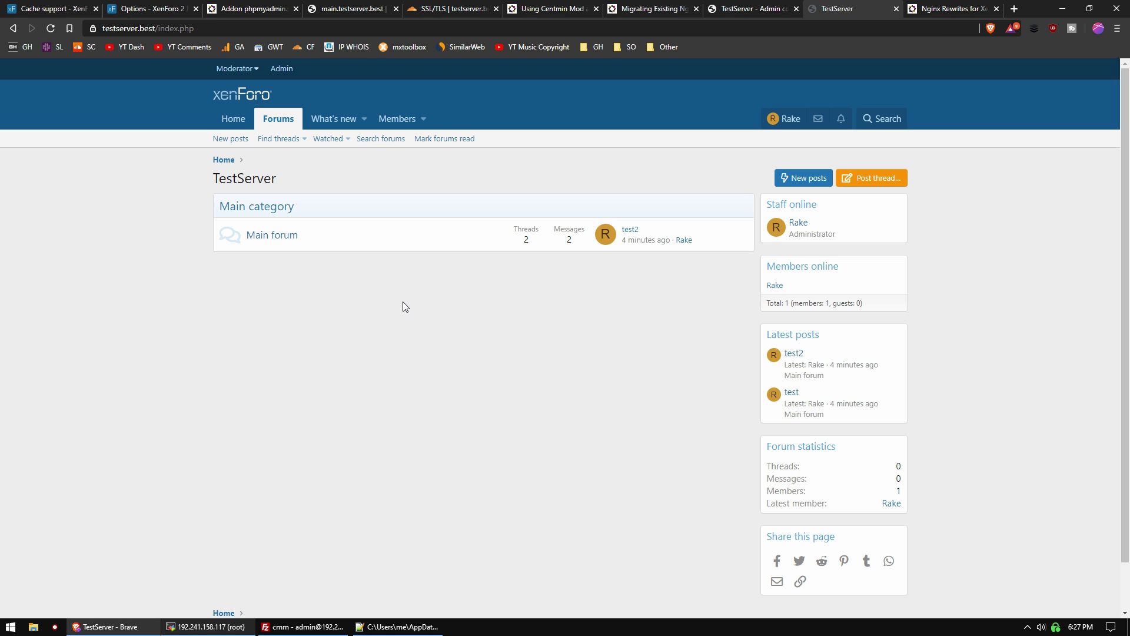
Open testserver.best/admin.php and sign in to the HTTP auth prompt as cmmtut
left_click(282, 68)
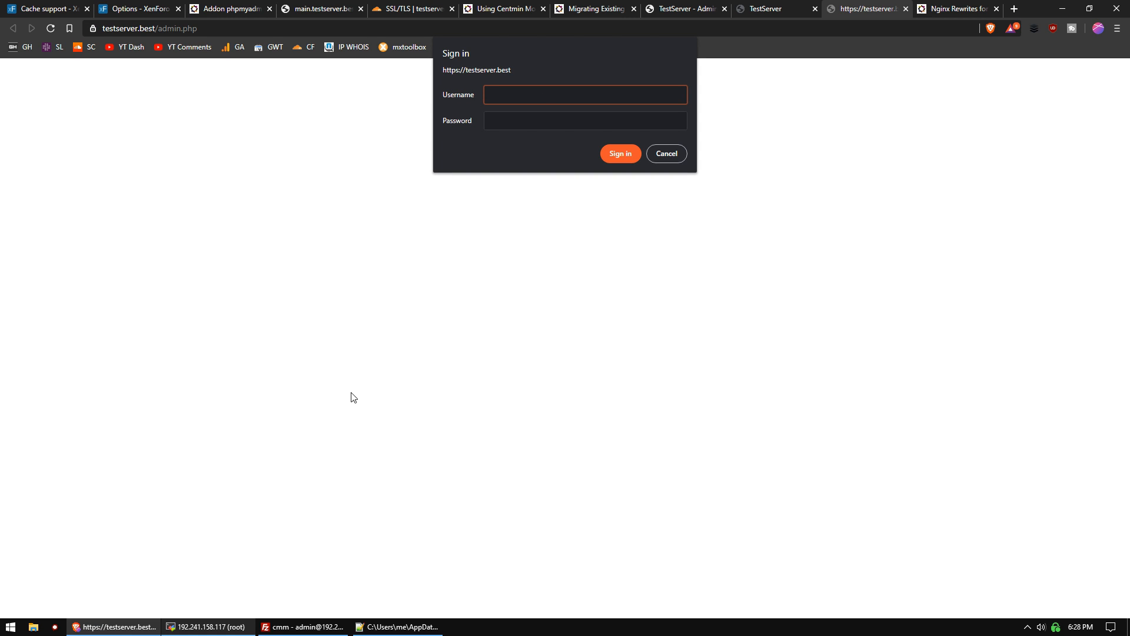
type("cmmtut")
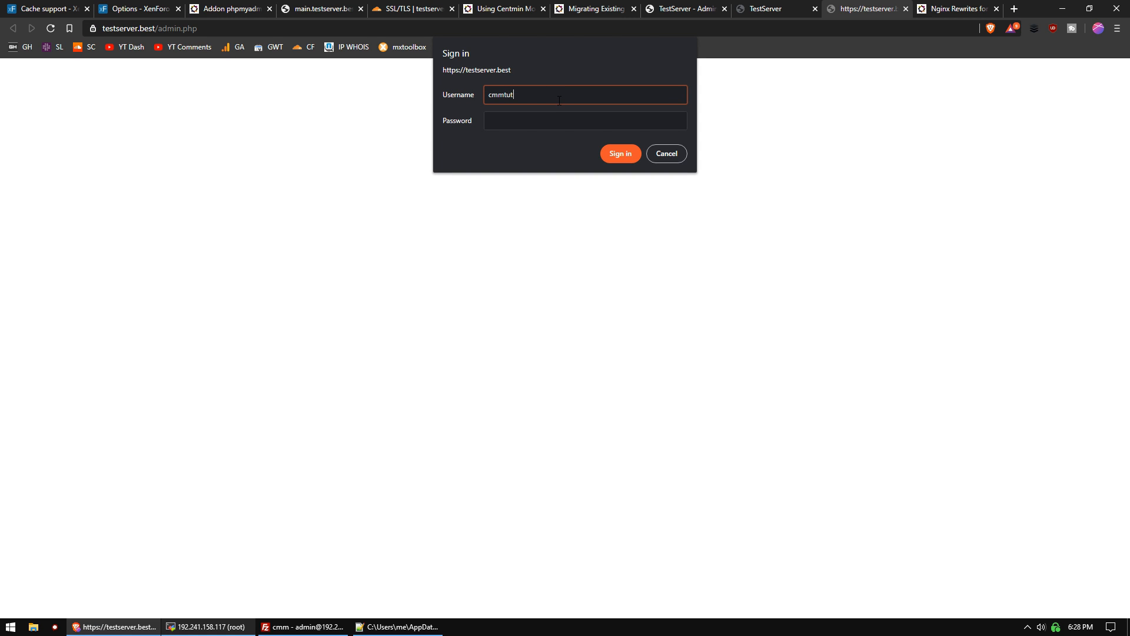
left_click(619, 154)
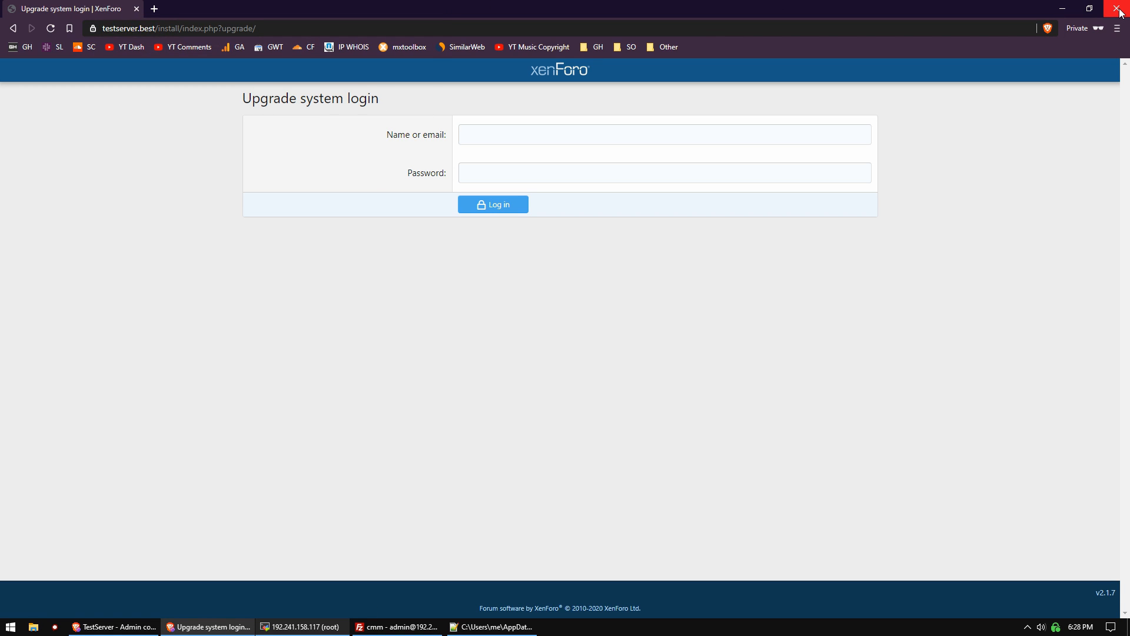
mouse_move(582, 209)
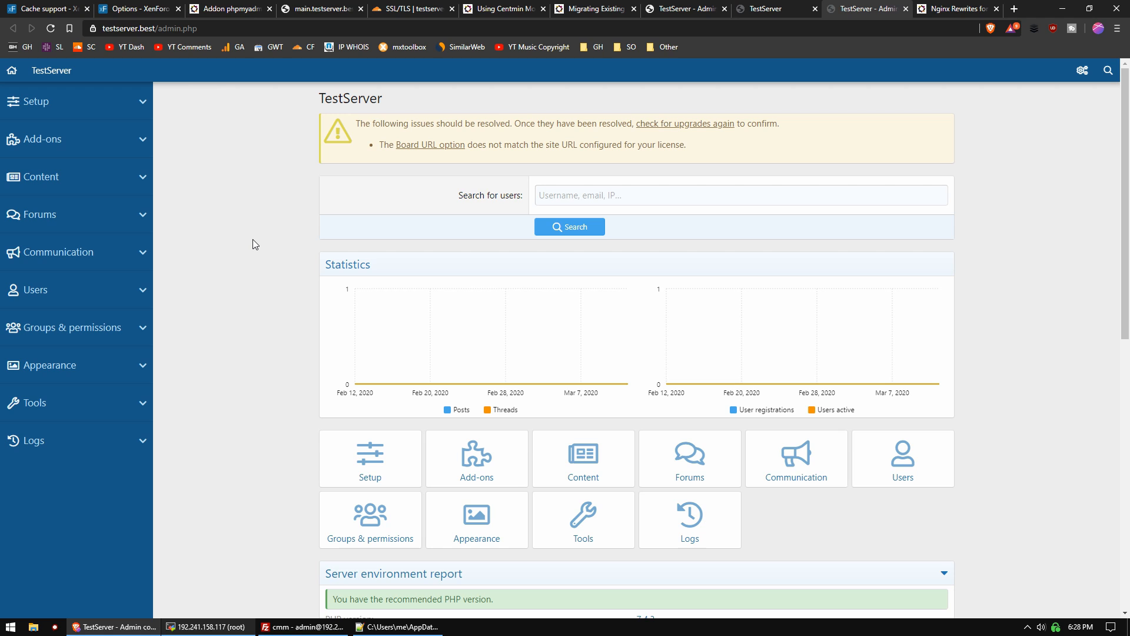
mouse_move(237, 316)
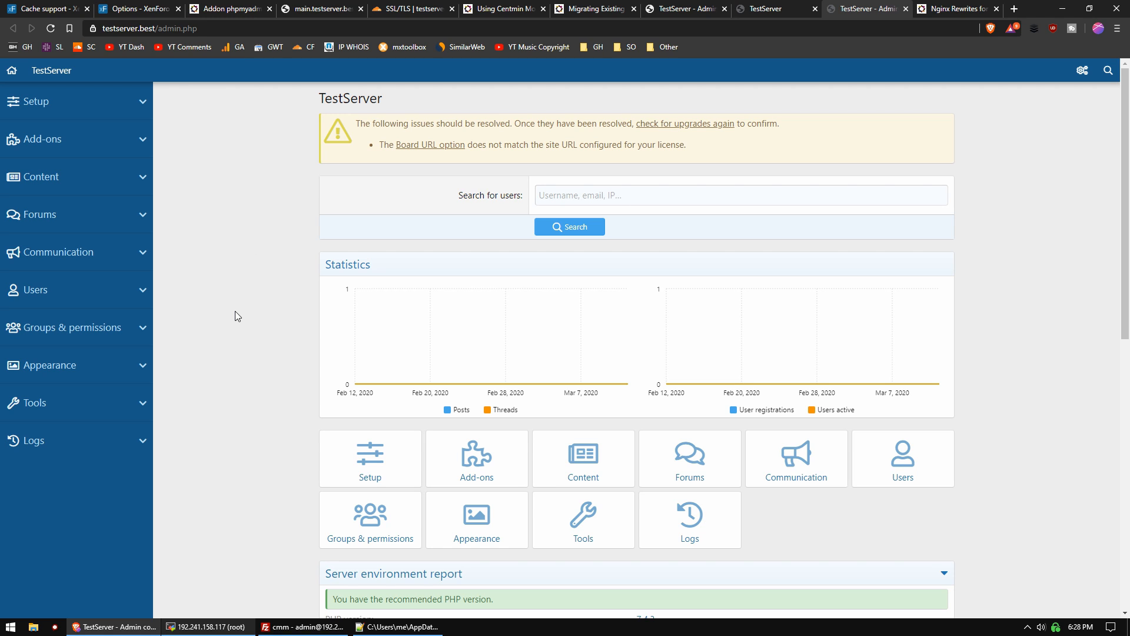
left_click(490, 625)
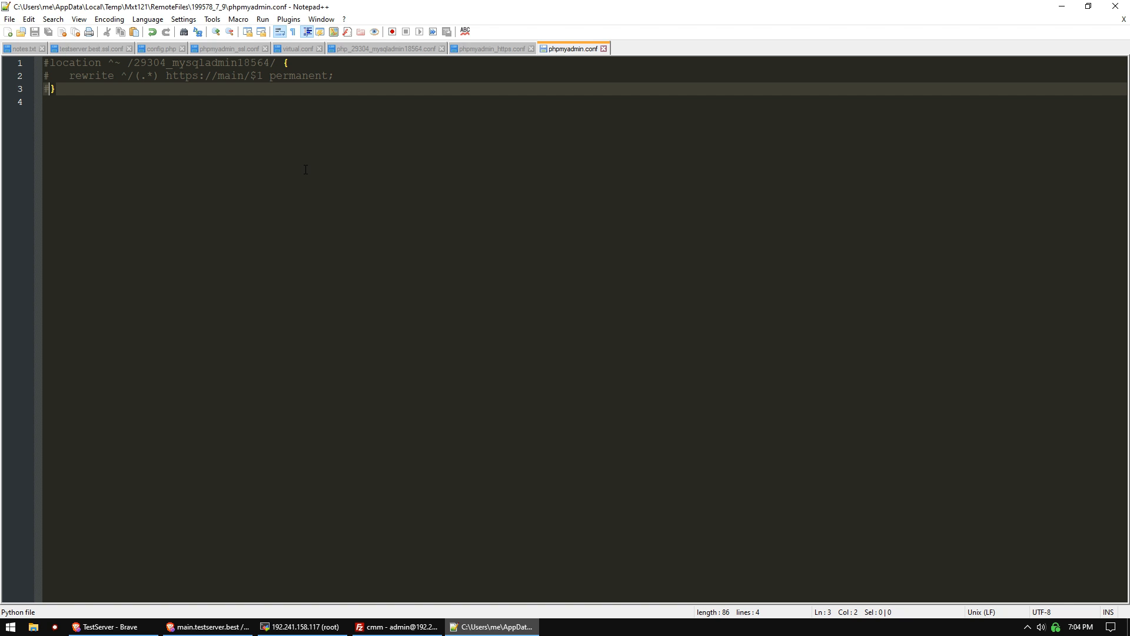
mouse_move(474, 476)
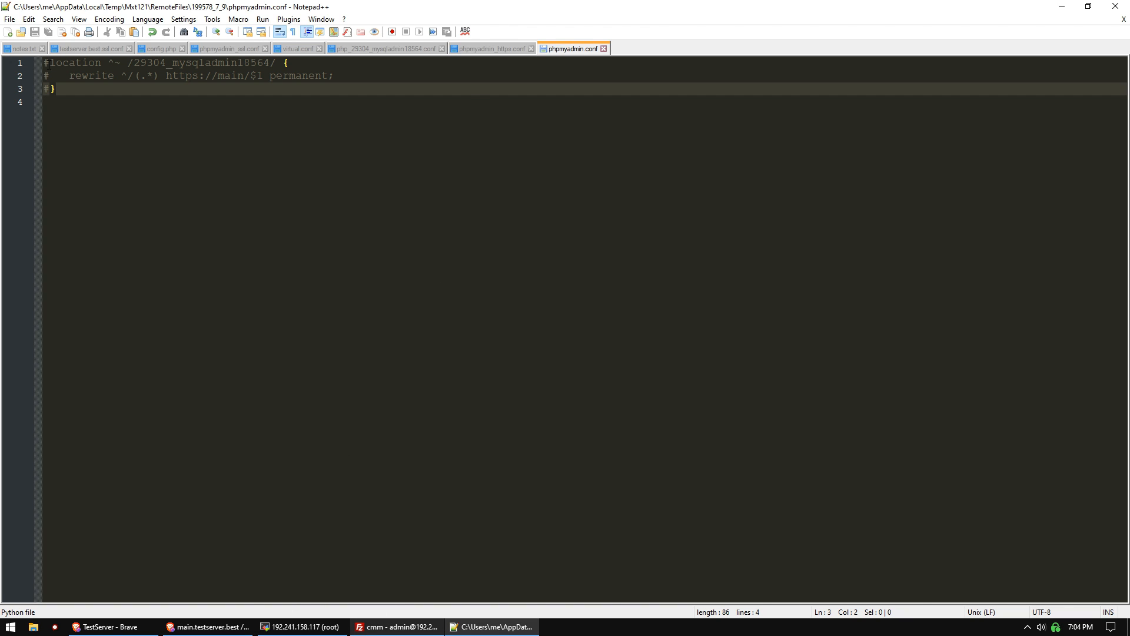
Copy the opcache login from notes.txt and view the OpCache Hits chart (2,676 hits)
left_click(20, 49)
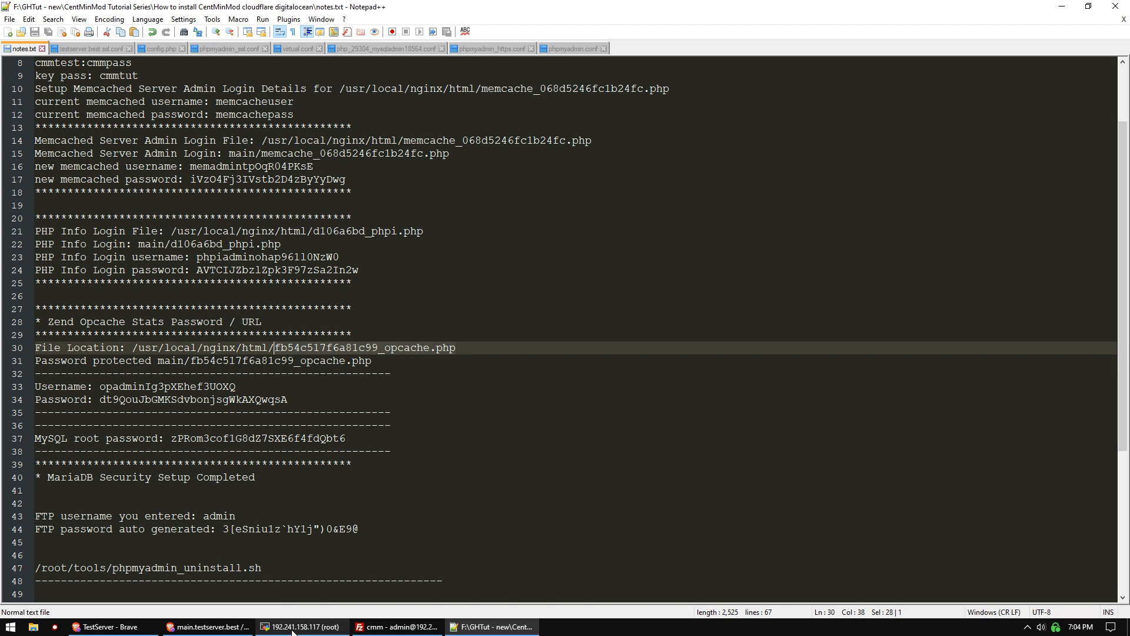
left_click(206, 626)
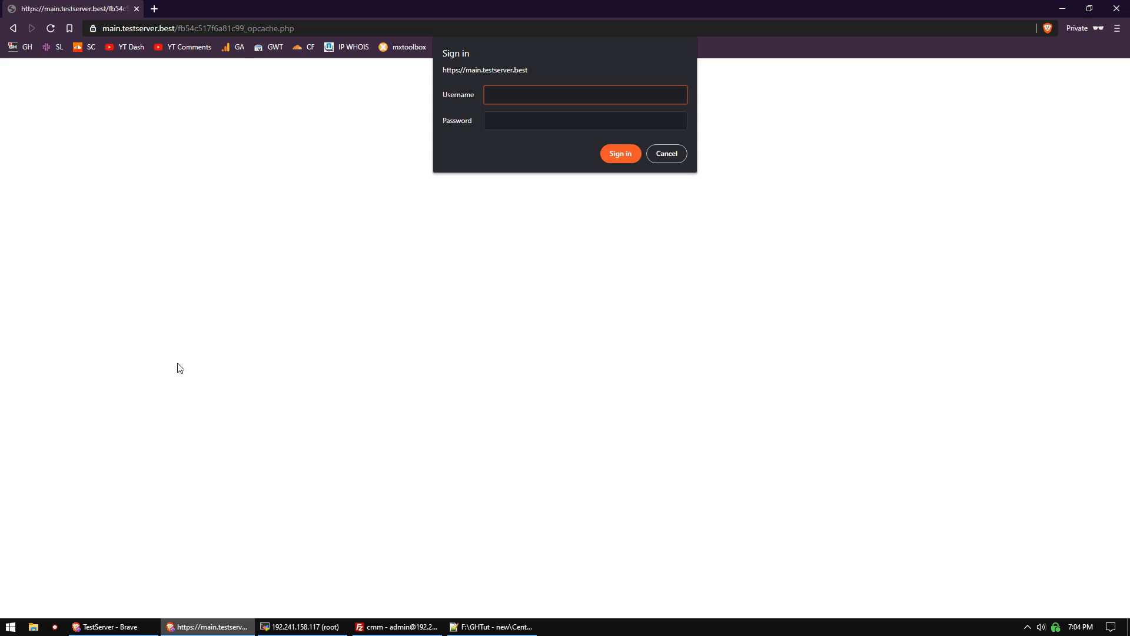
left_click(492, 626)
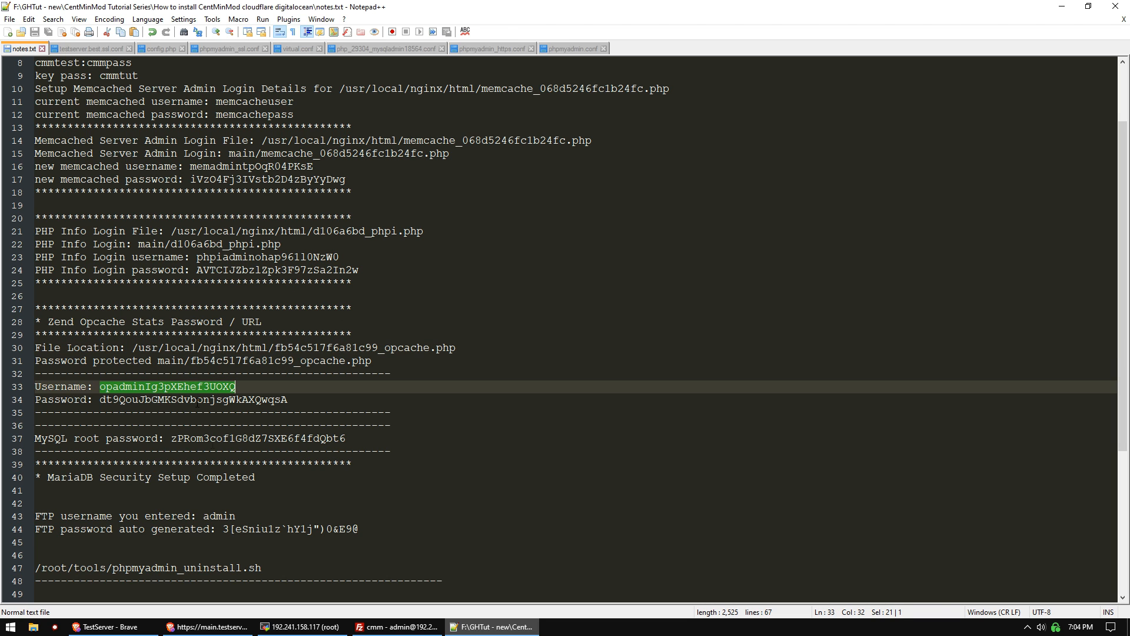
double_click(193, 399)
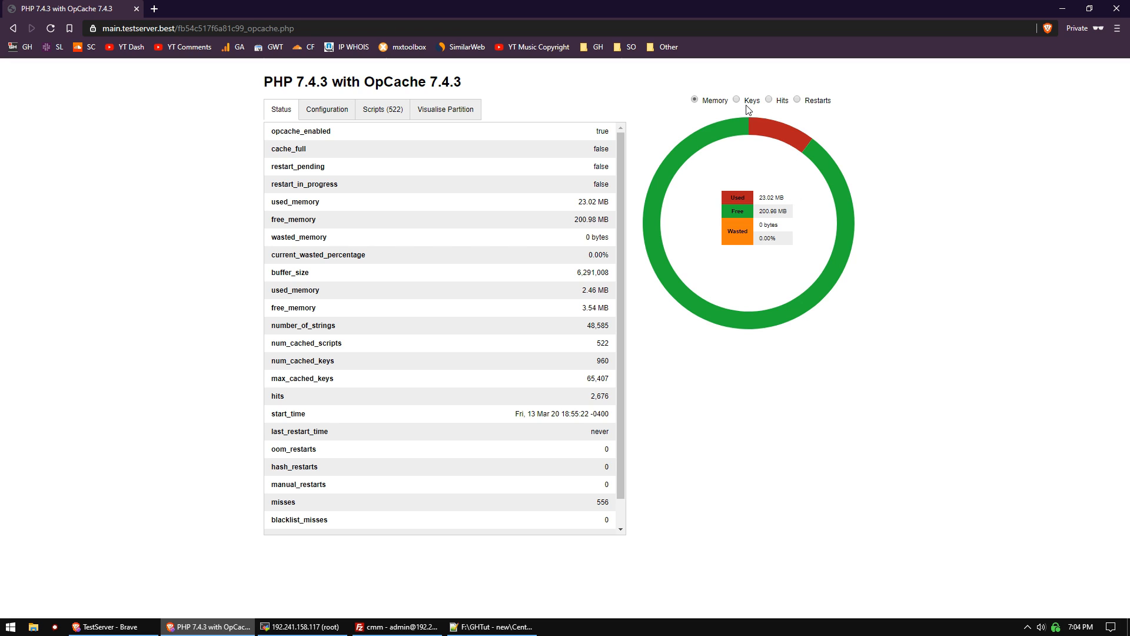
left_click(769, 100)
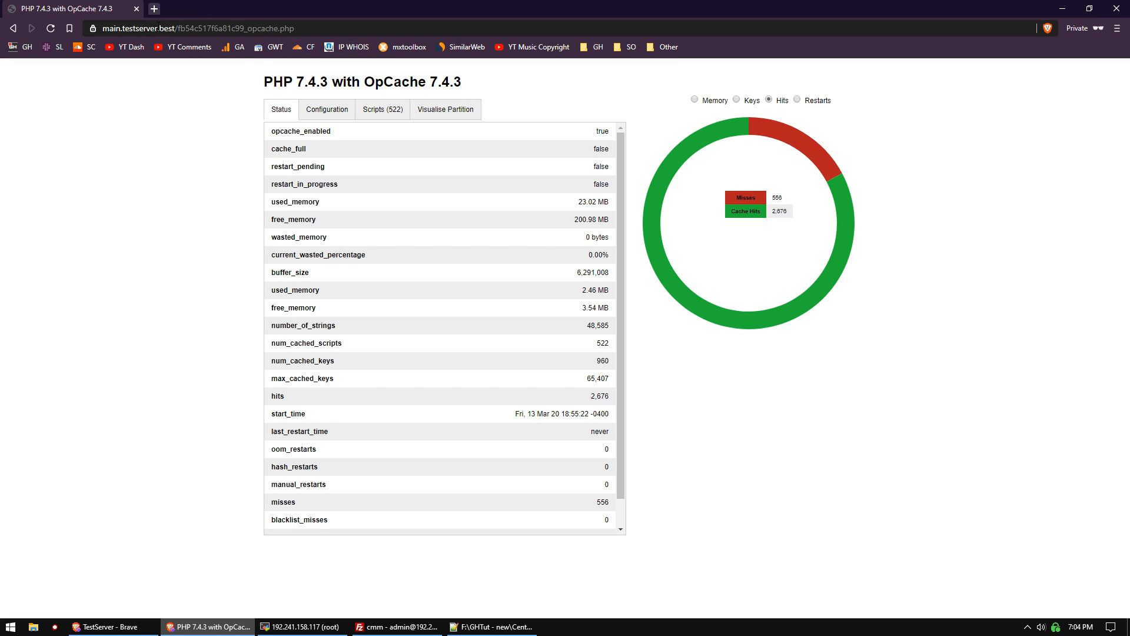
left_click(632, 9)
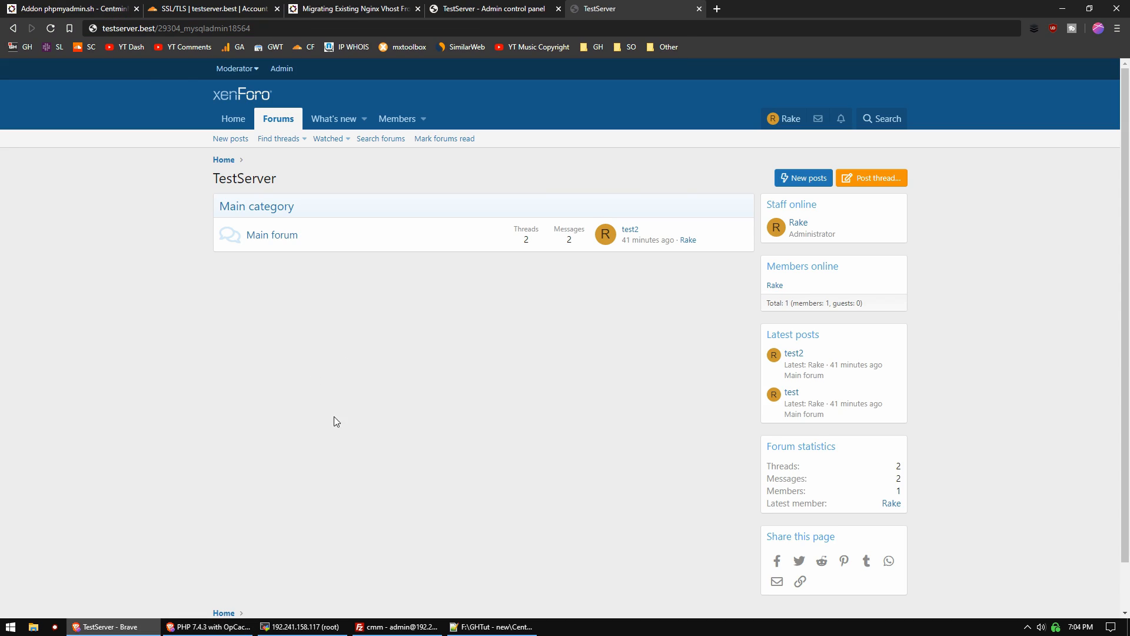
left_click(208, 626)
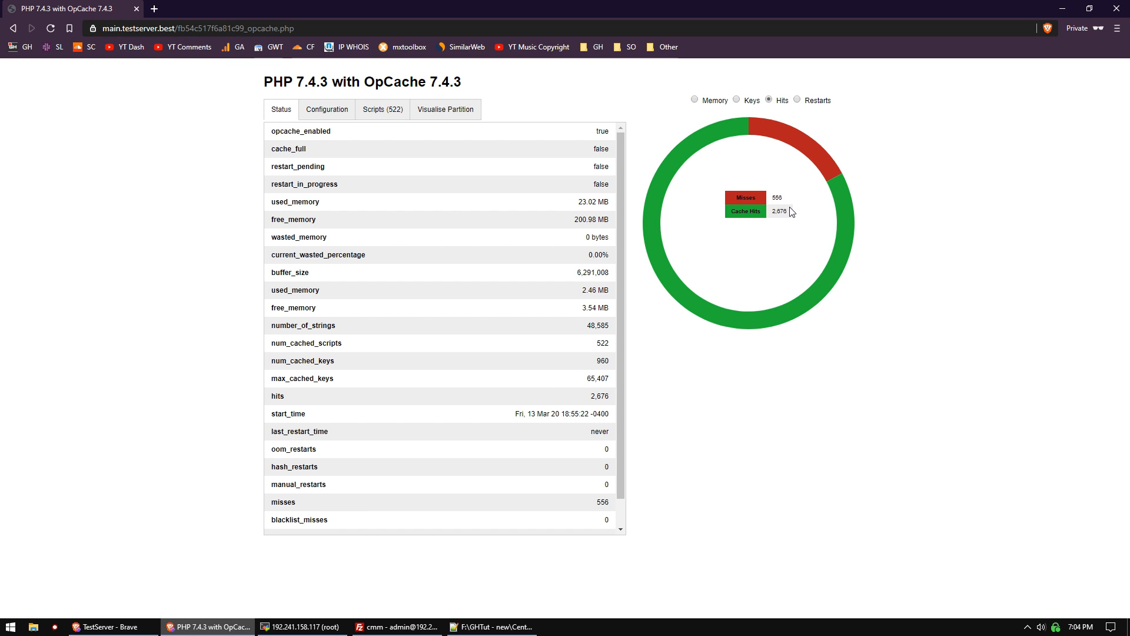
mouse_move(782, 218)
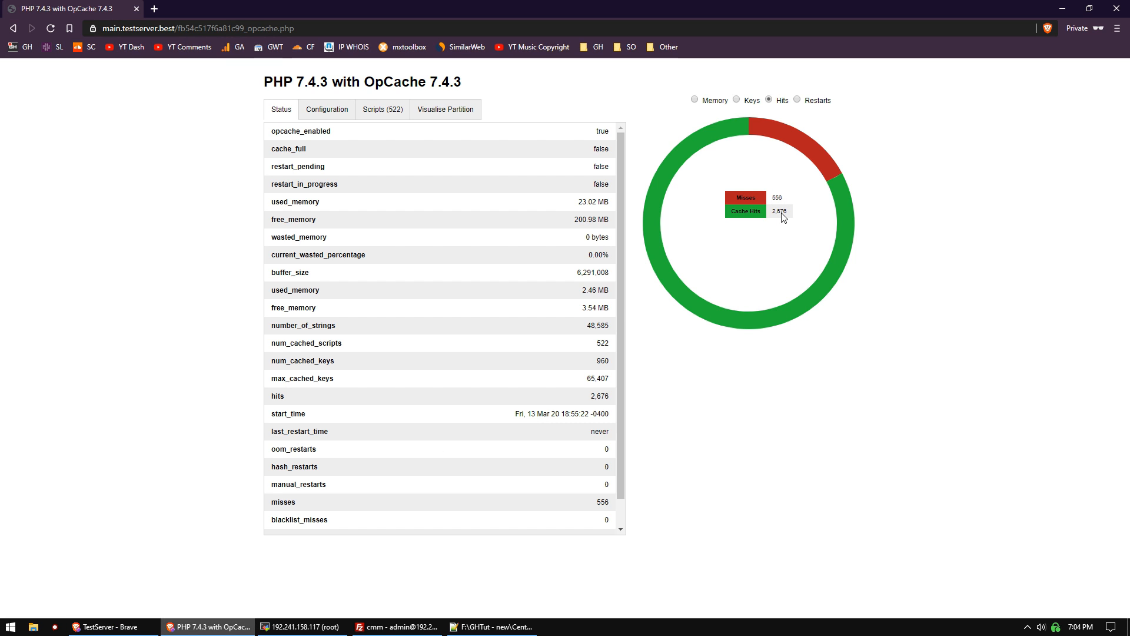
mouse_move(808, 215)
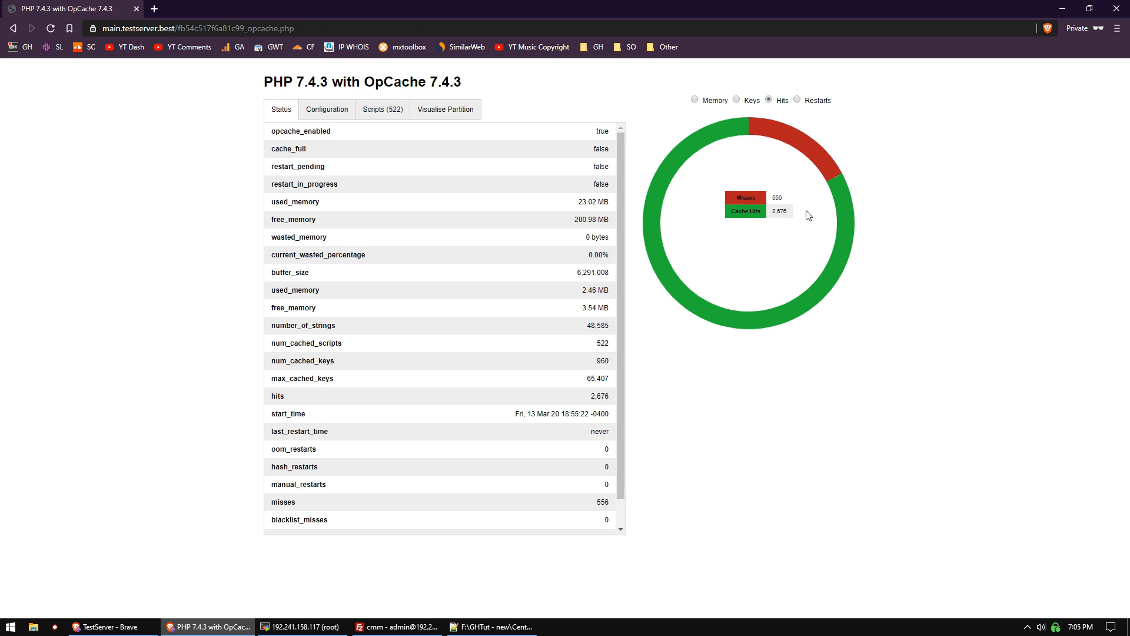
mouse_move(789, 220)
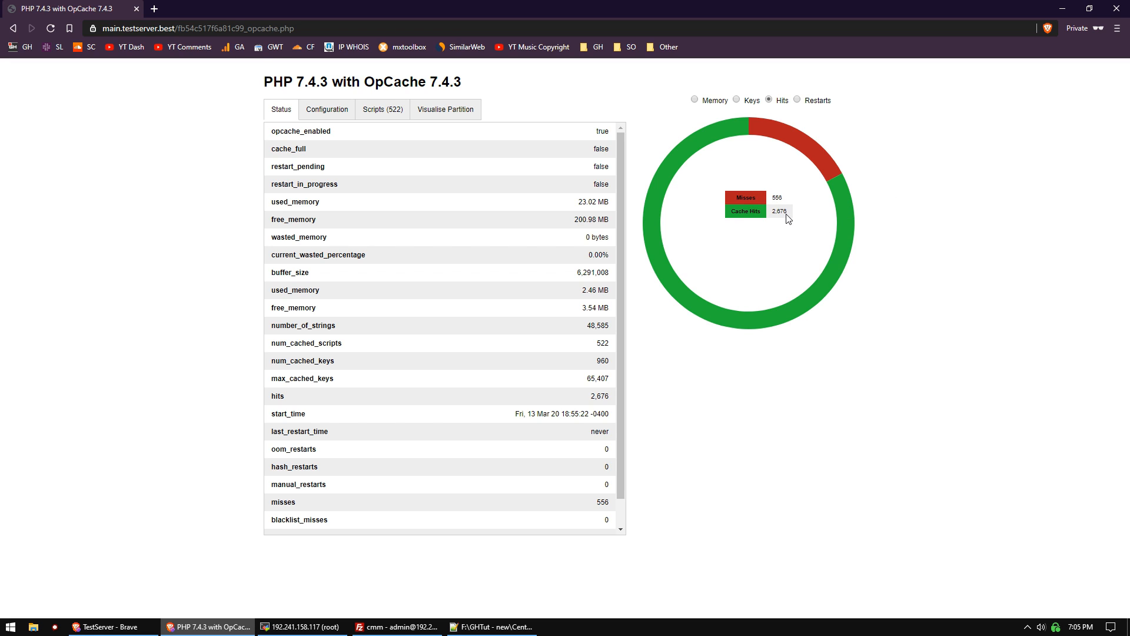
mouse_move(731, 179)
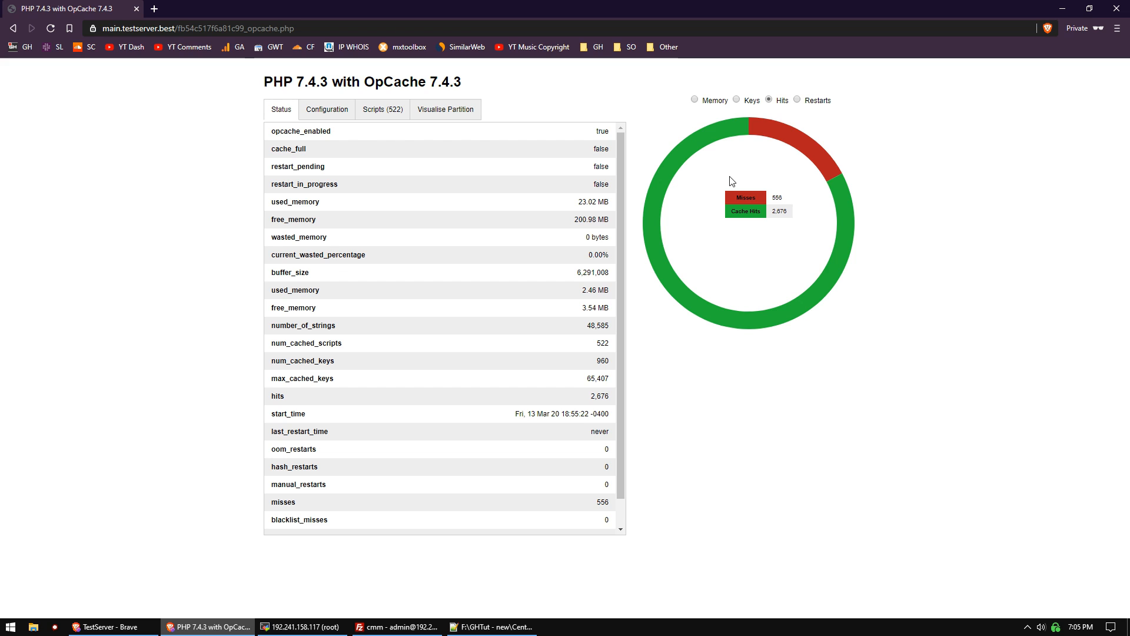
left_click(492, 625)
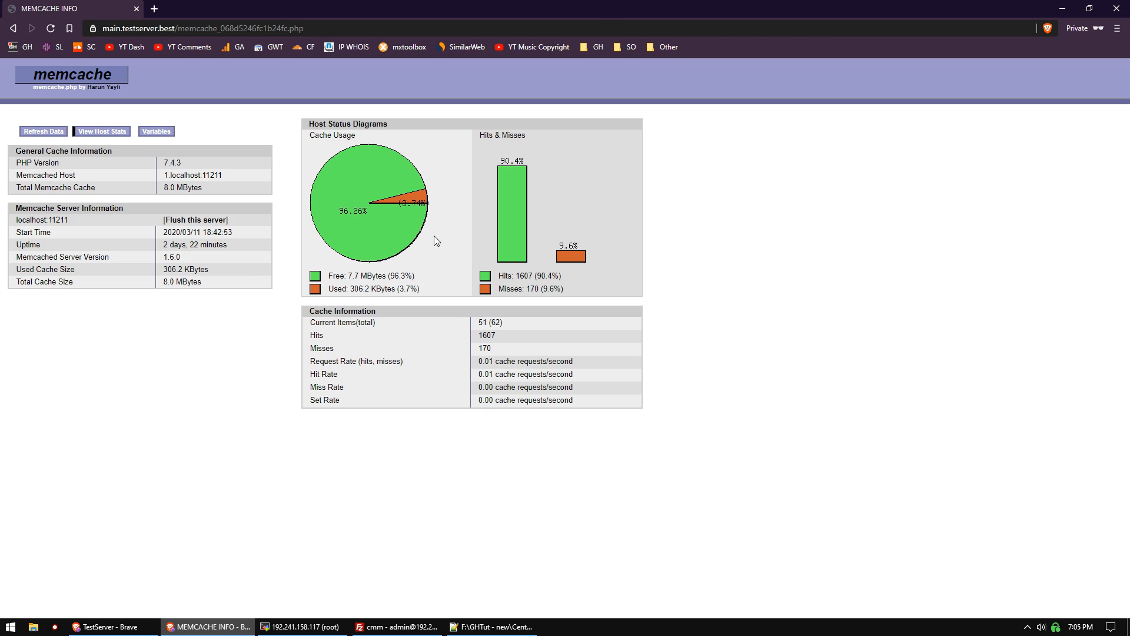
mouse_move(530, 279)
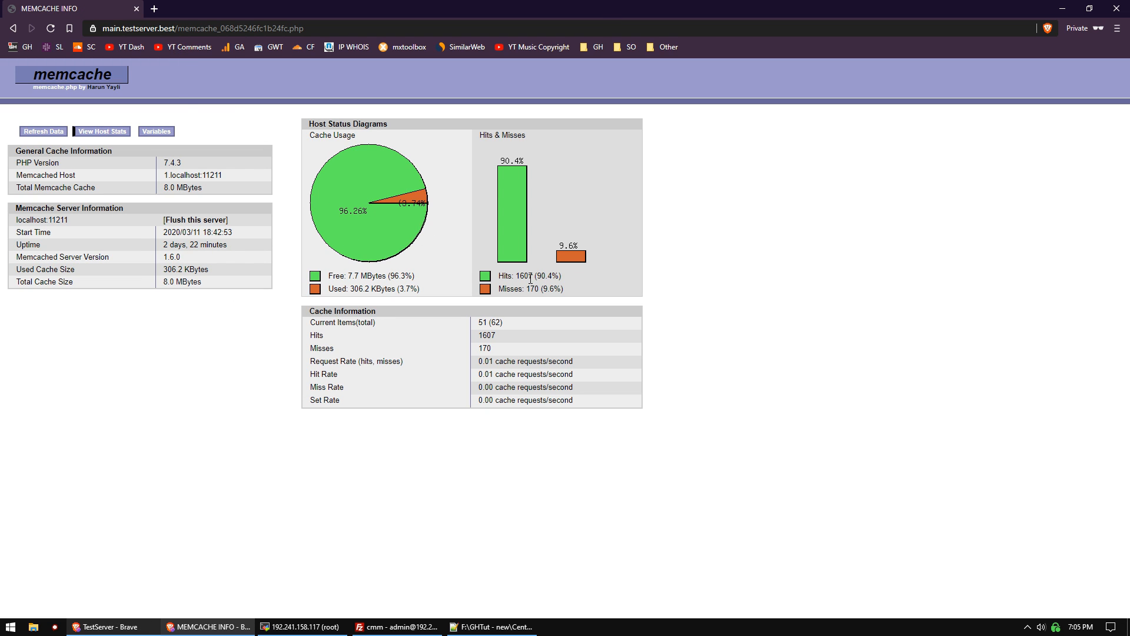
mouse_move(535, 287)
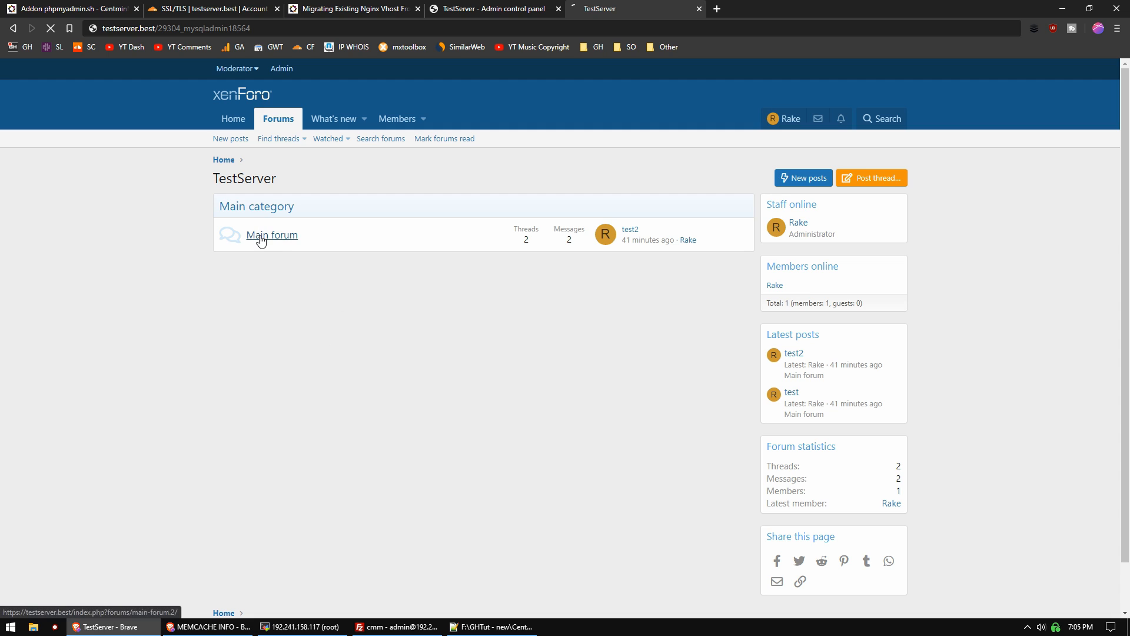
Browse What's New and Members, then refresh memcache stats twice to 1,861 hits
left_click(334, 118)
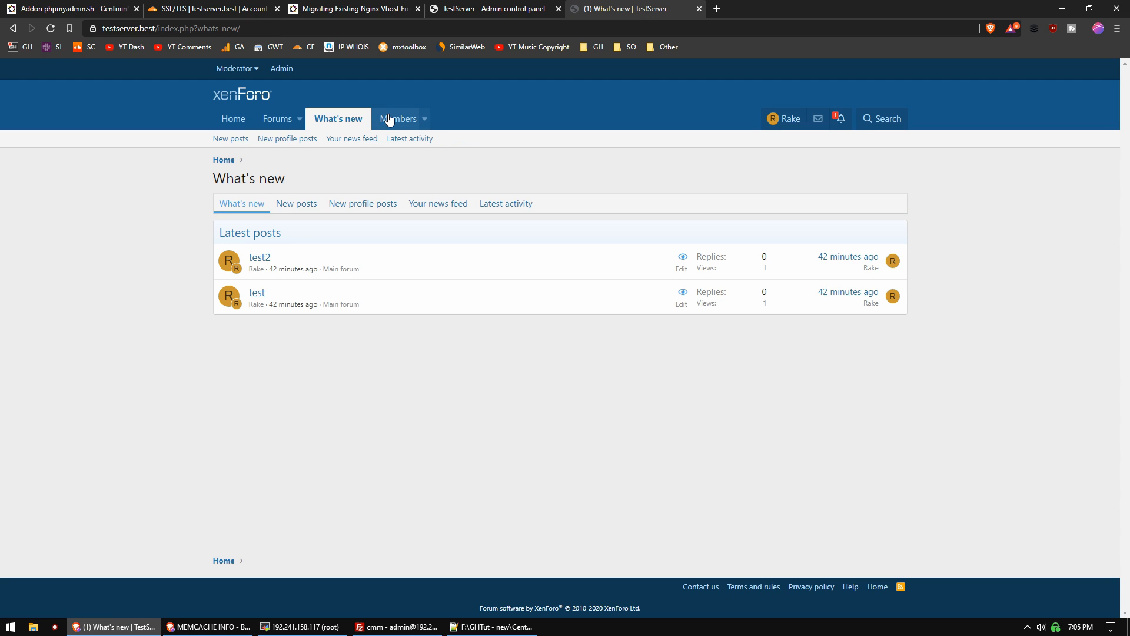
left_click(398, 118)
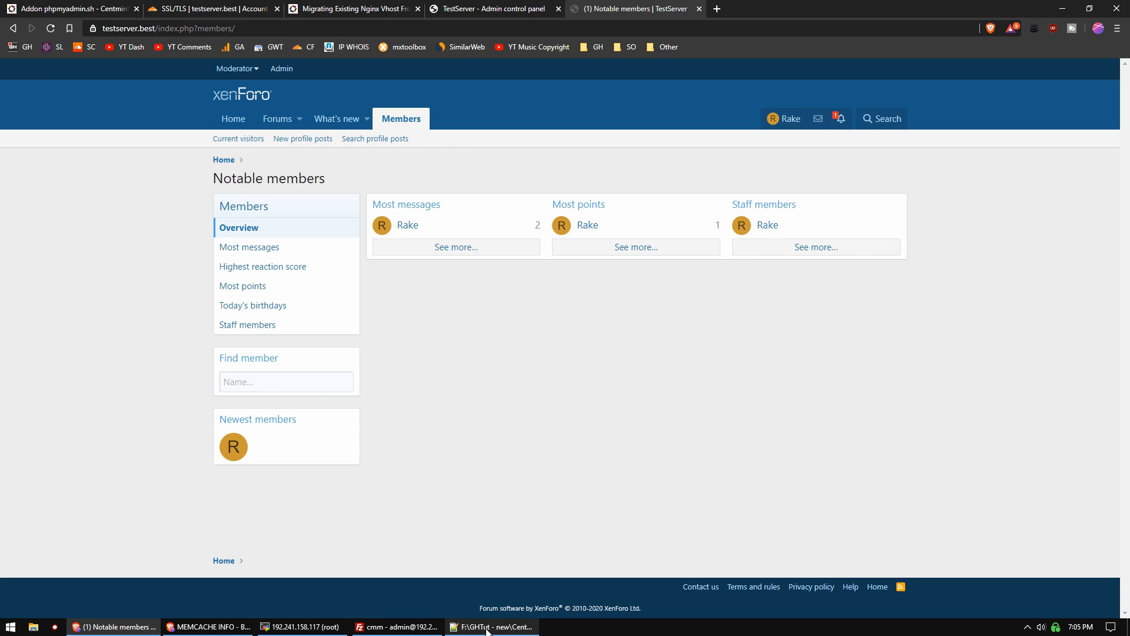
left_click(212, 626)
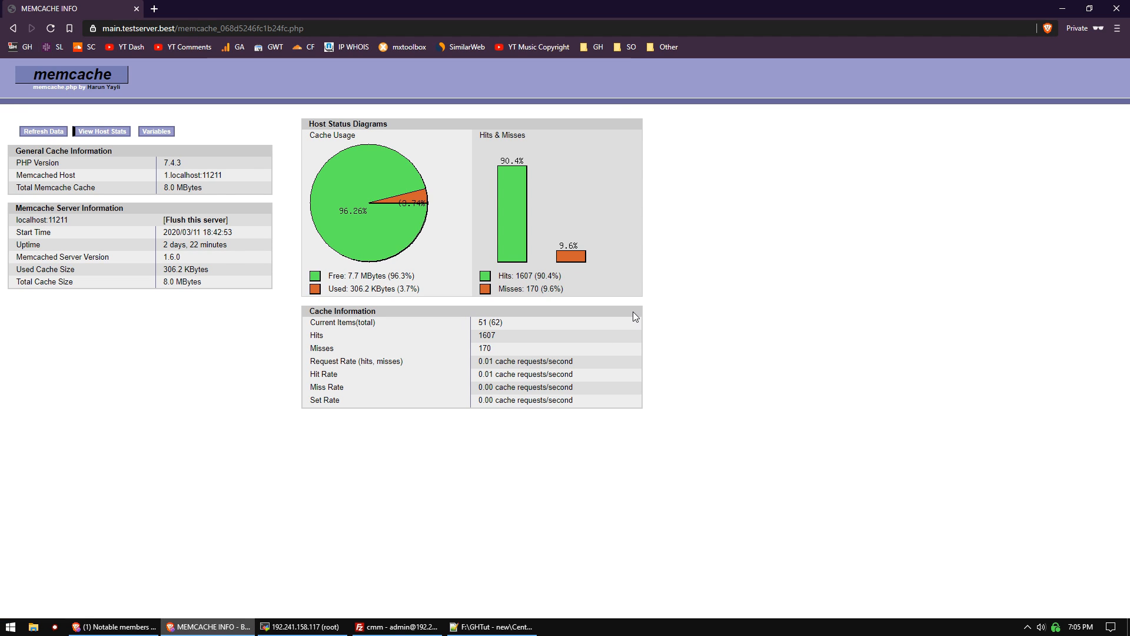
left_click(43, 130)
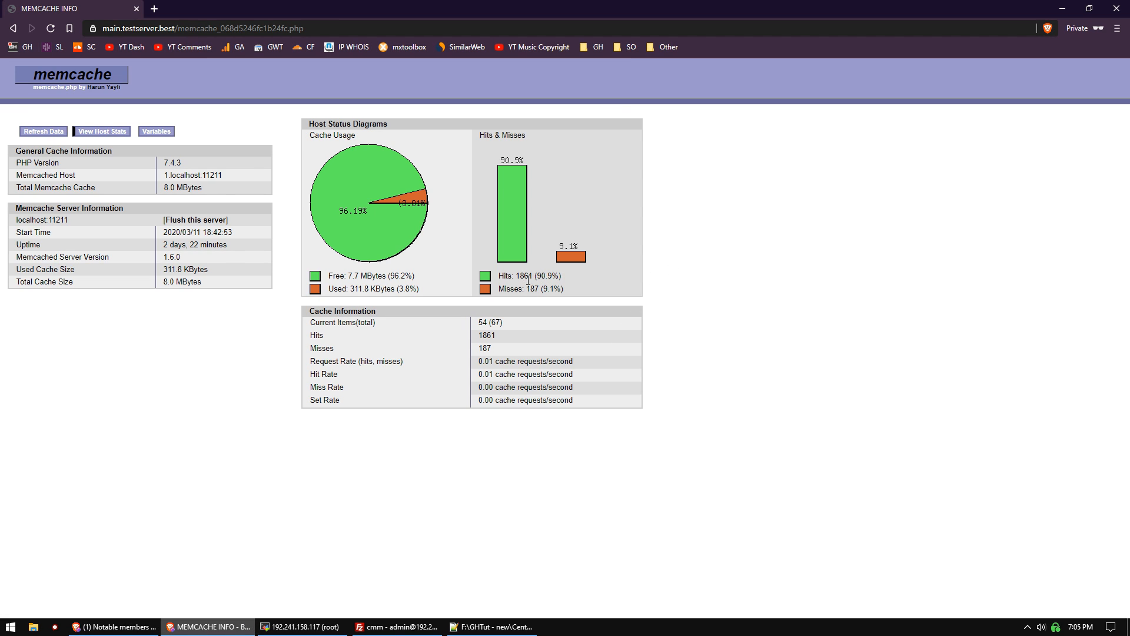
mouse_move(315, 567)
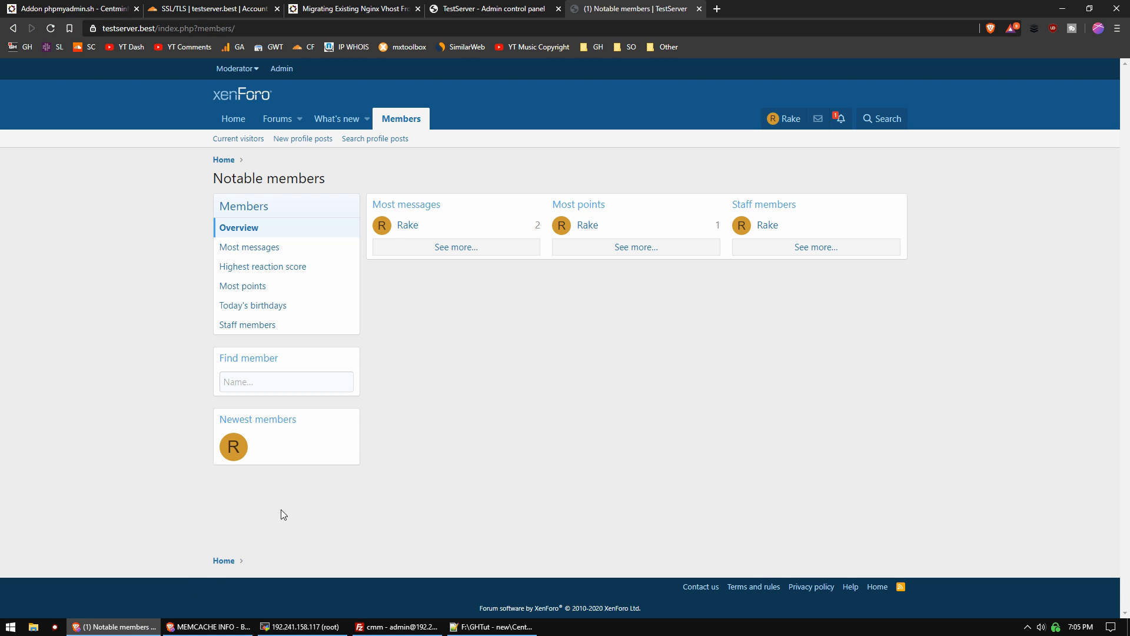
left_click(297, 627)
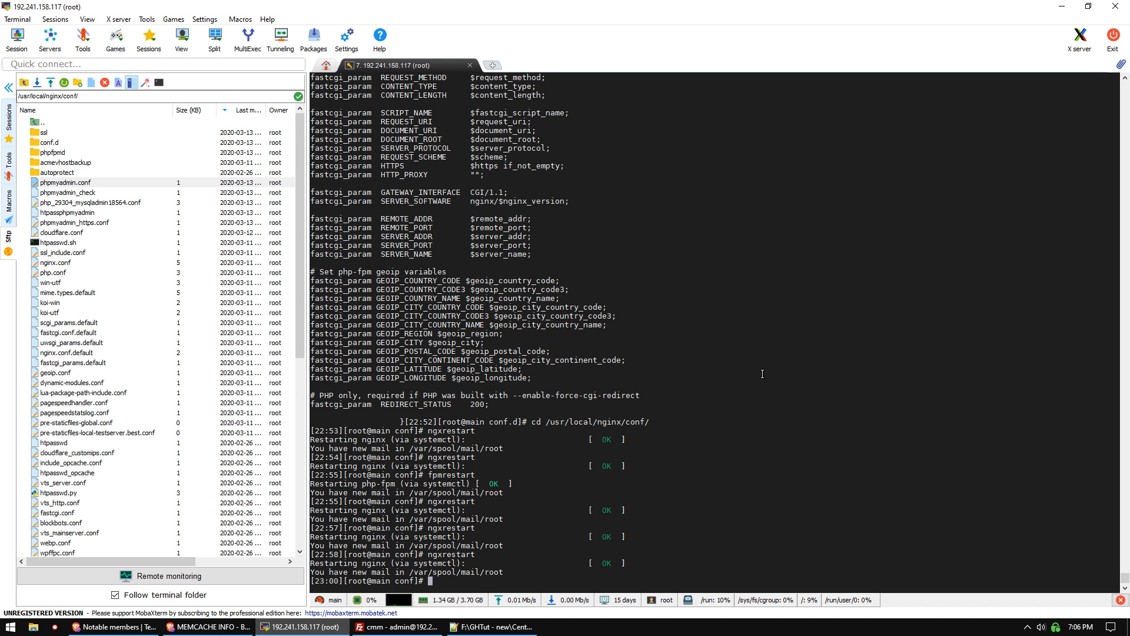
Restart memcached and flush its cache with echo 'flush_all' | nc localhost 11211
type("memcac")
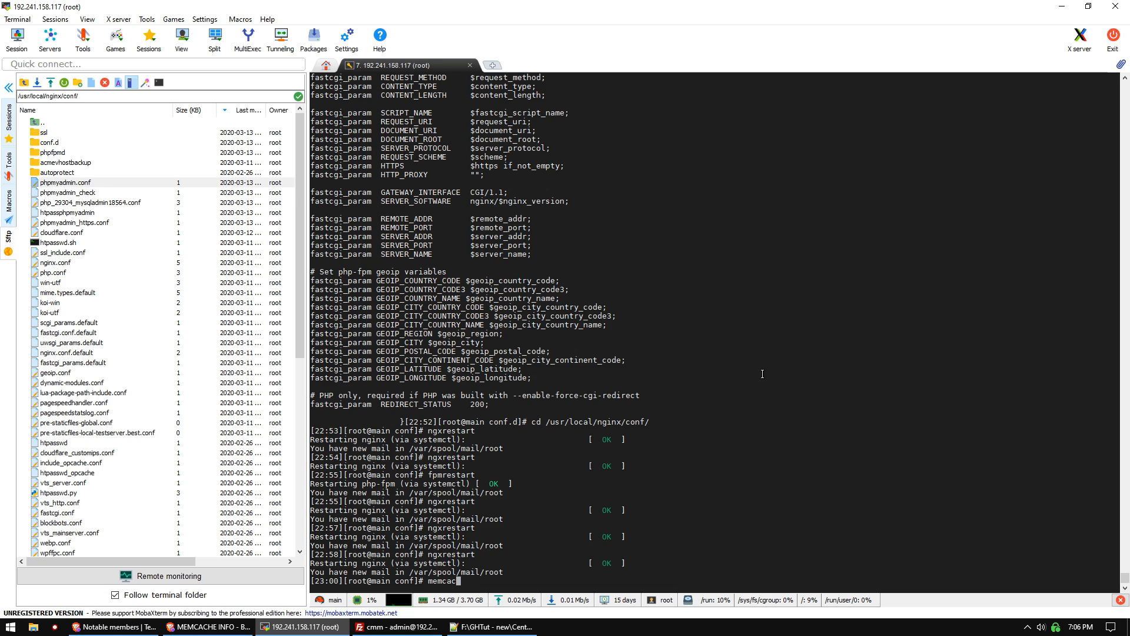
key("Return")
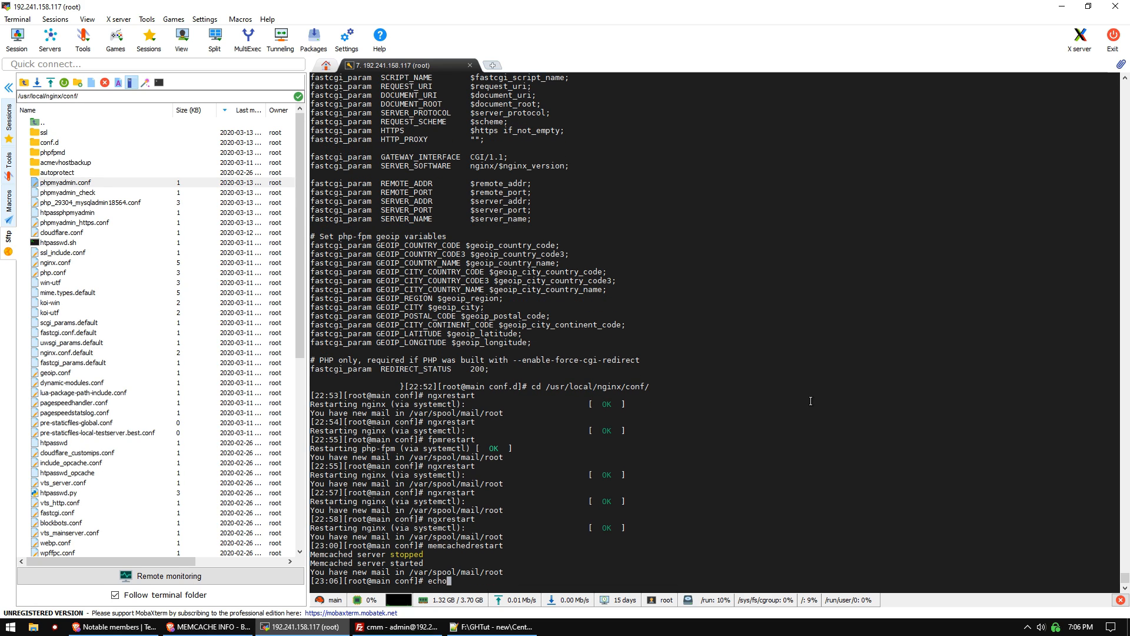
type("'flush")
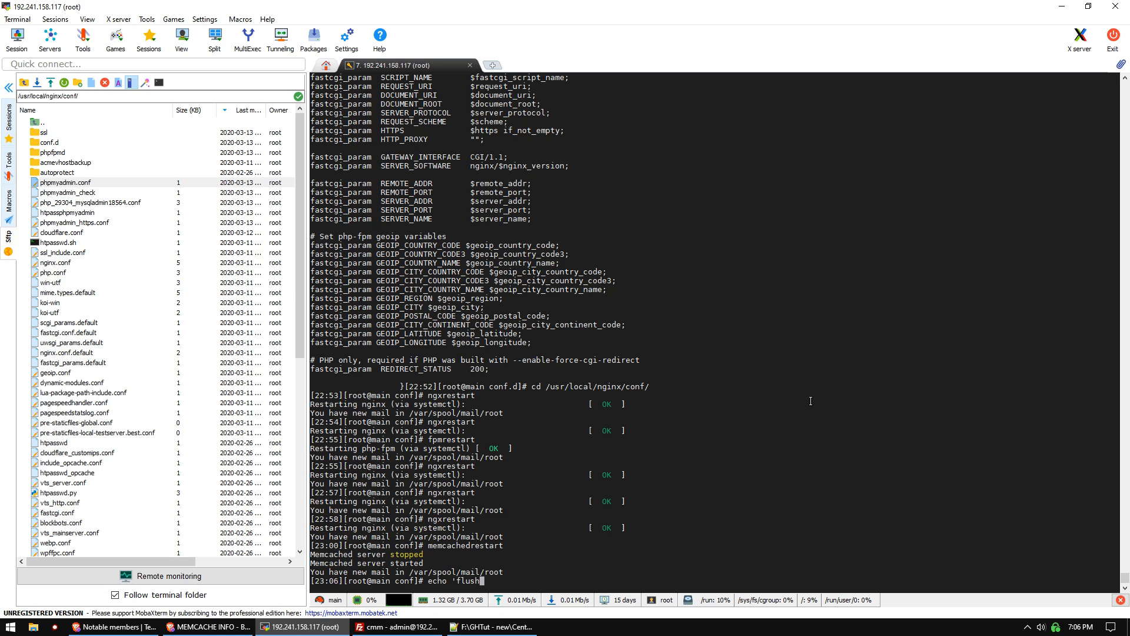
type("_all'")
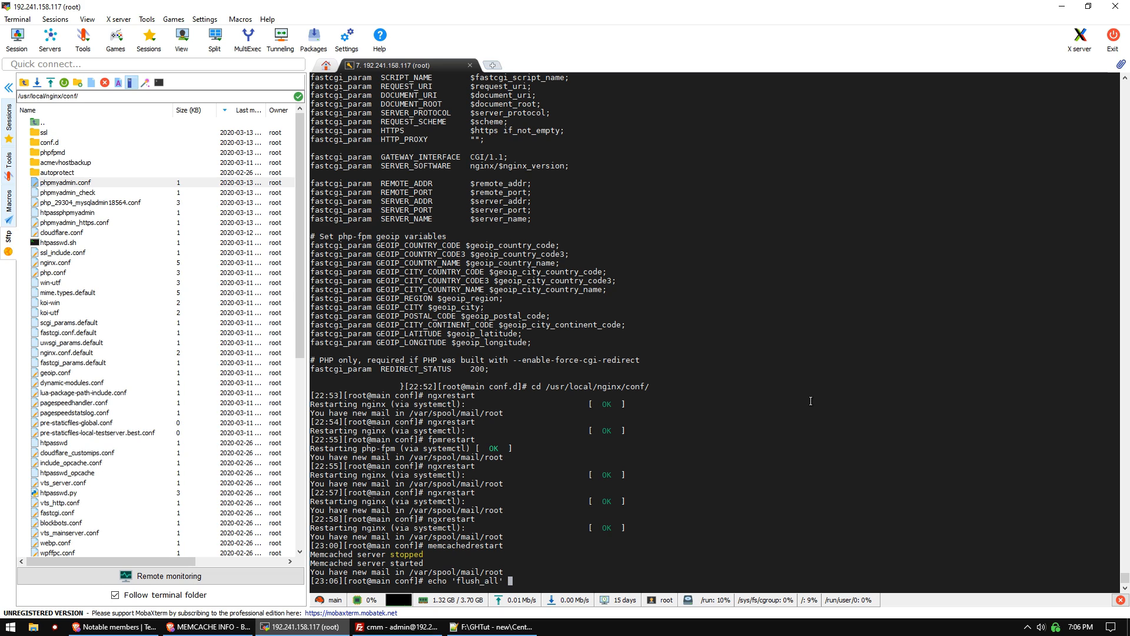
type("| nc localhost 11211")
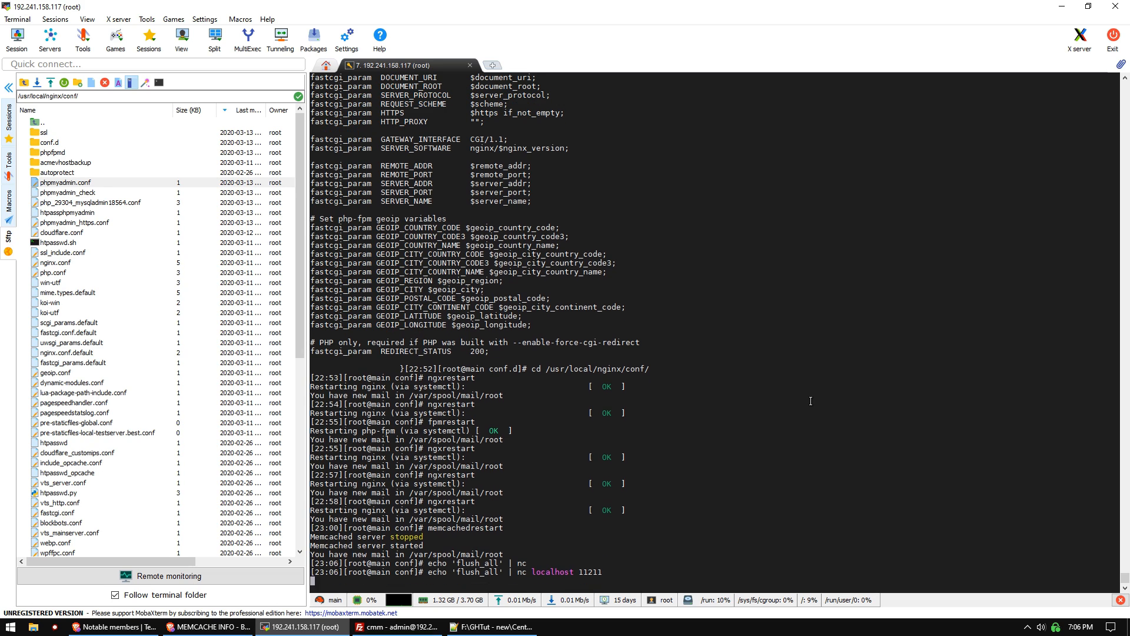
key("Return")
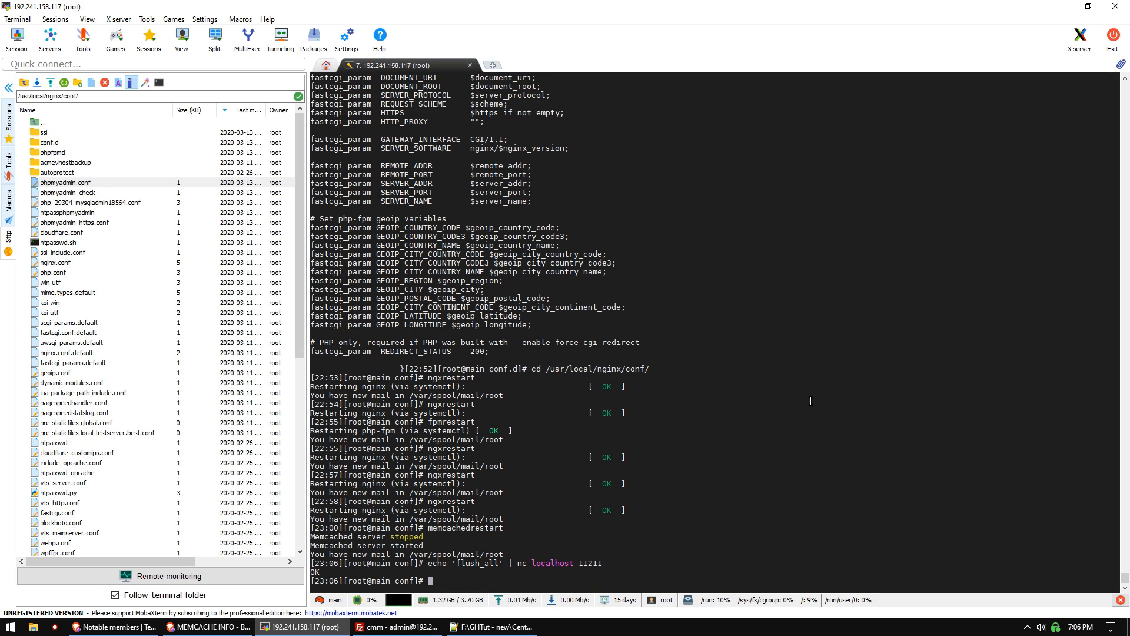
mouse_move(690, 463)
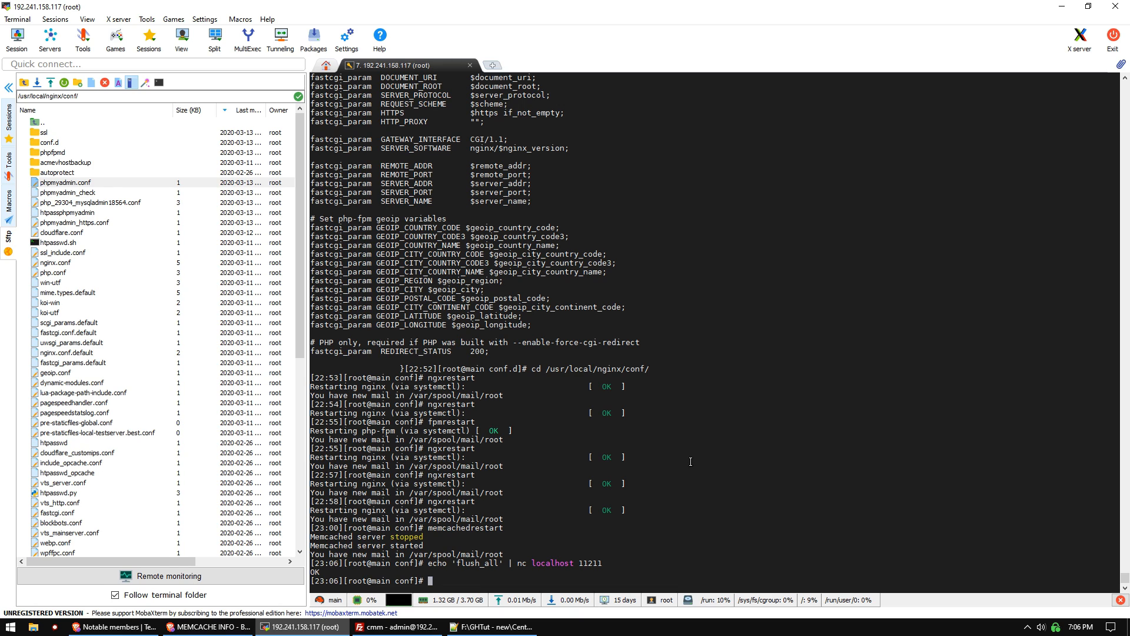
Run mysqlcheck --all-databases and confirm the testserver XenForo tables report OK
type("my")
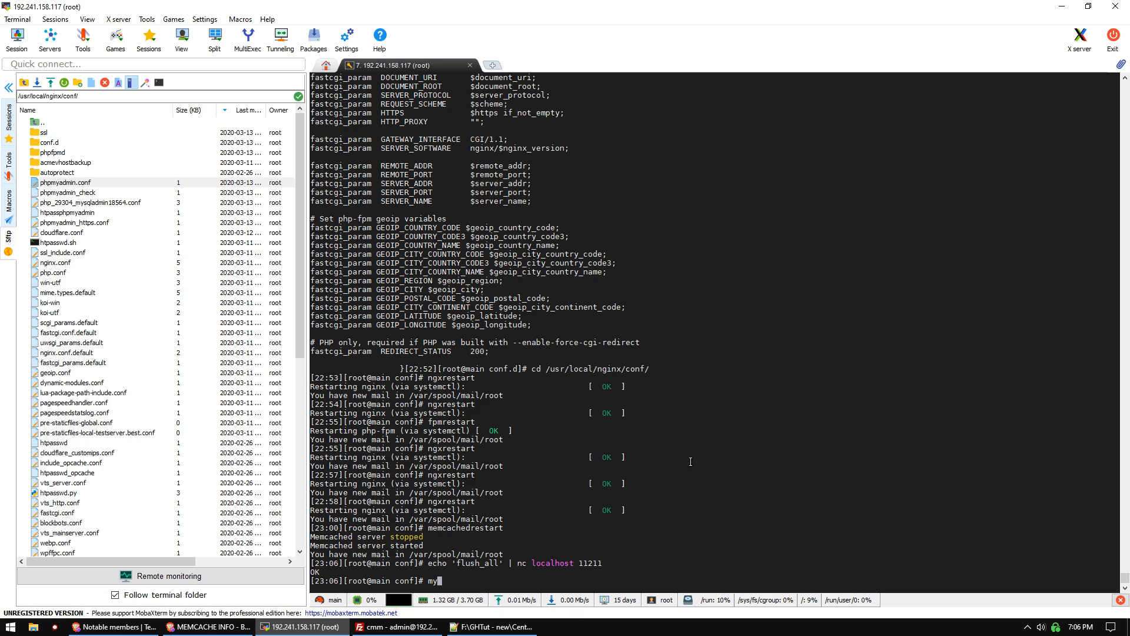
type("sql")
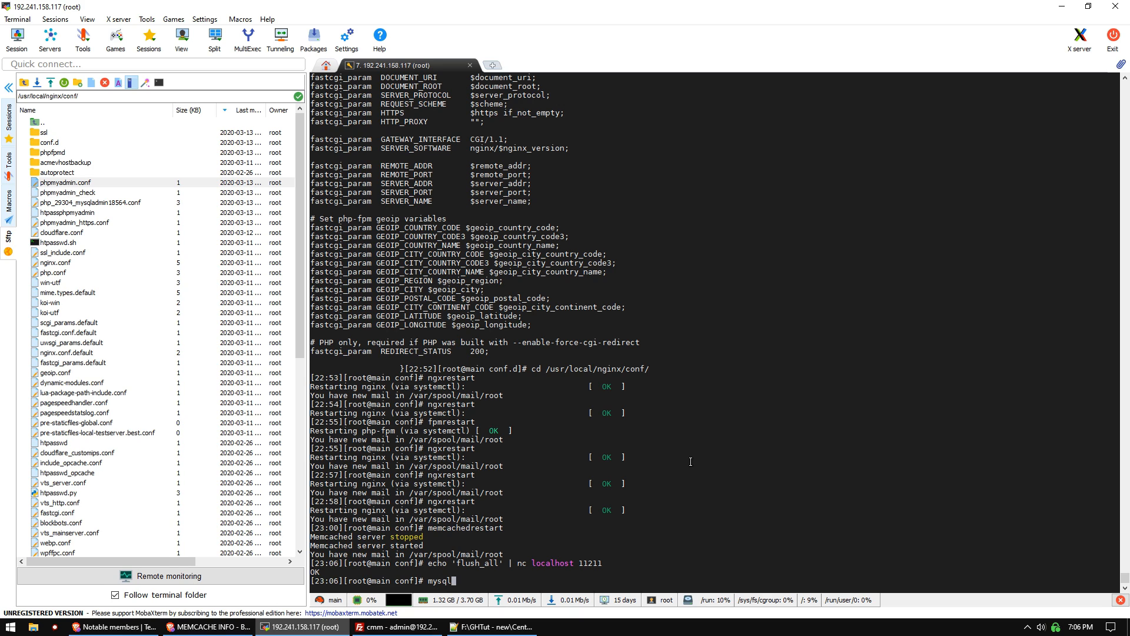
type("check --all")
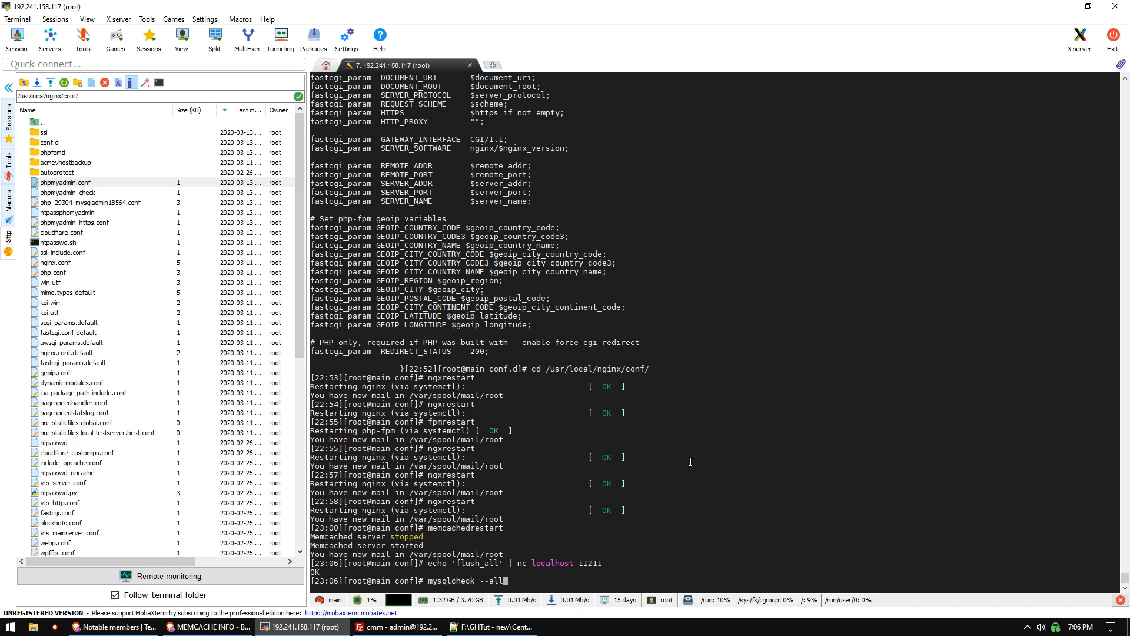
type("databases")
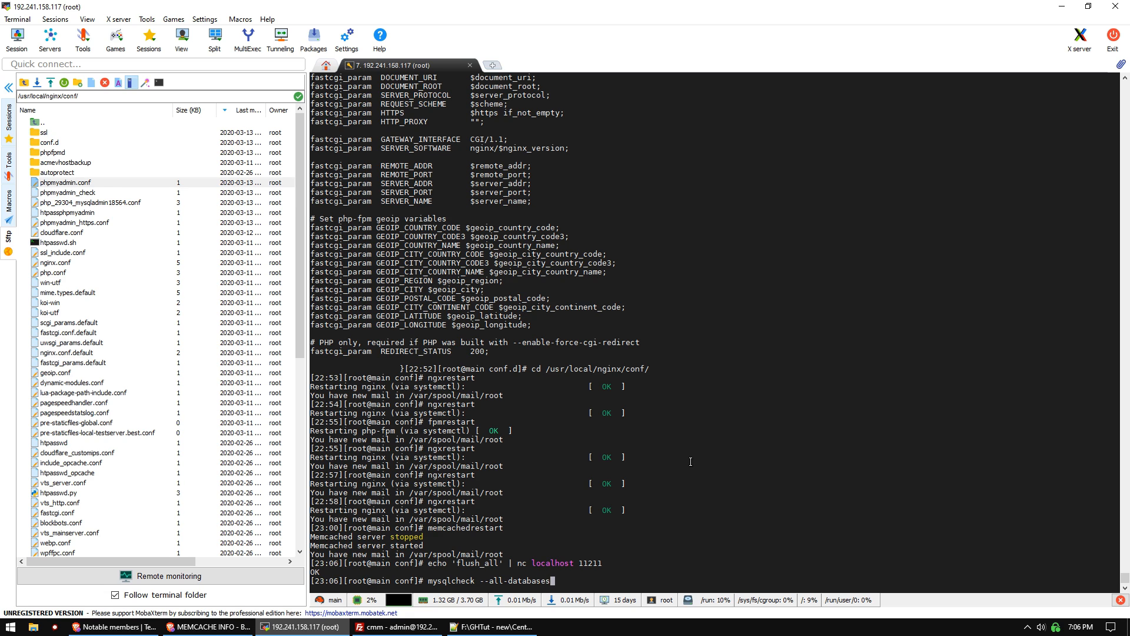
key("Return")
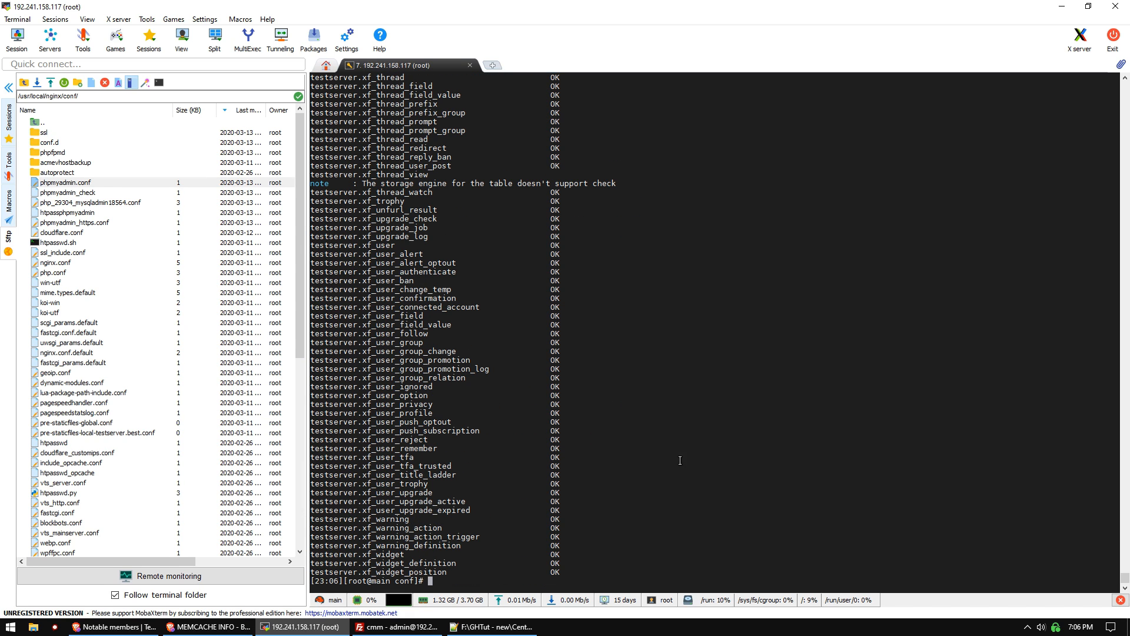
type("cd /home/")
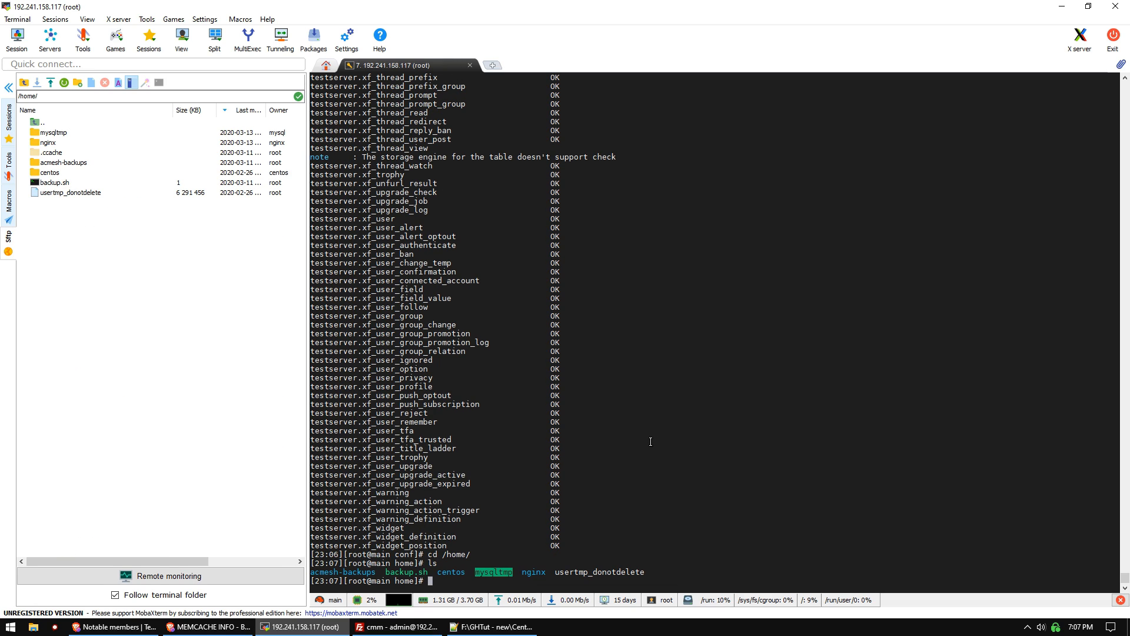
Dump the testserver database via mysqldump into gzipped db$(date +%F).sql.gz in /home
type("mysql")
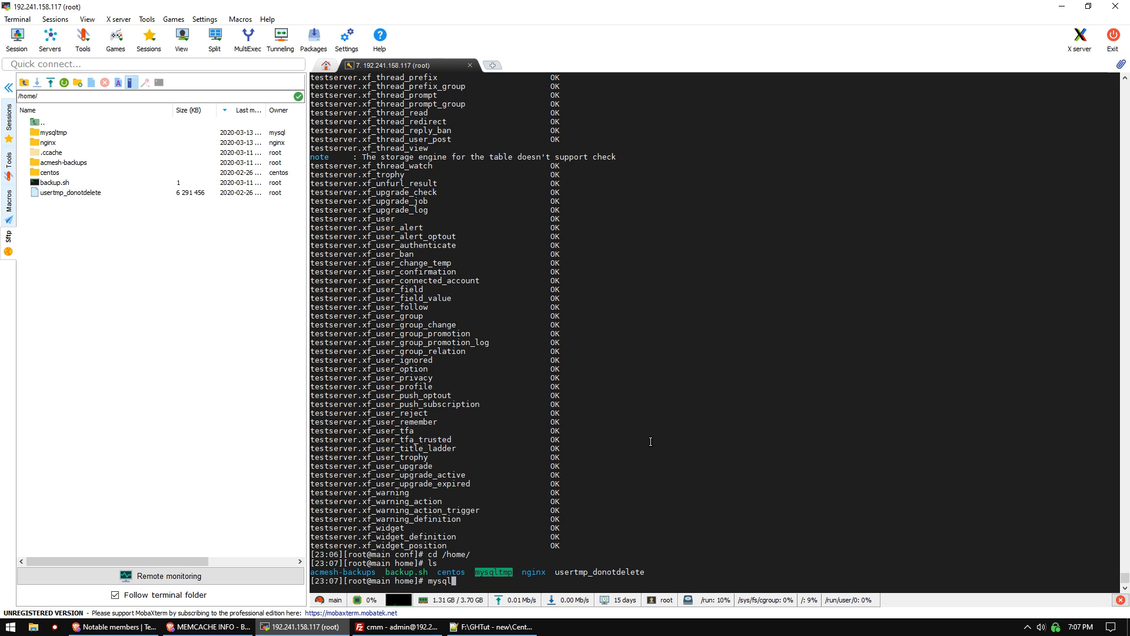
type("dump")
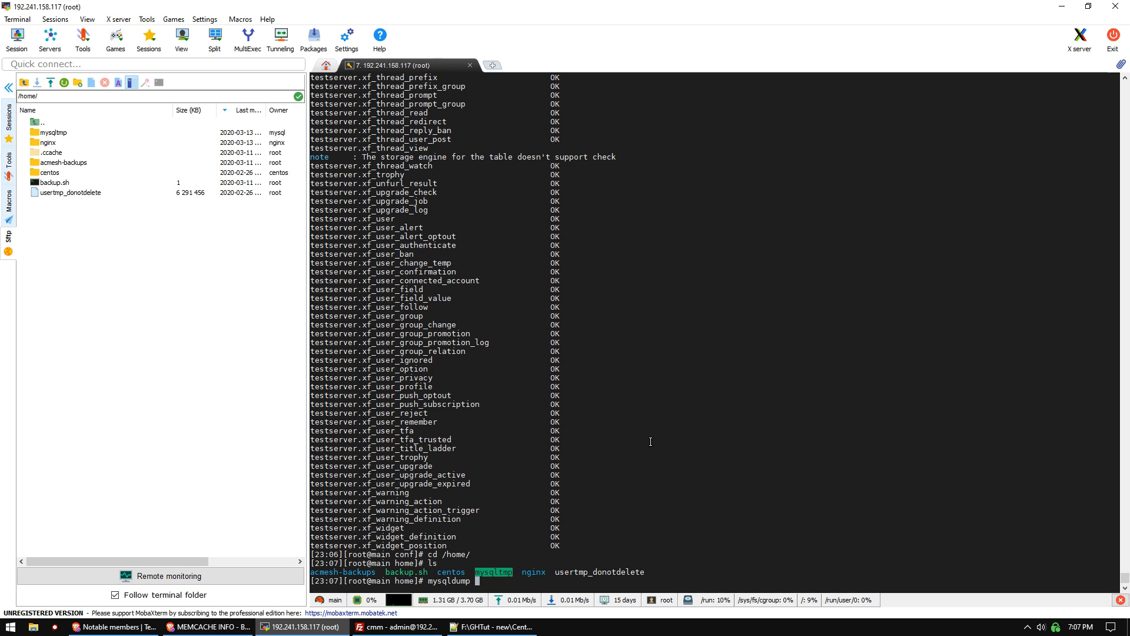
type("test")
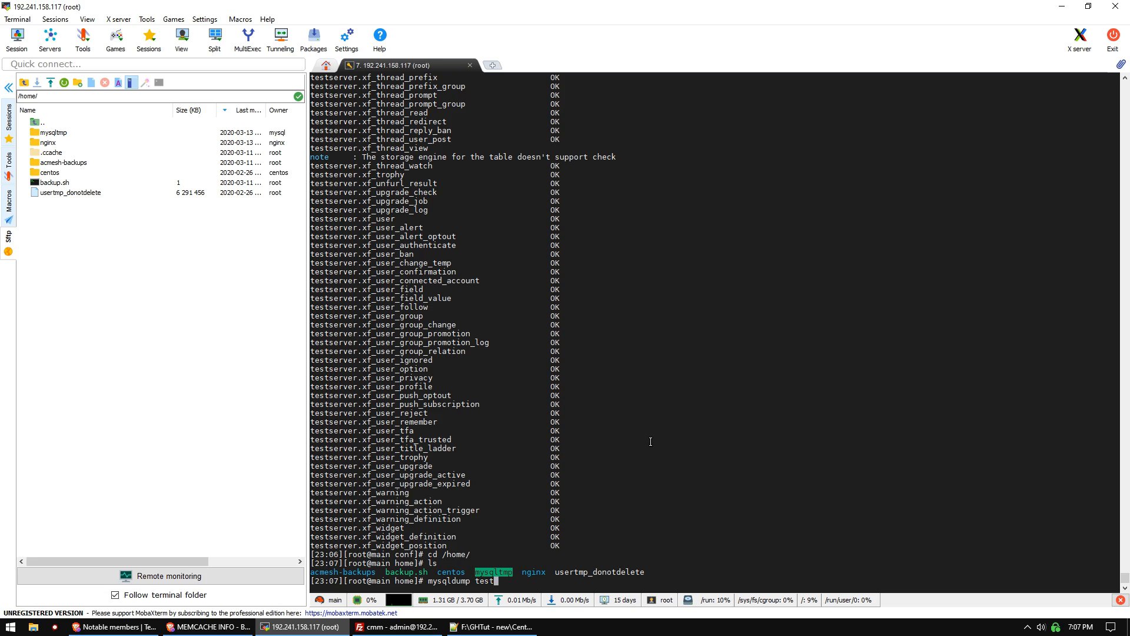
type("server | gzip >")
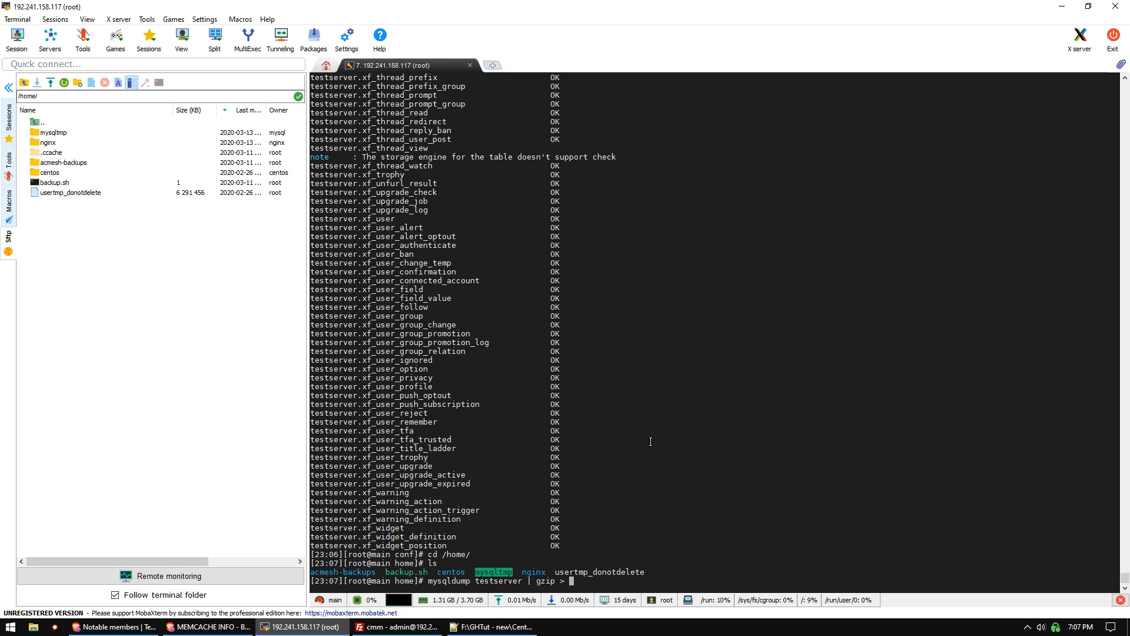
type("db$")
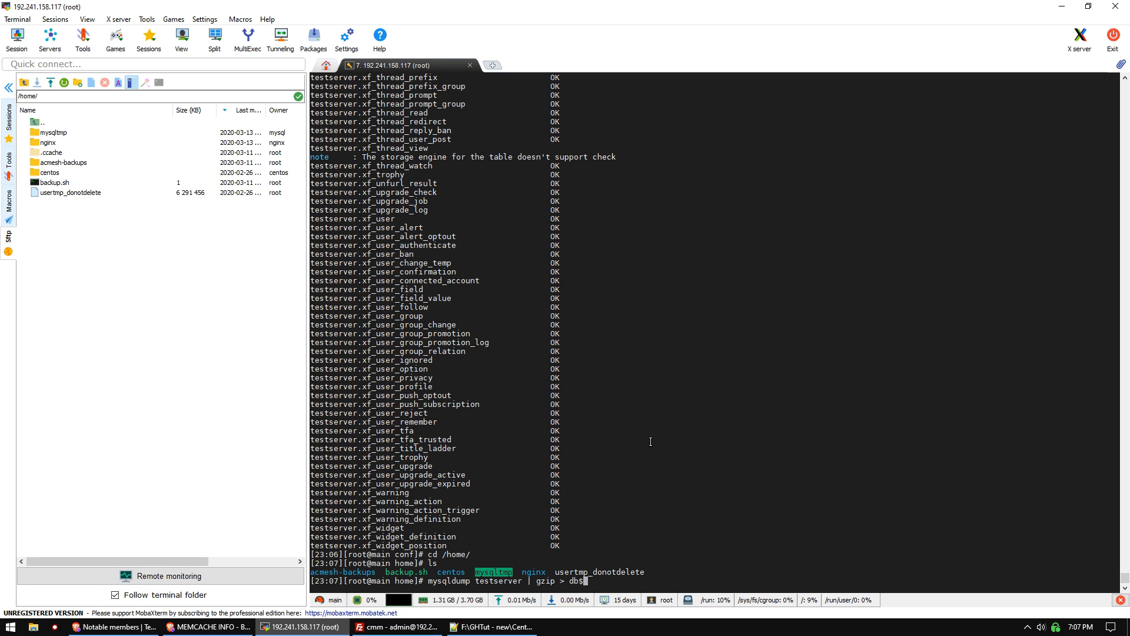
type("(date +%F).sql.gz")
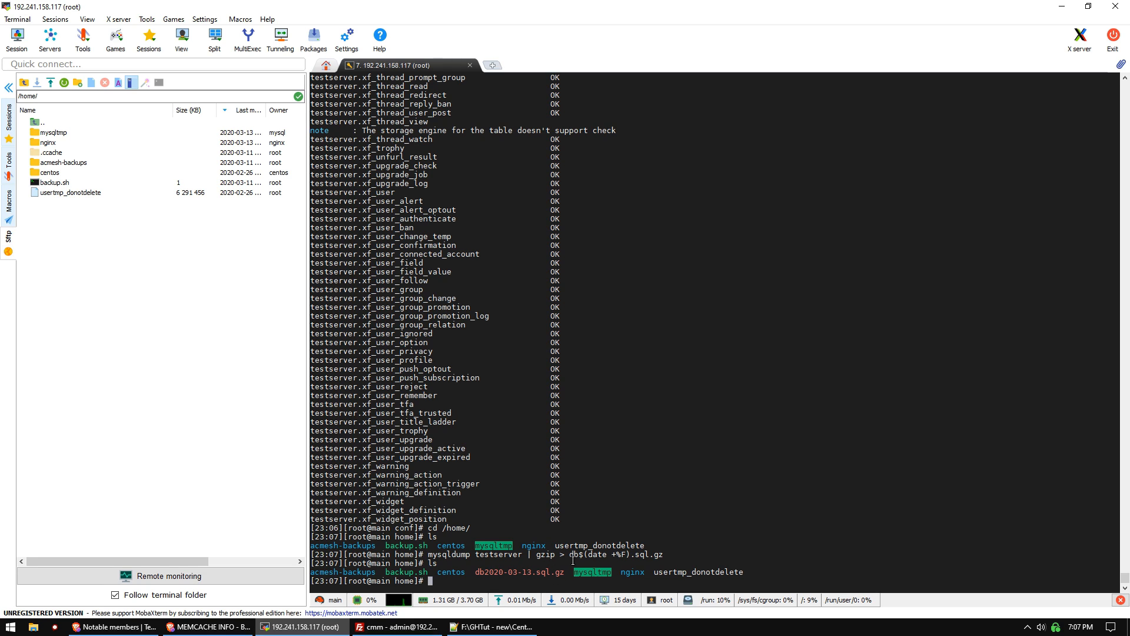
mouse_move(683, 279)
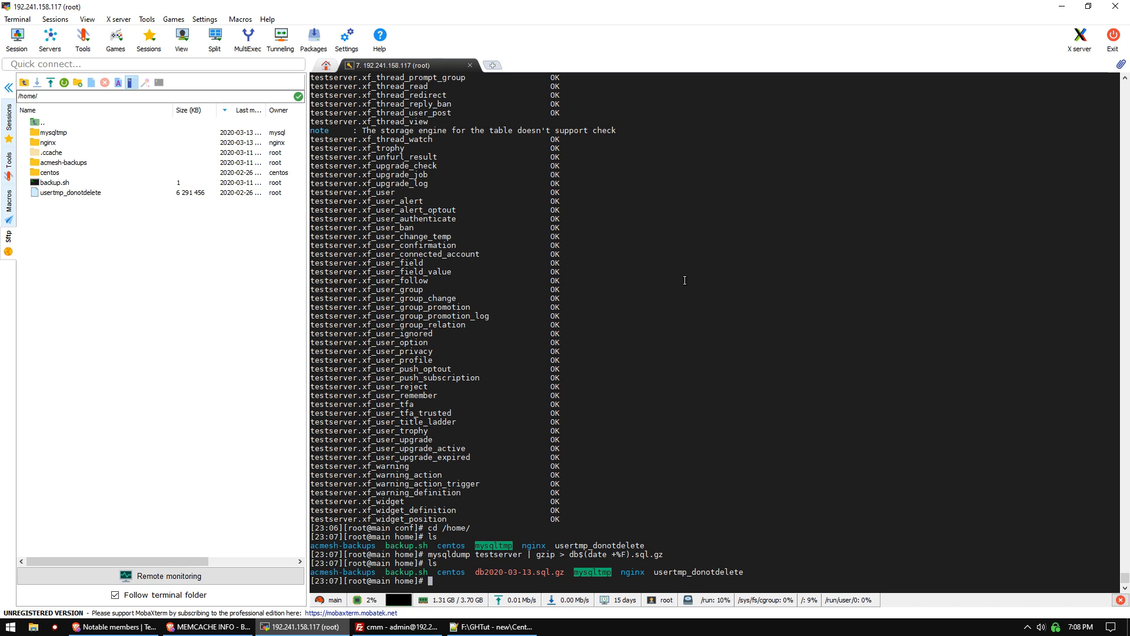
mouse_move(684, 280)
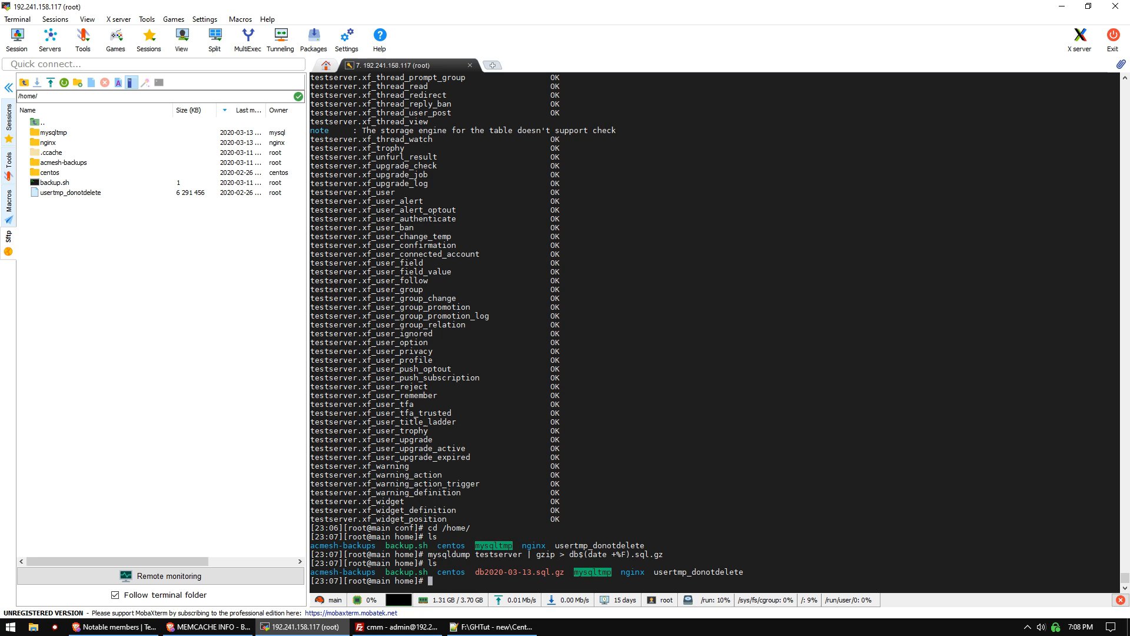